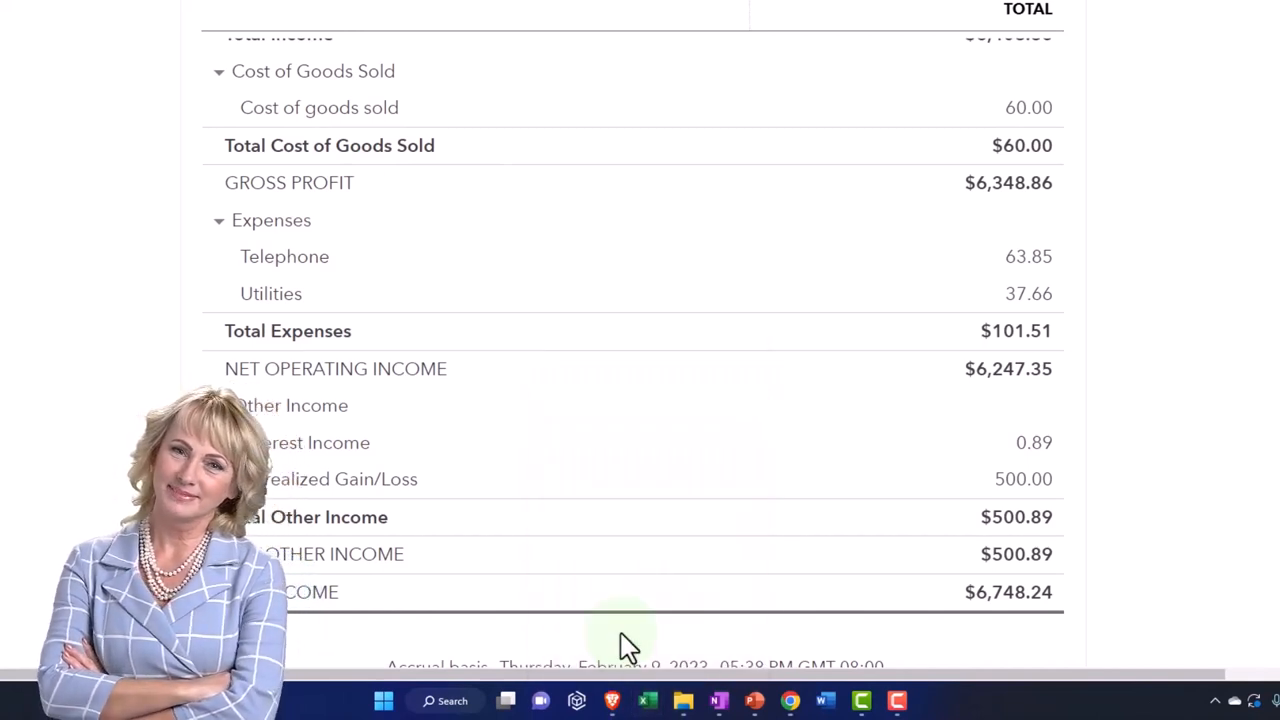
Step: Switch from QuickBooks Online to Excel and create a blank workbook
click(647, 700)
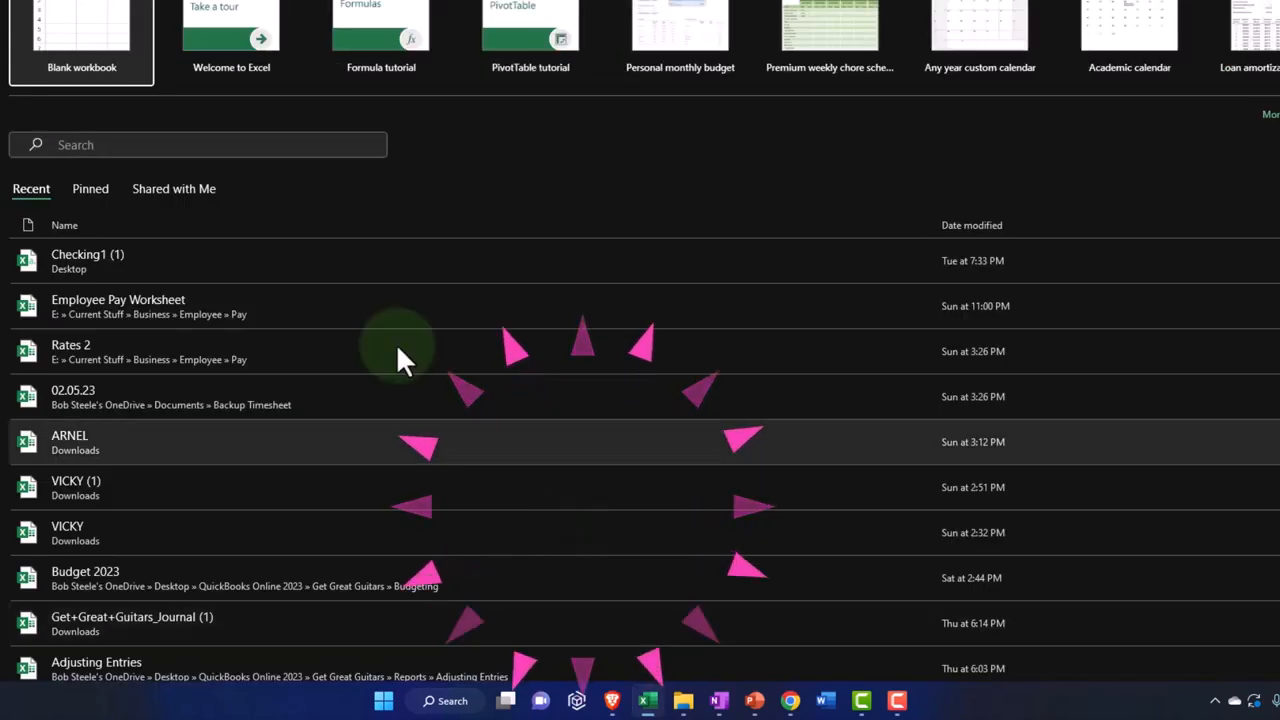
click(82, 30)
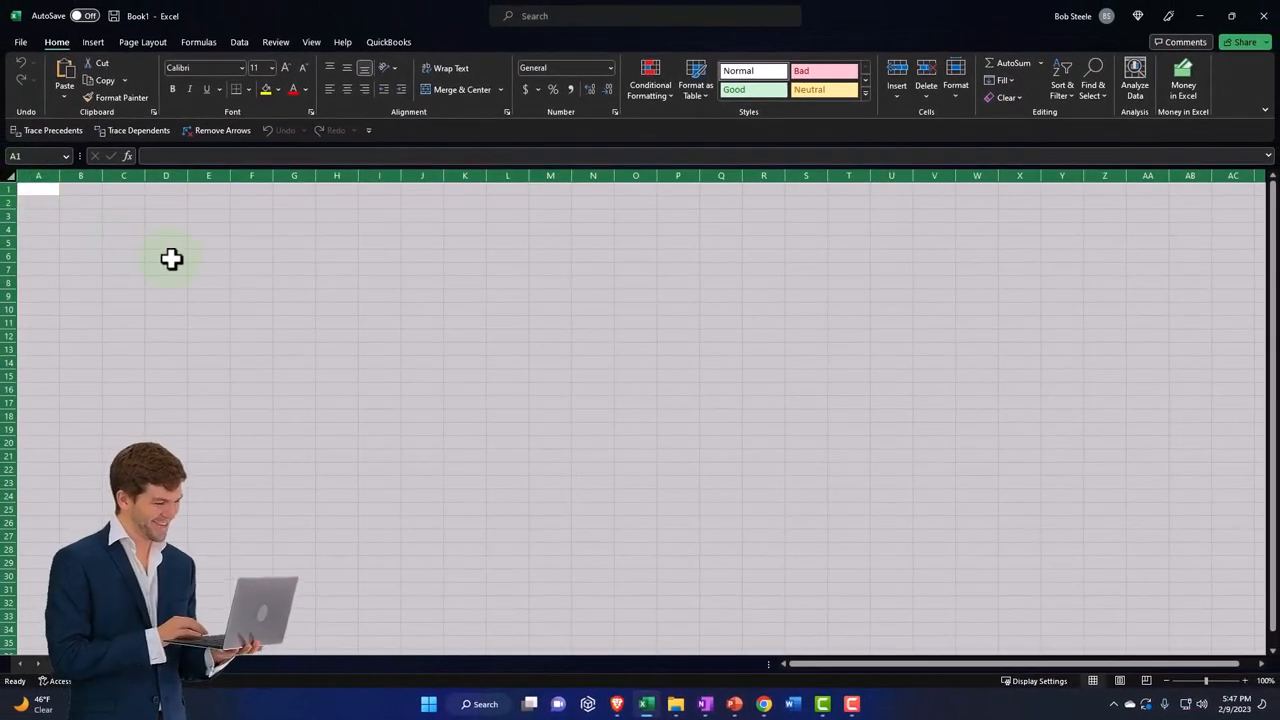
mouse_move(214, 445)
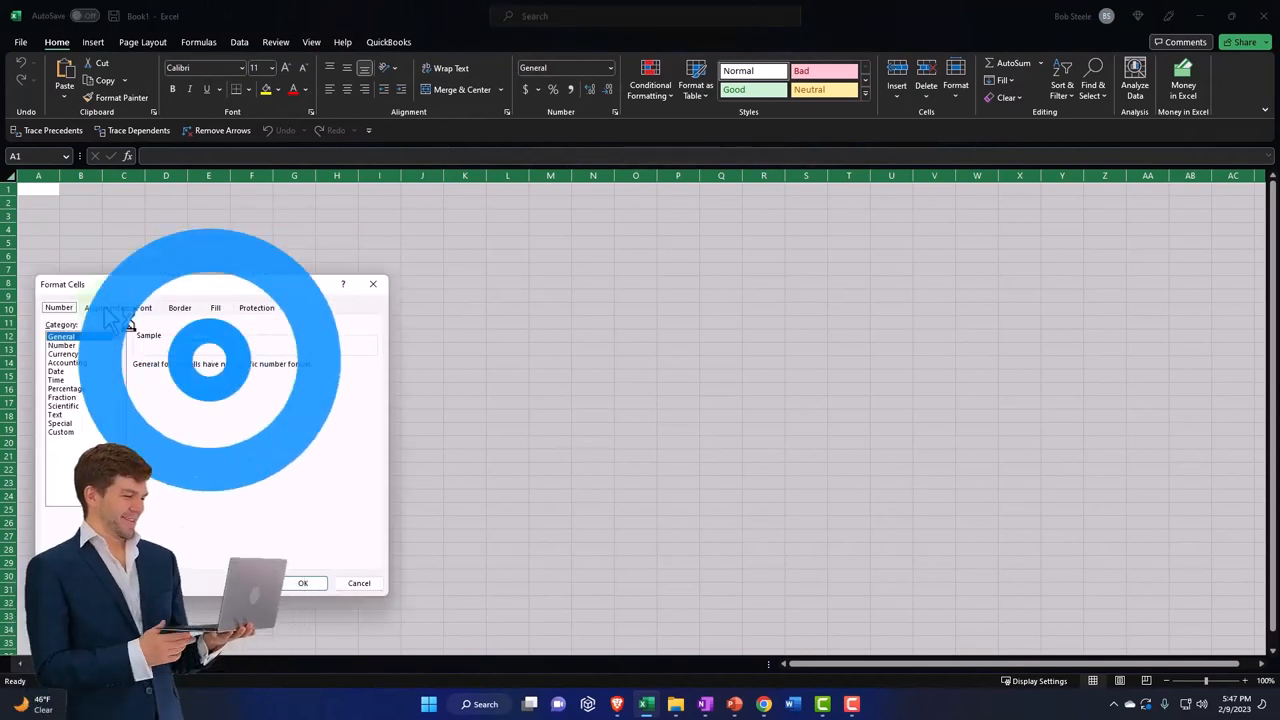
Step: Apply Currency format with 0 decimals, no symbol and red parenthesized negatives
click(103, 307)
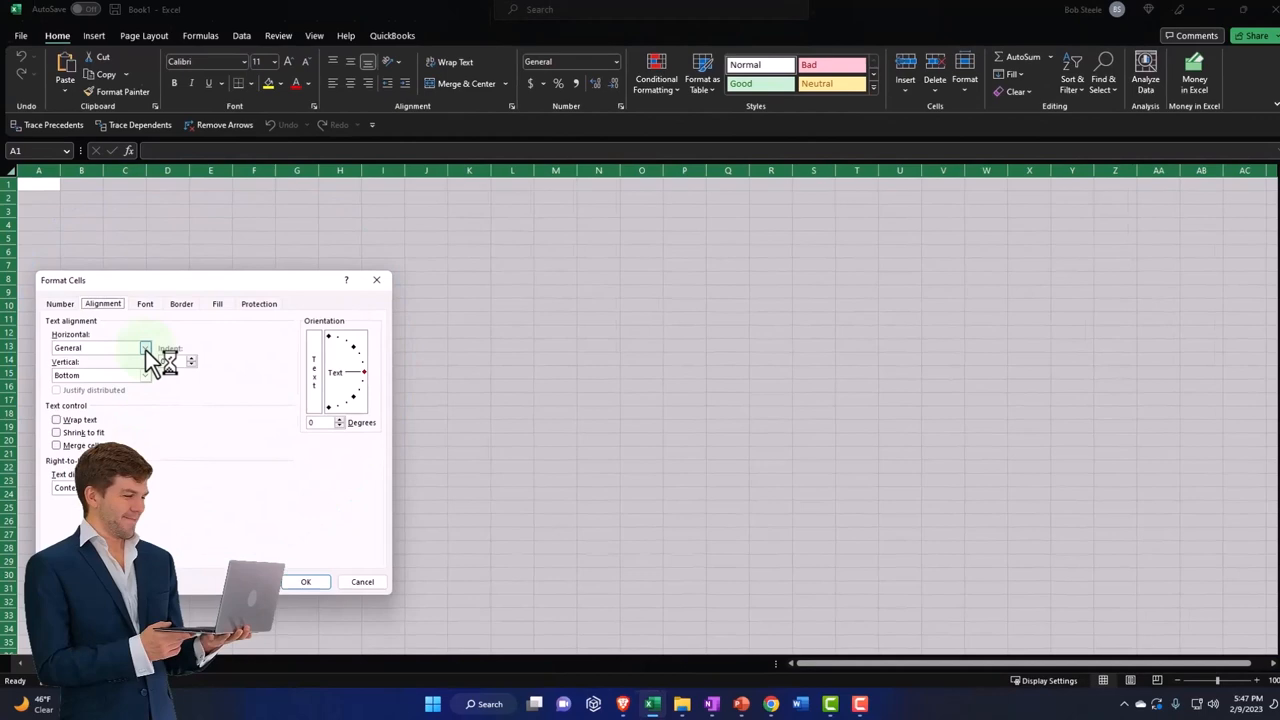
click(145, 347)
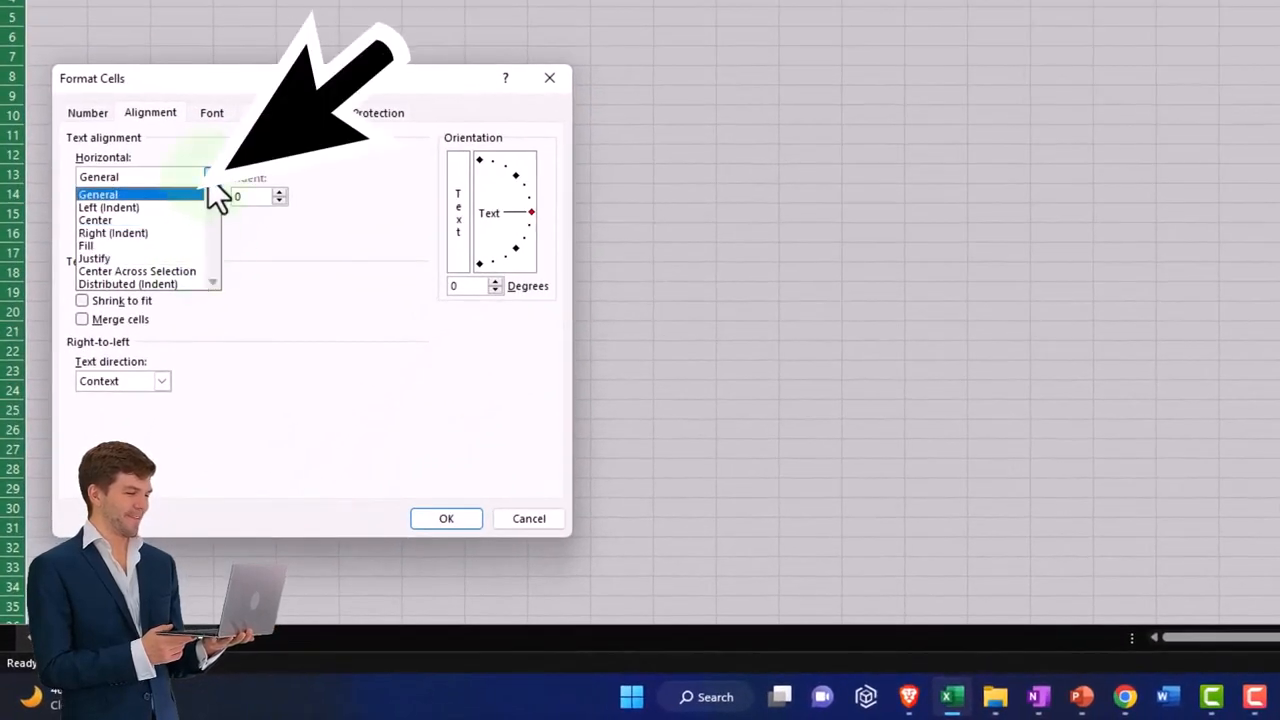
click(87, 112)
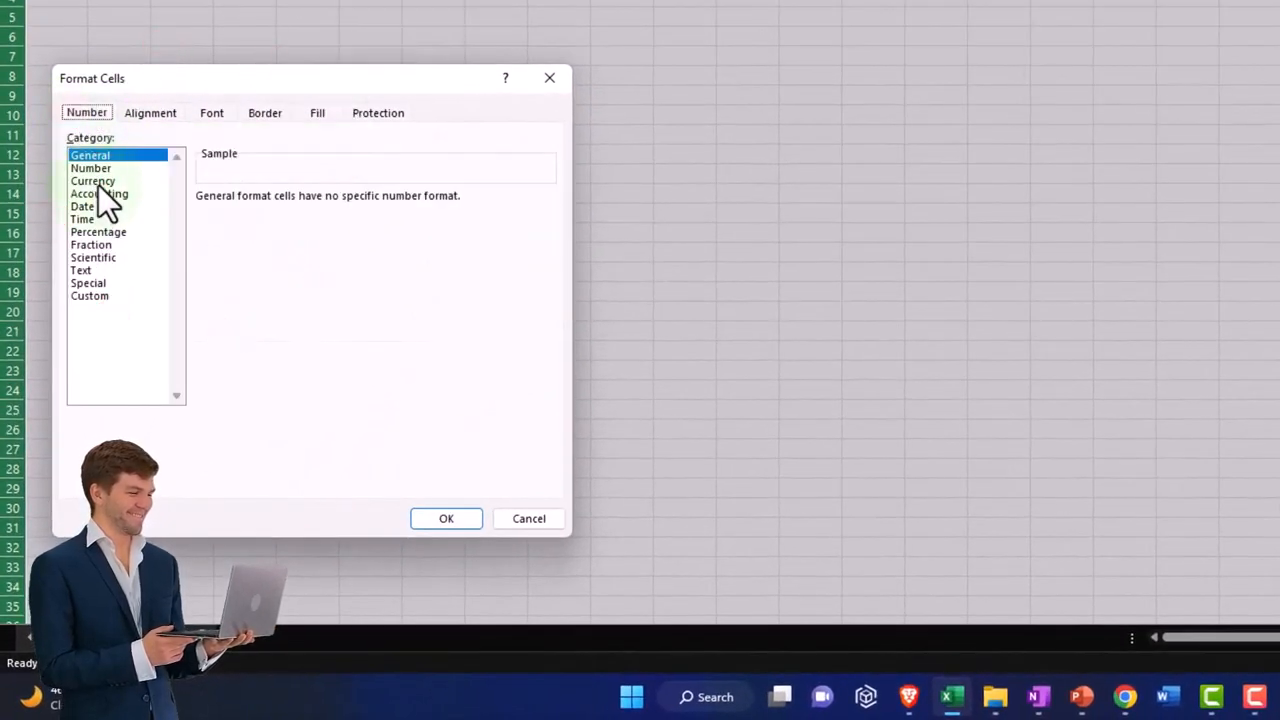
click(547, 222)
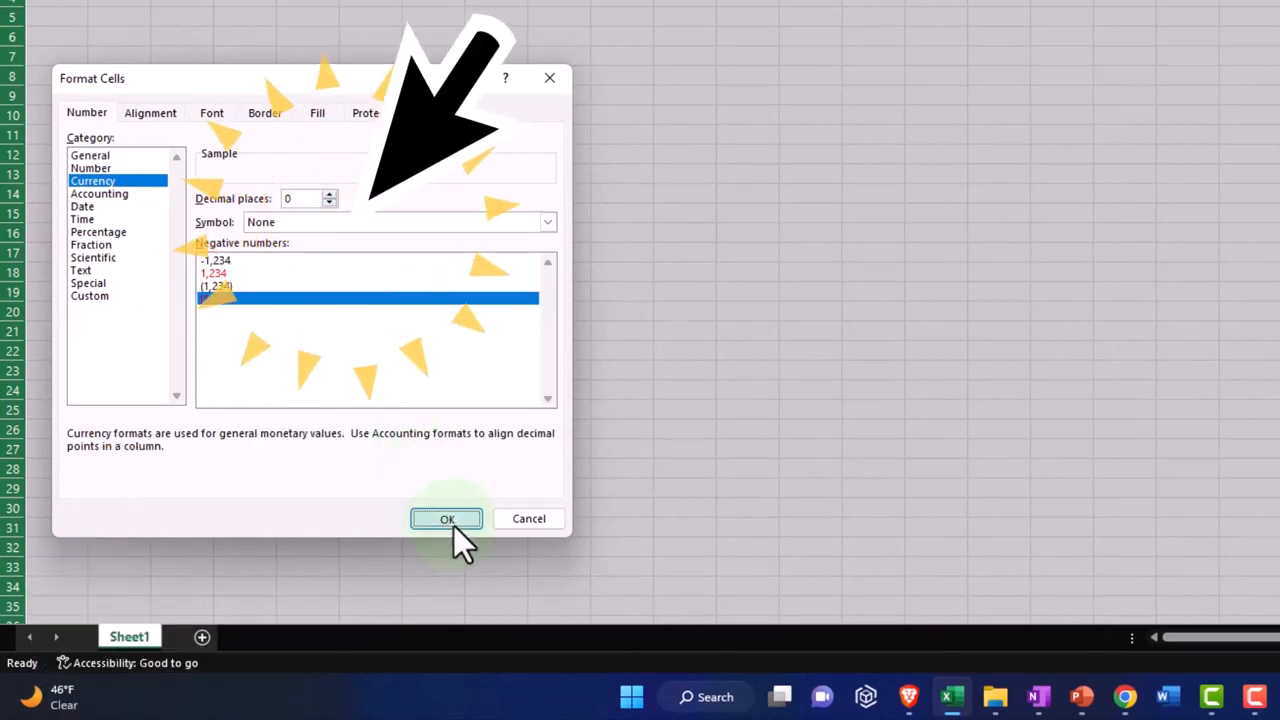
click(446, 518)
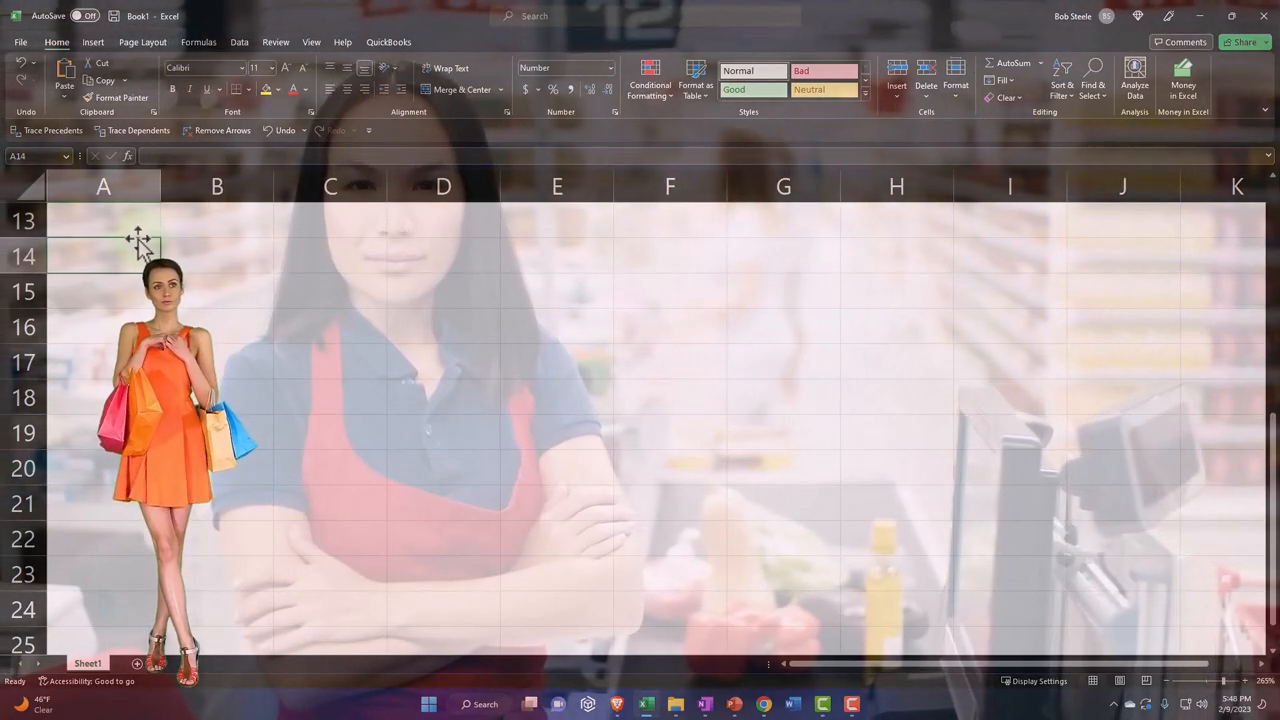
Step: Enter bold headings Employee 1 and Employee 2, an Earnings label, and 1,200 for Employee 1
text(Earnings)
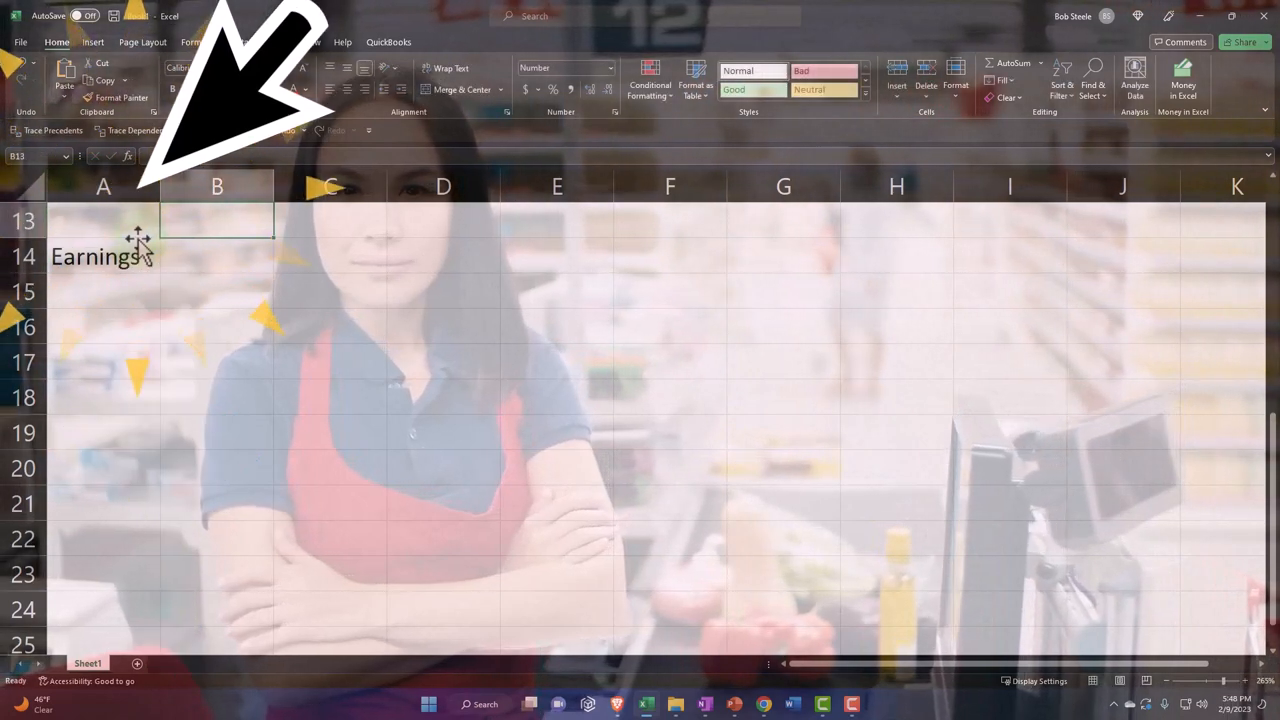
text(Employee 1)
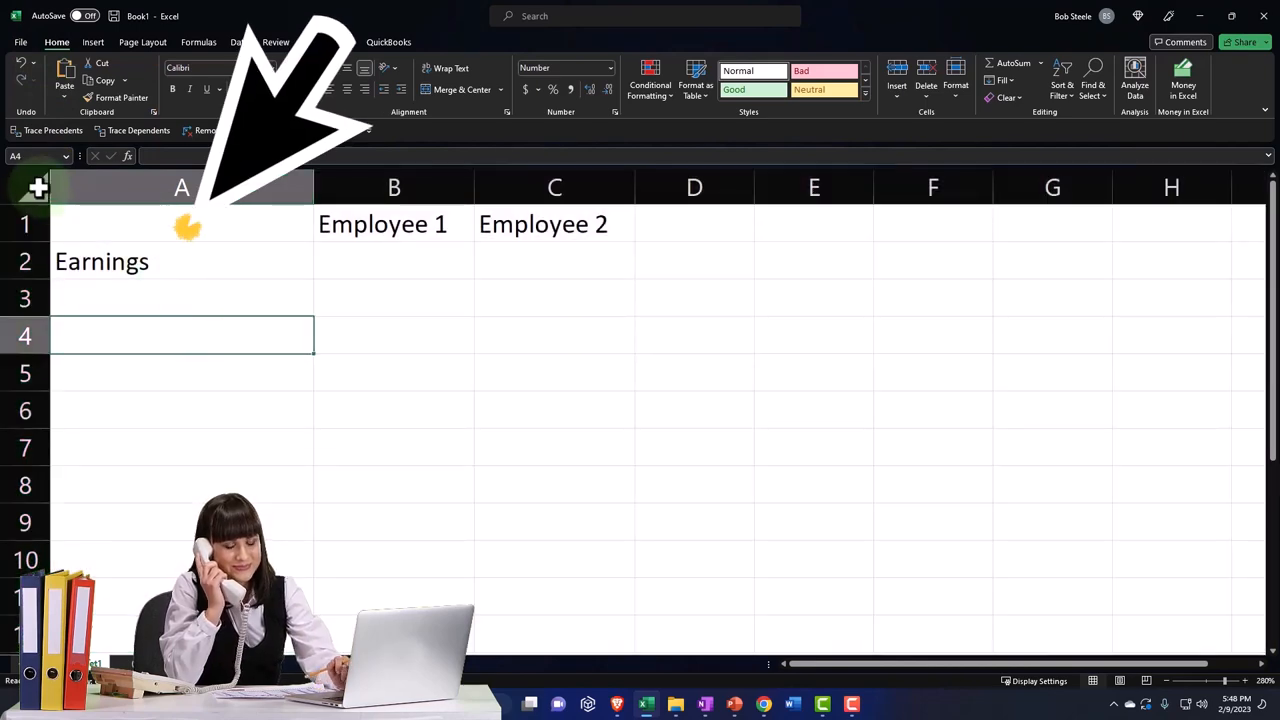
click(393, 335)
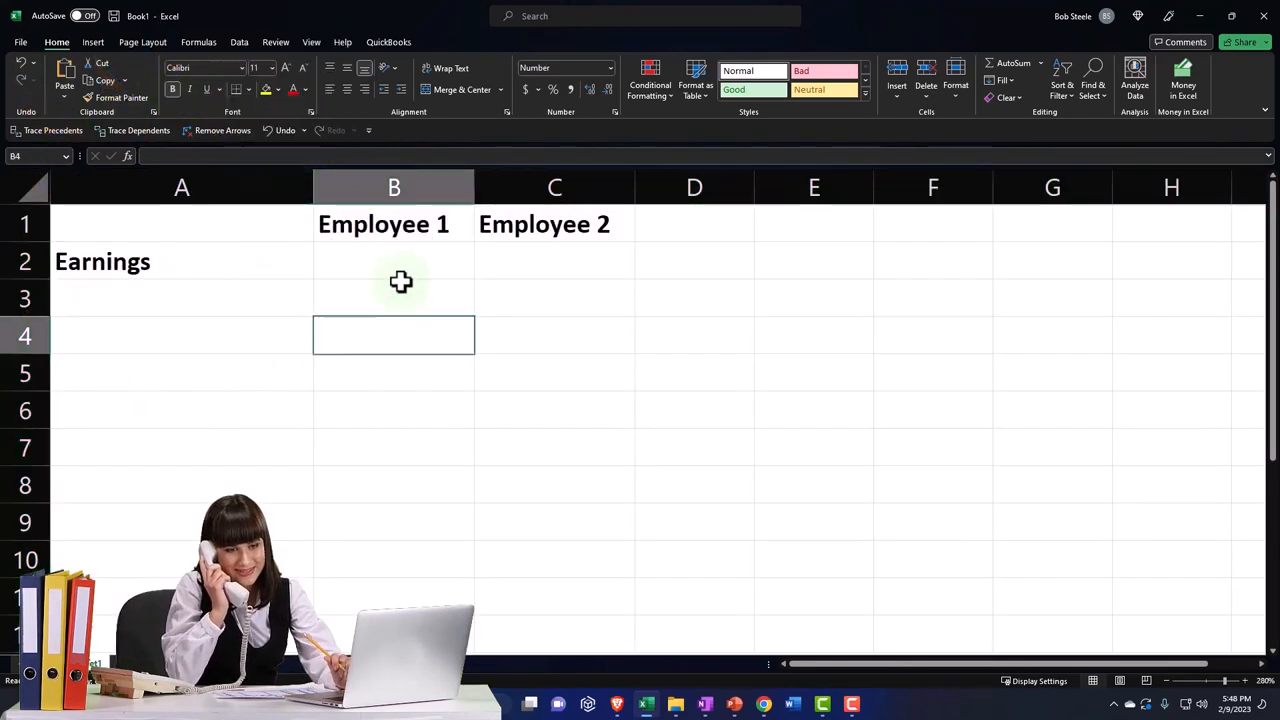
click(393, 261)
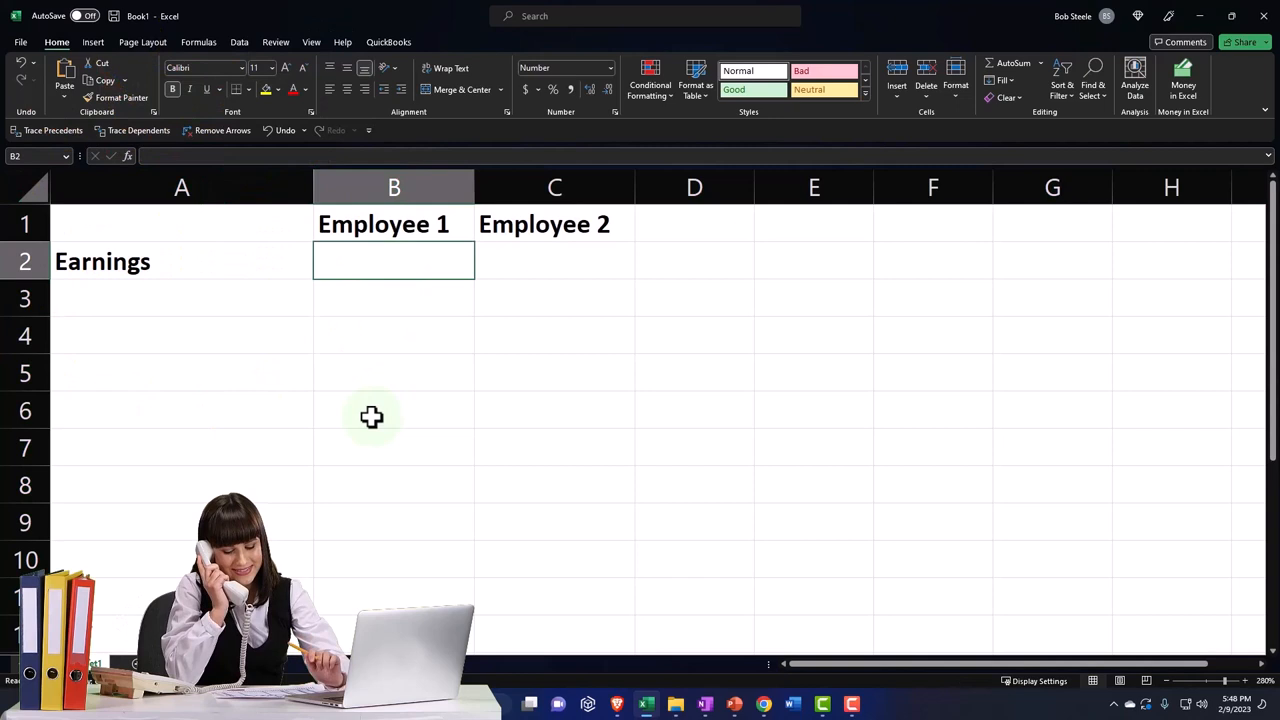
text(12)
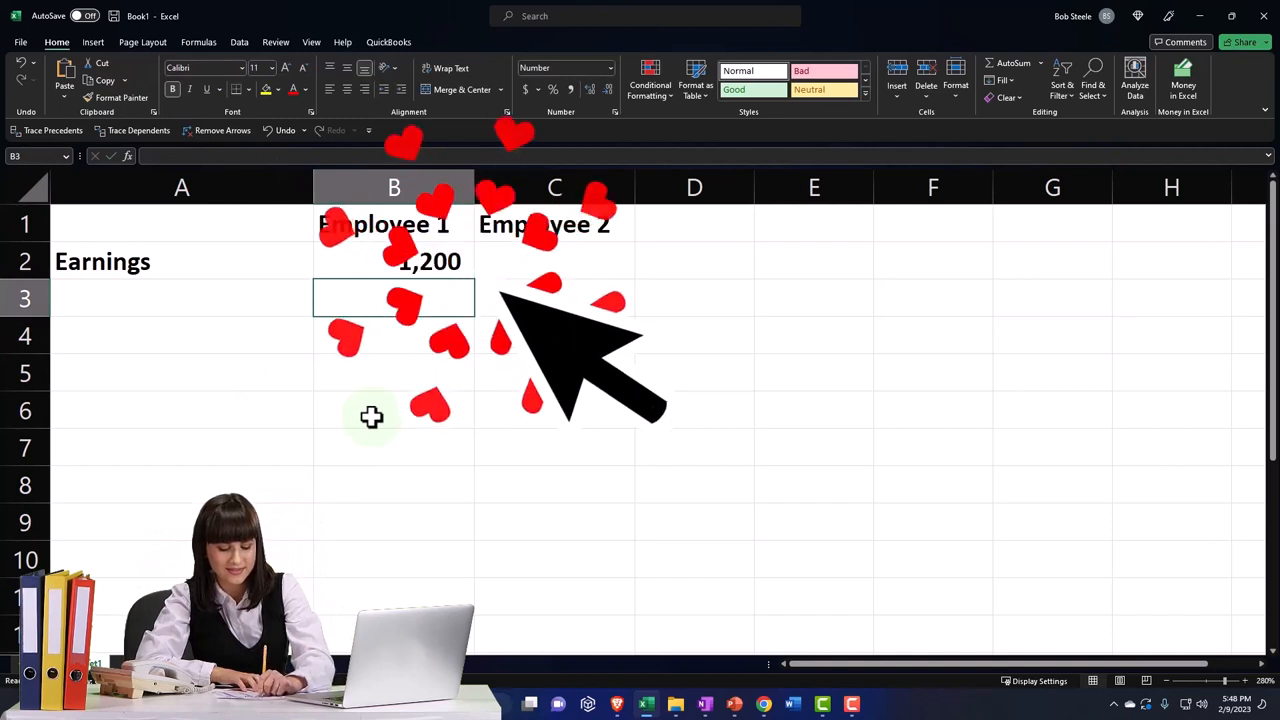
click(181, 298)
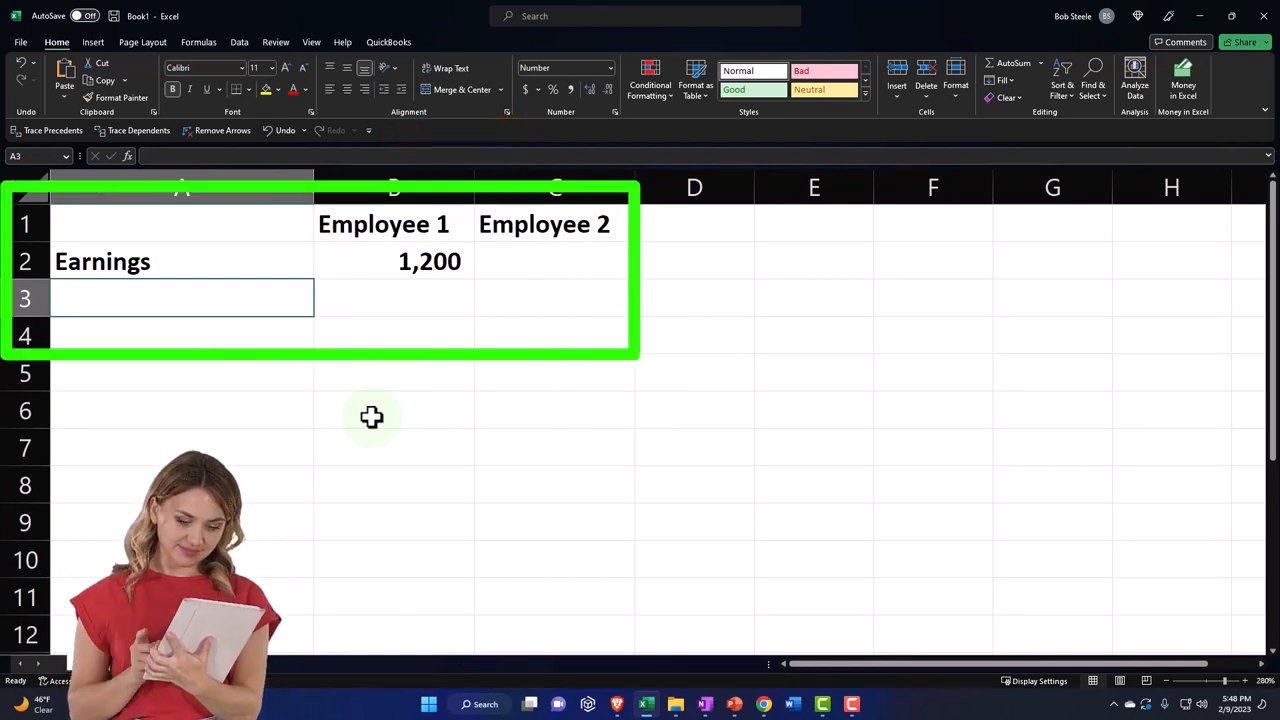
Step: Label FIT, Social Security and Medicare rows with Employee 1's negative formulas: (180), (74), (17)
text(FIT)
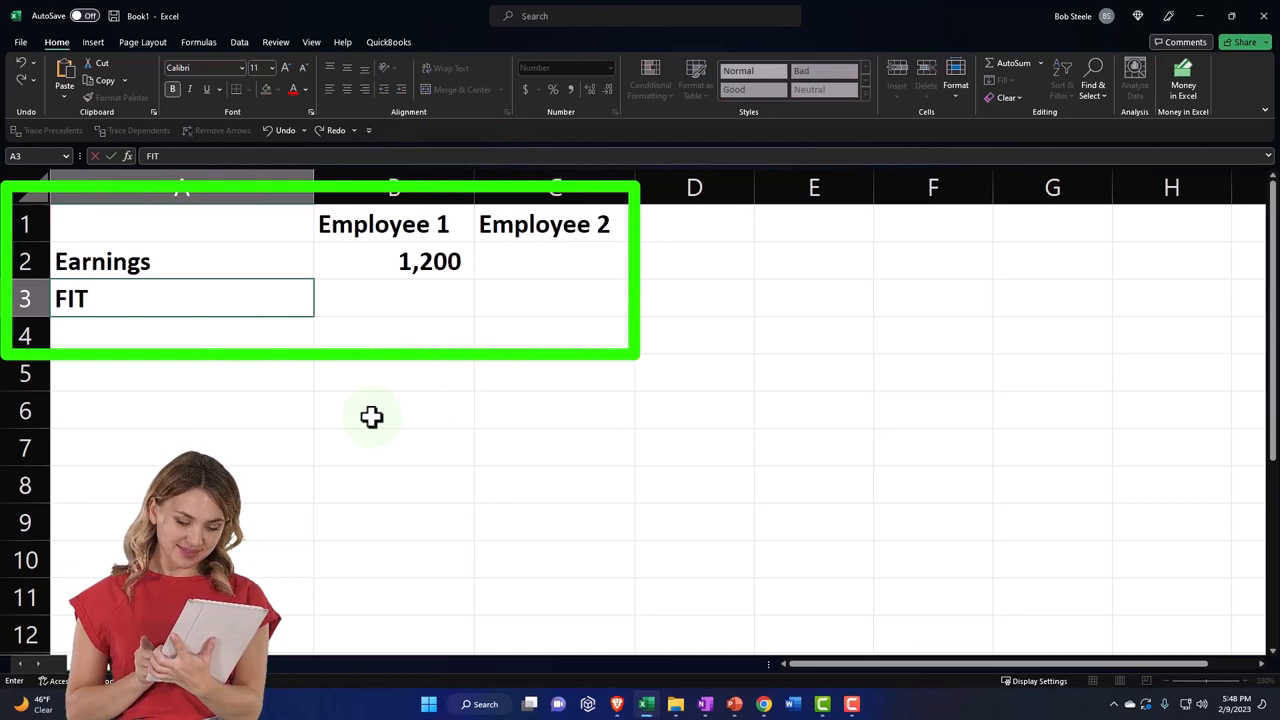
click(393, 297)
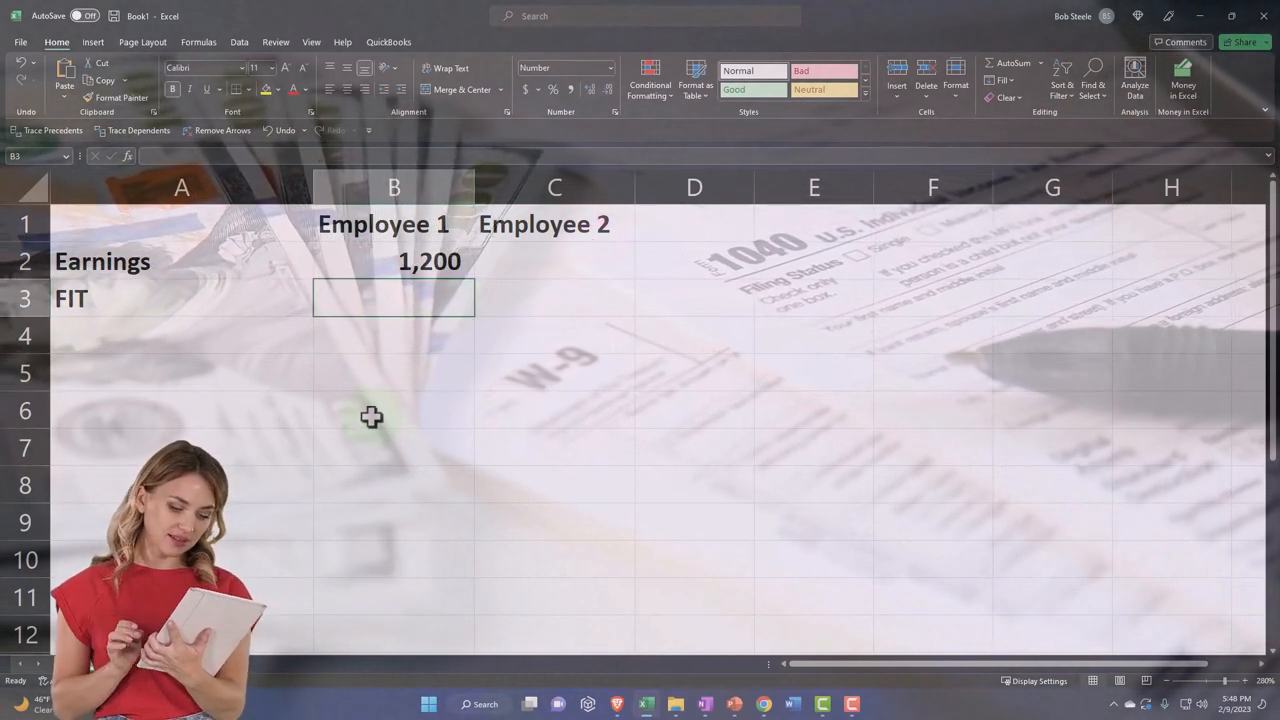
text(-)
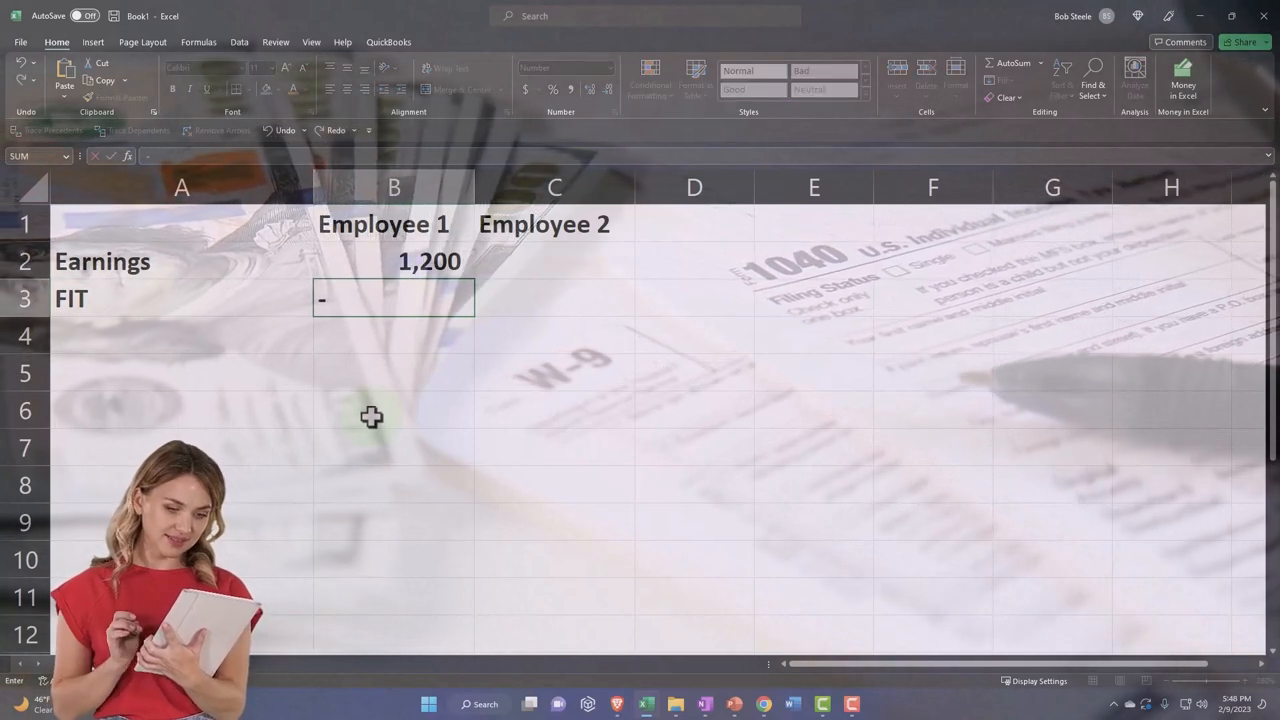
text(180))
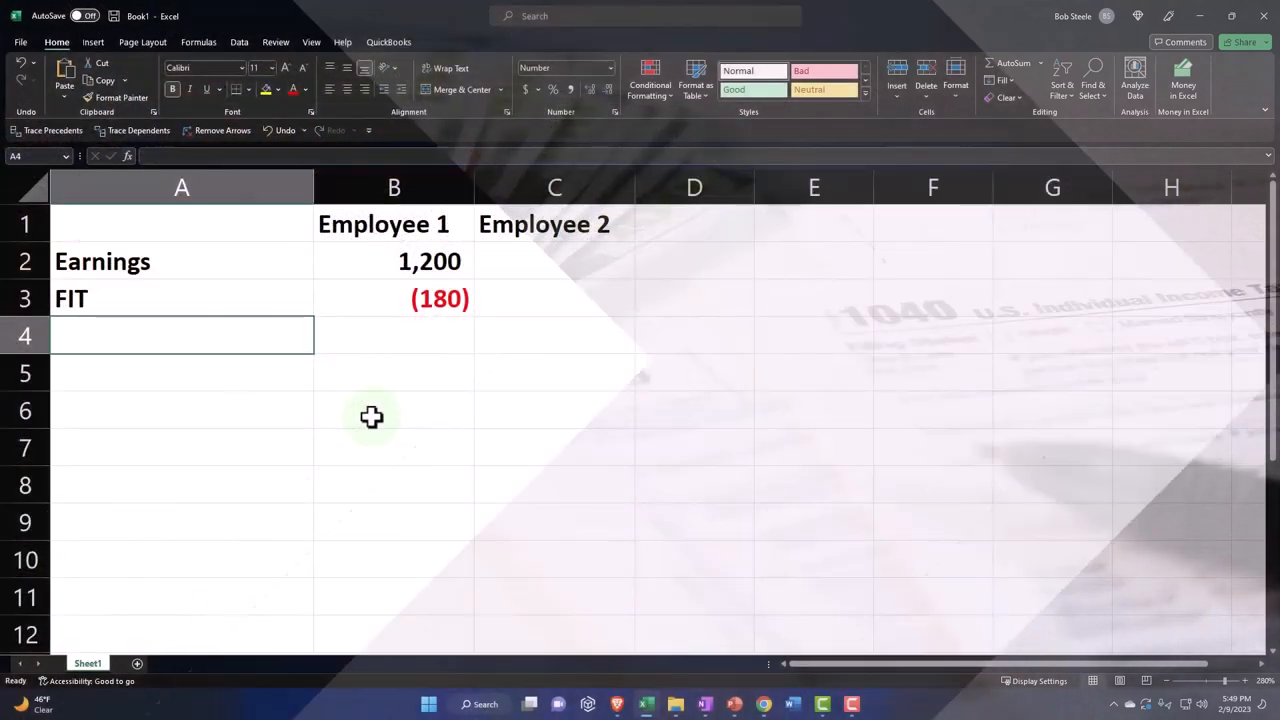
text(Social Security)
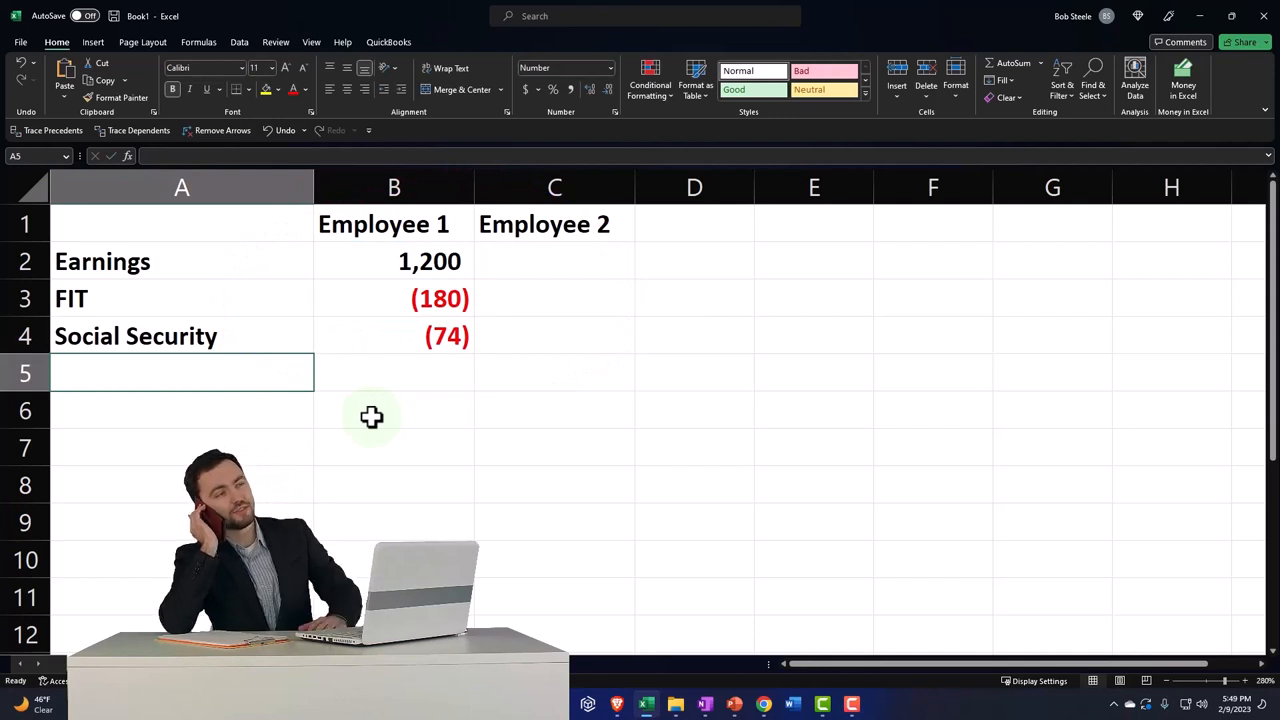
text(Me)
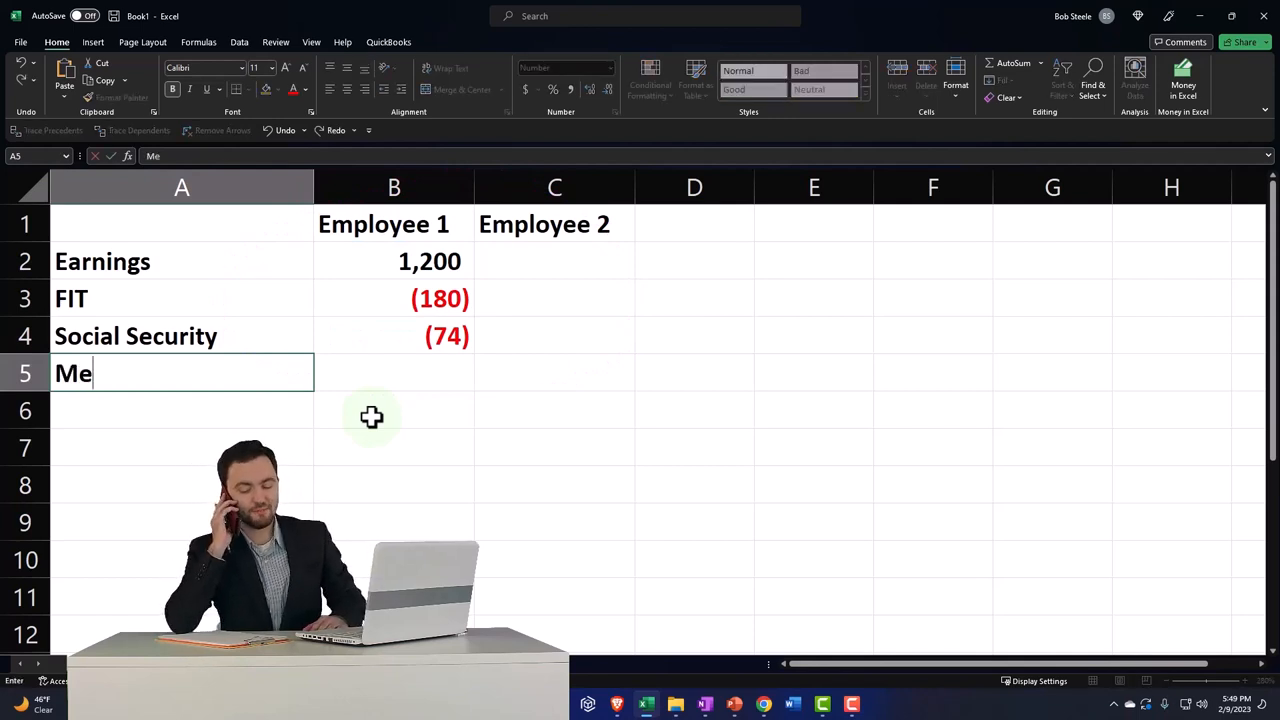
key(enter)
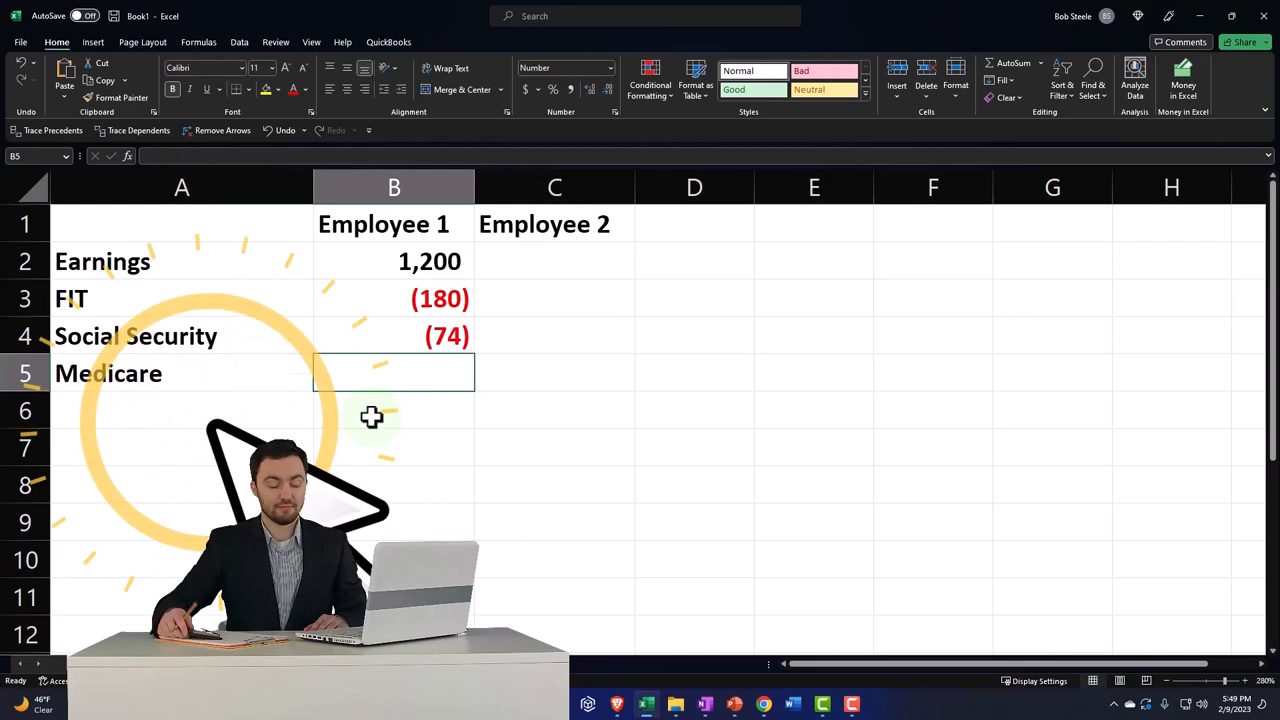
text(-B2)
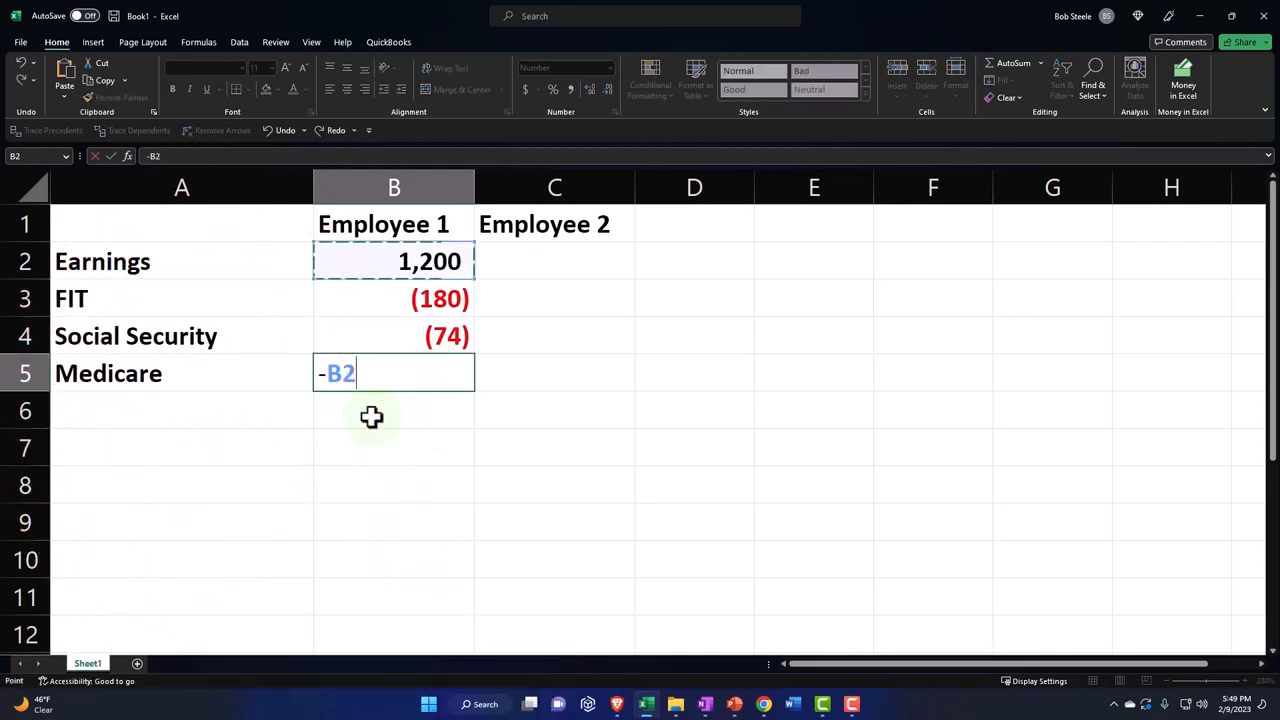
text(*)
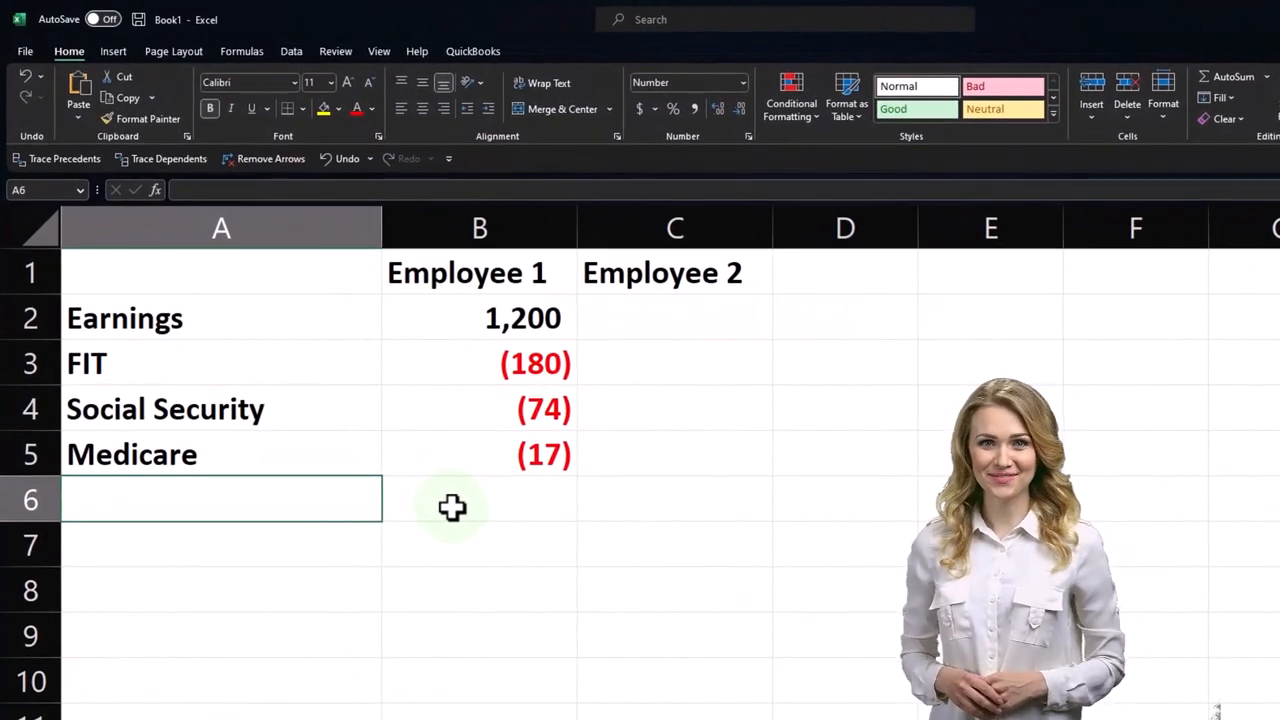
Step: Add a Net check row summing Employee 1's column to 928
text(Net check)
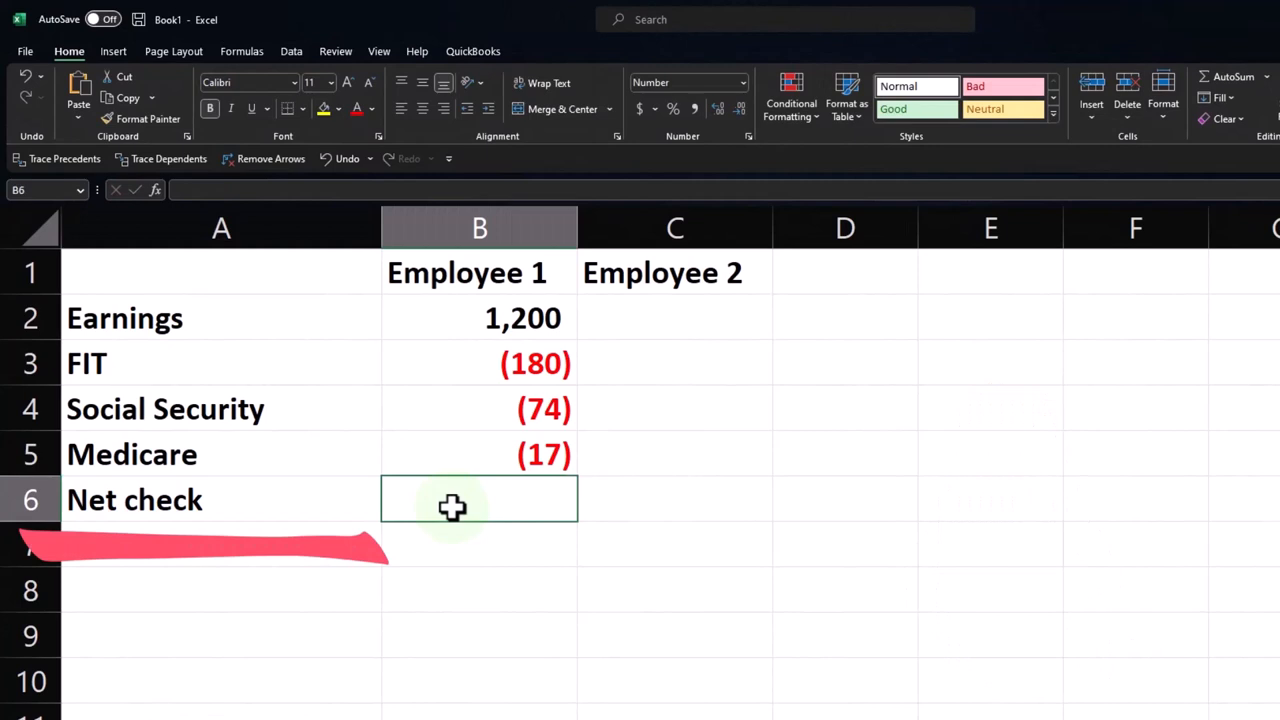
text(=suM(B5)
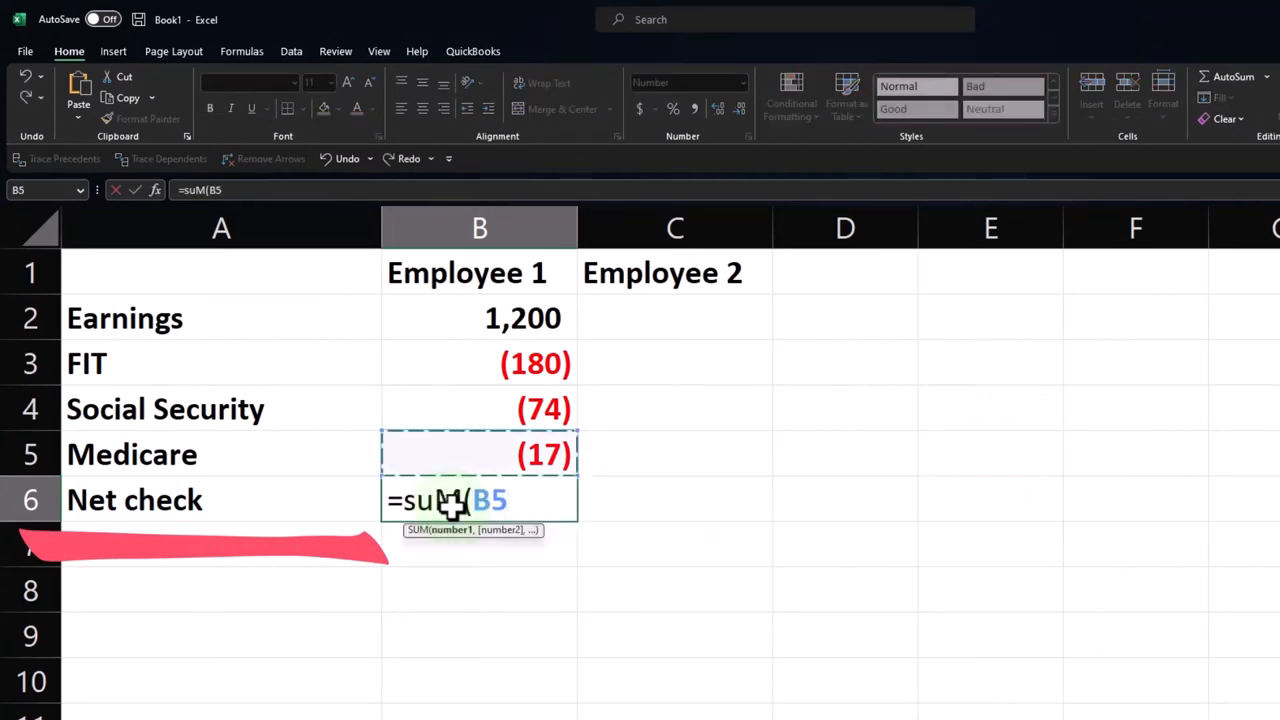
key(Return)
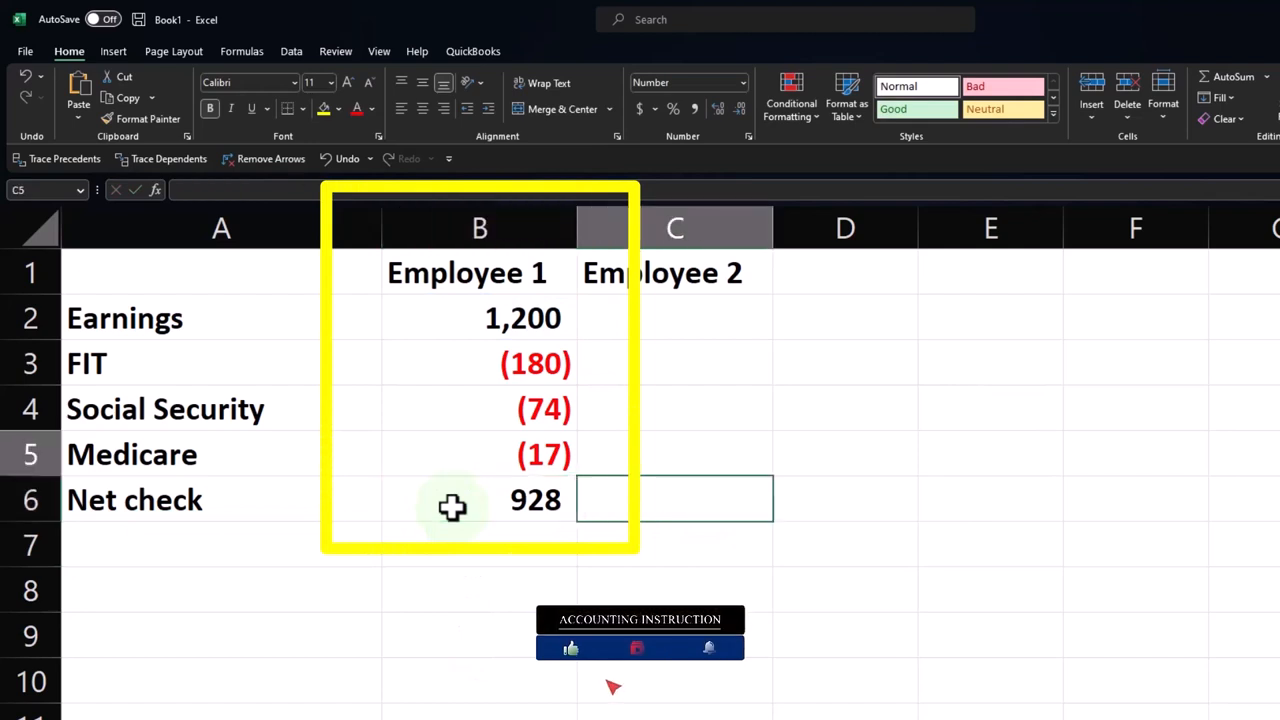
Step: Enter Employee 2's withholdings (230), (155), (36) and start the 2,079 net check sum
click(675, 318)
text(2,500)
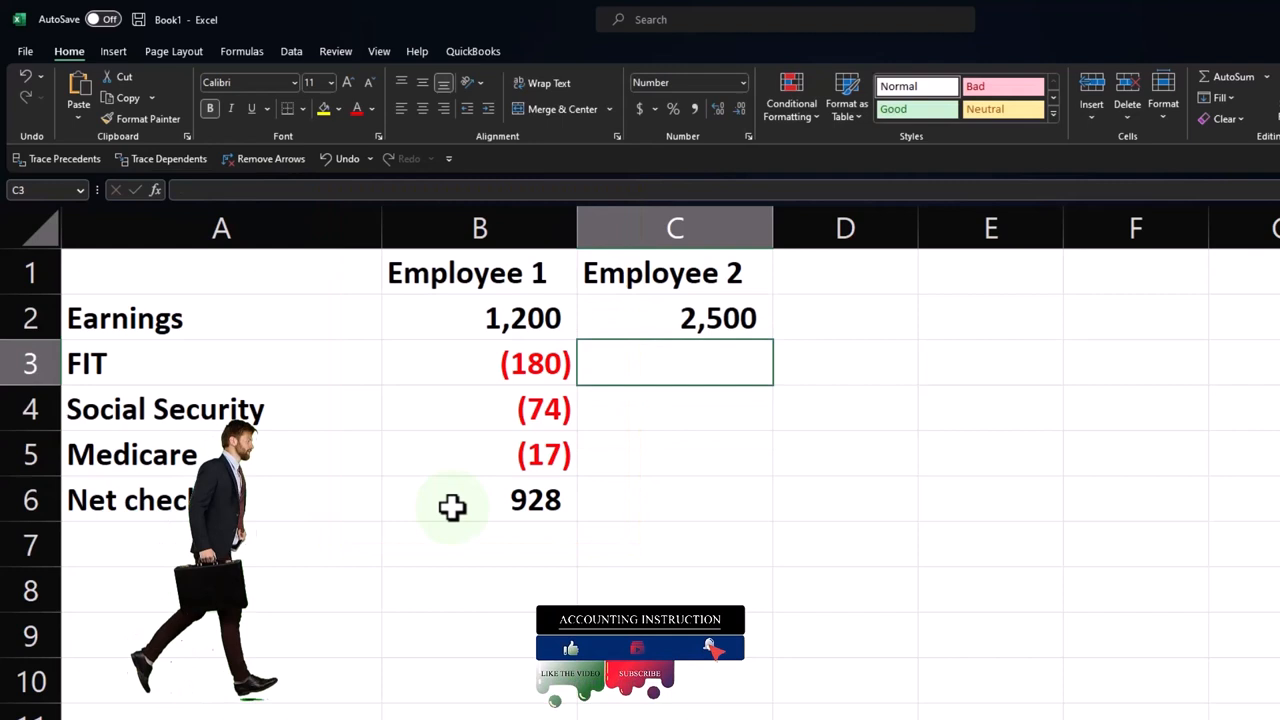
text(-)
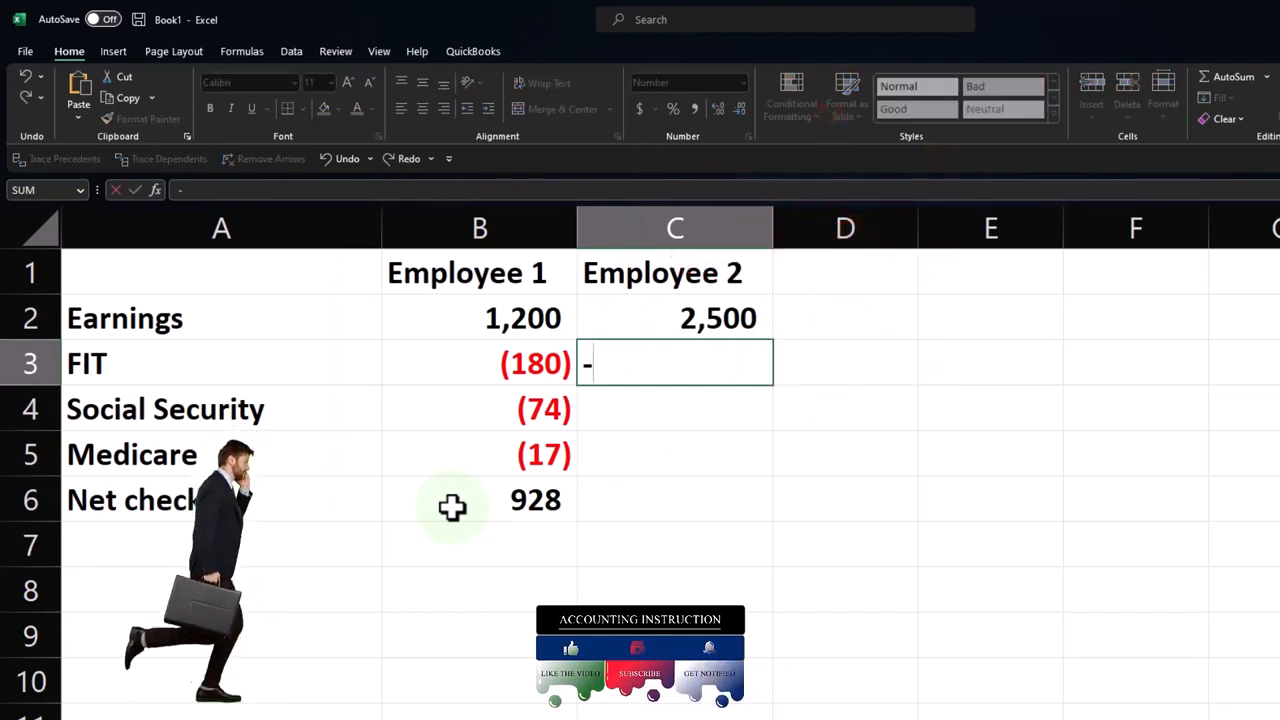
key(Return)
text(-C2)
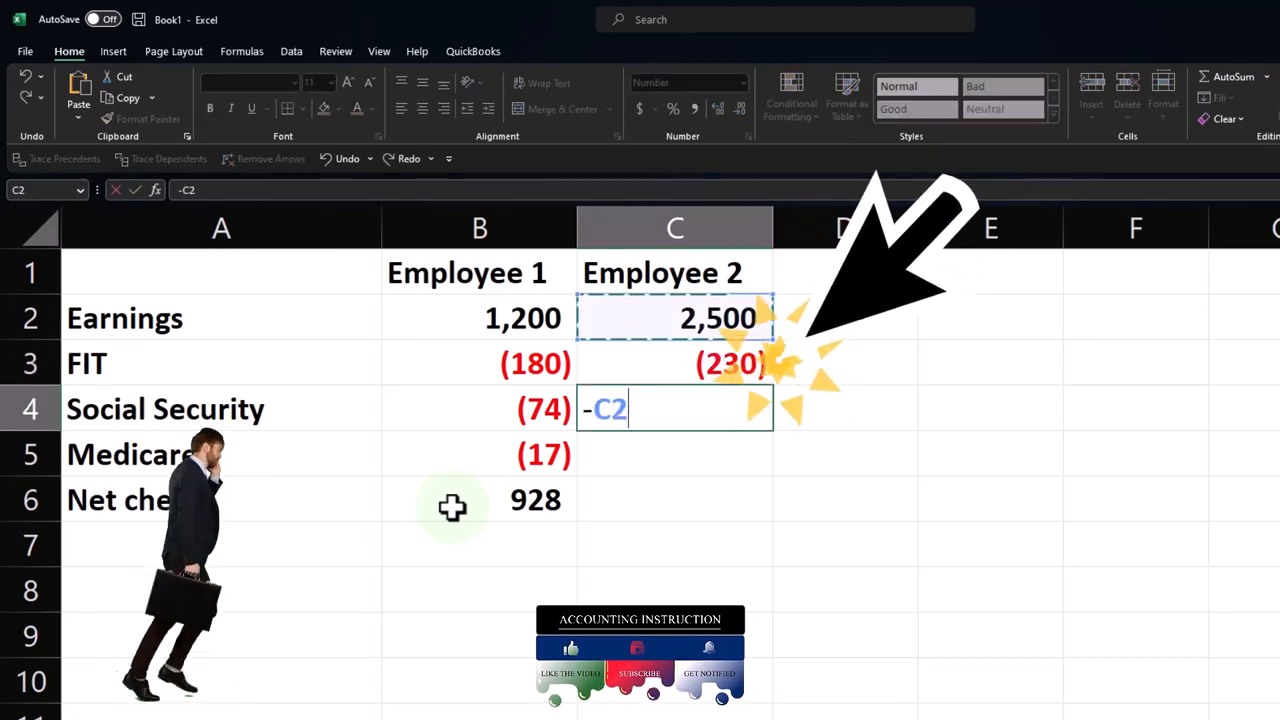
text(*.06)
click(675, 454)
text(-C2)
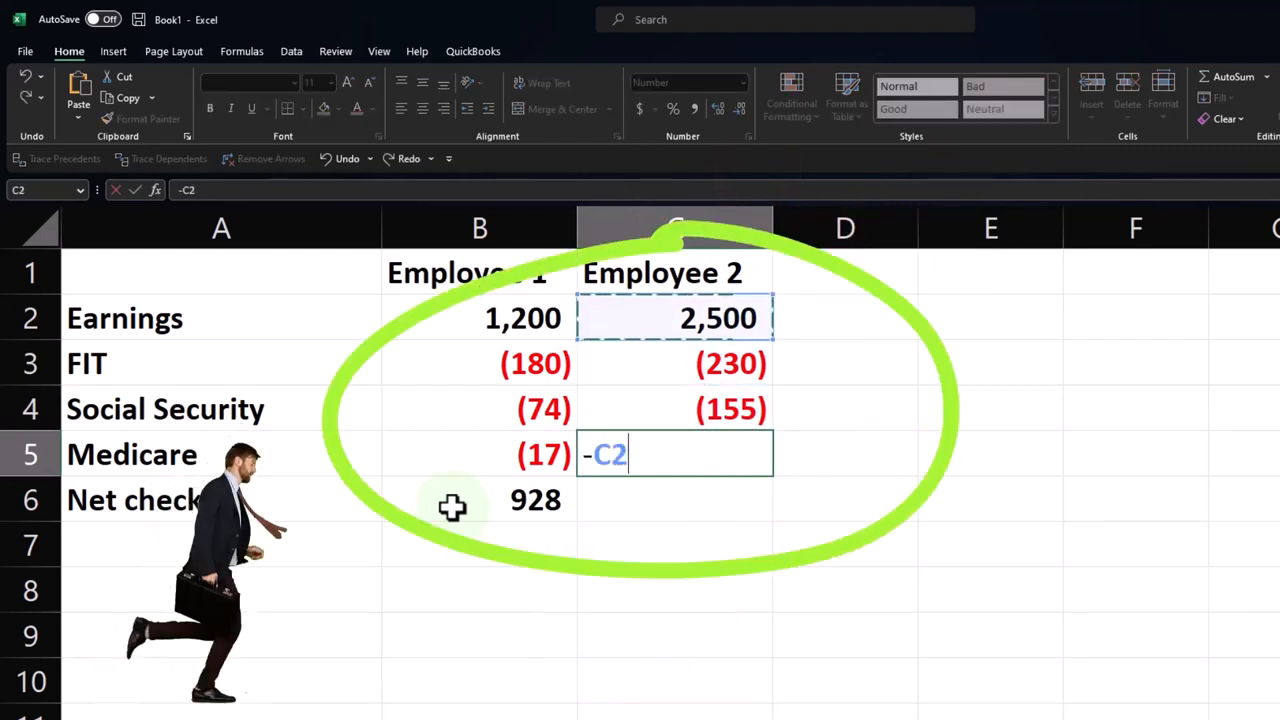
text(-)
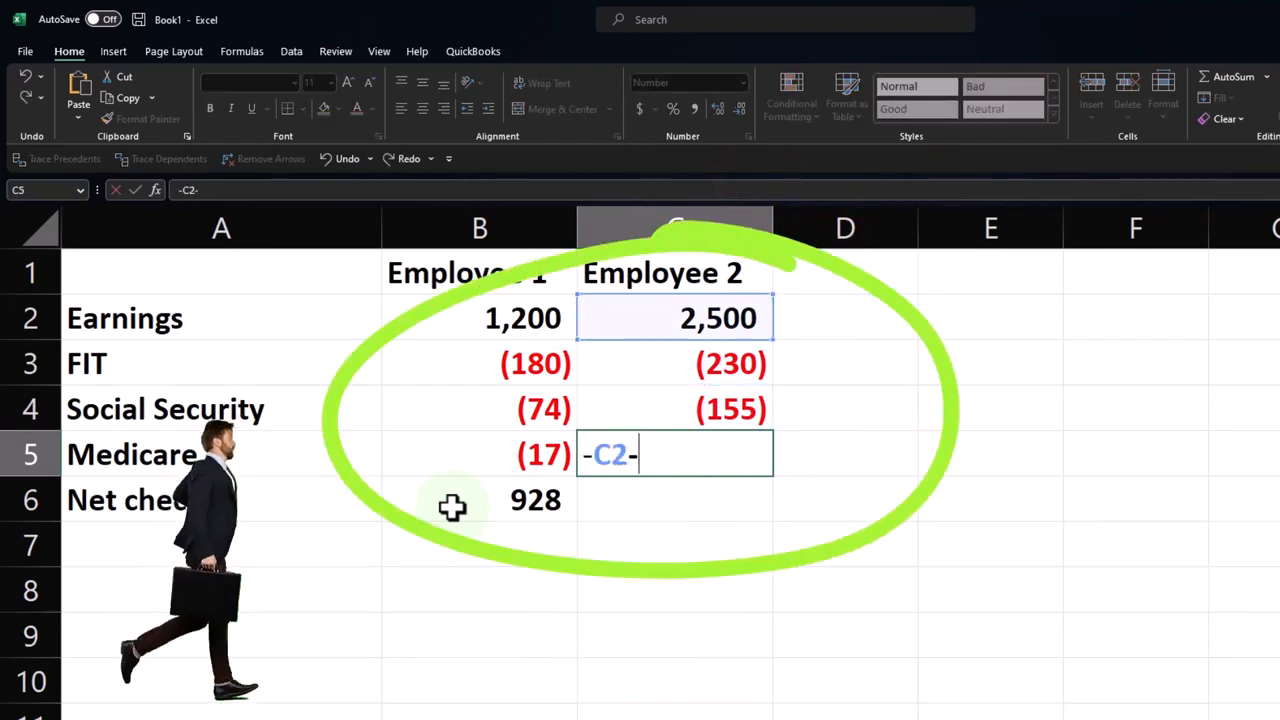
text(*.014)
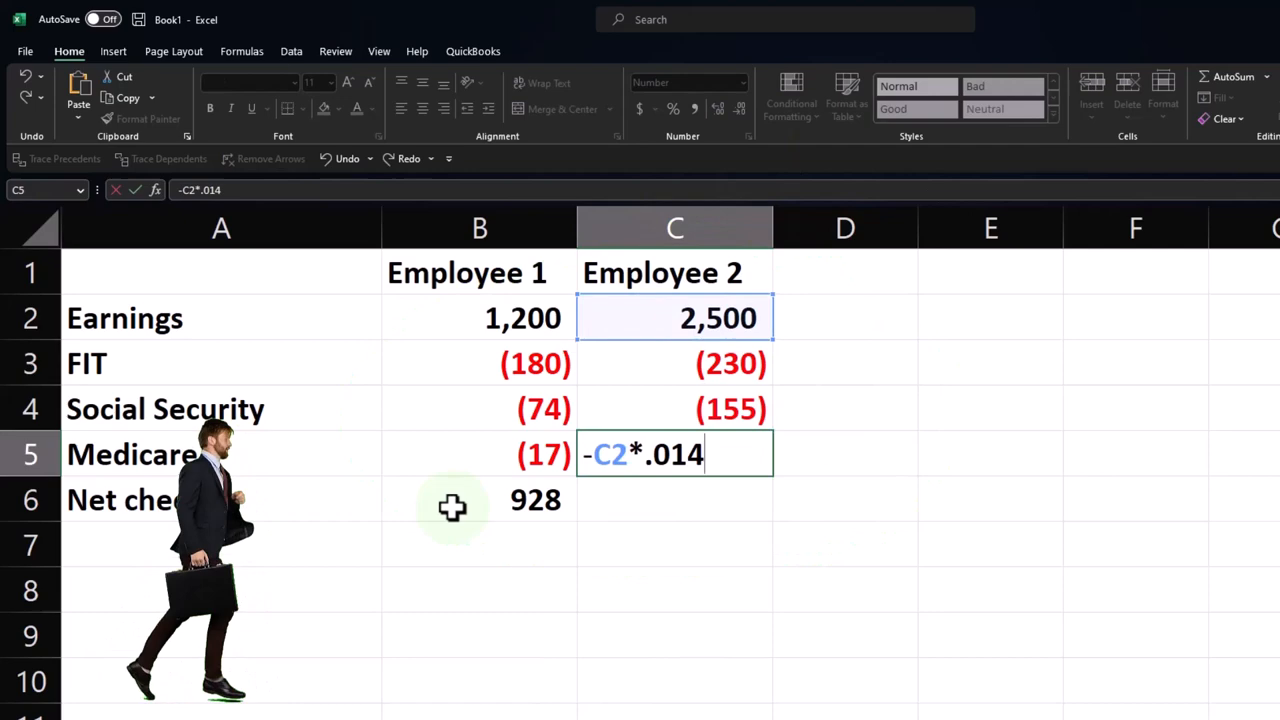
text(=su)
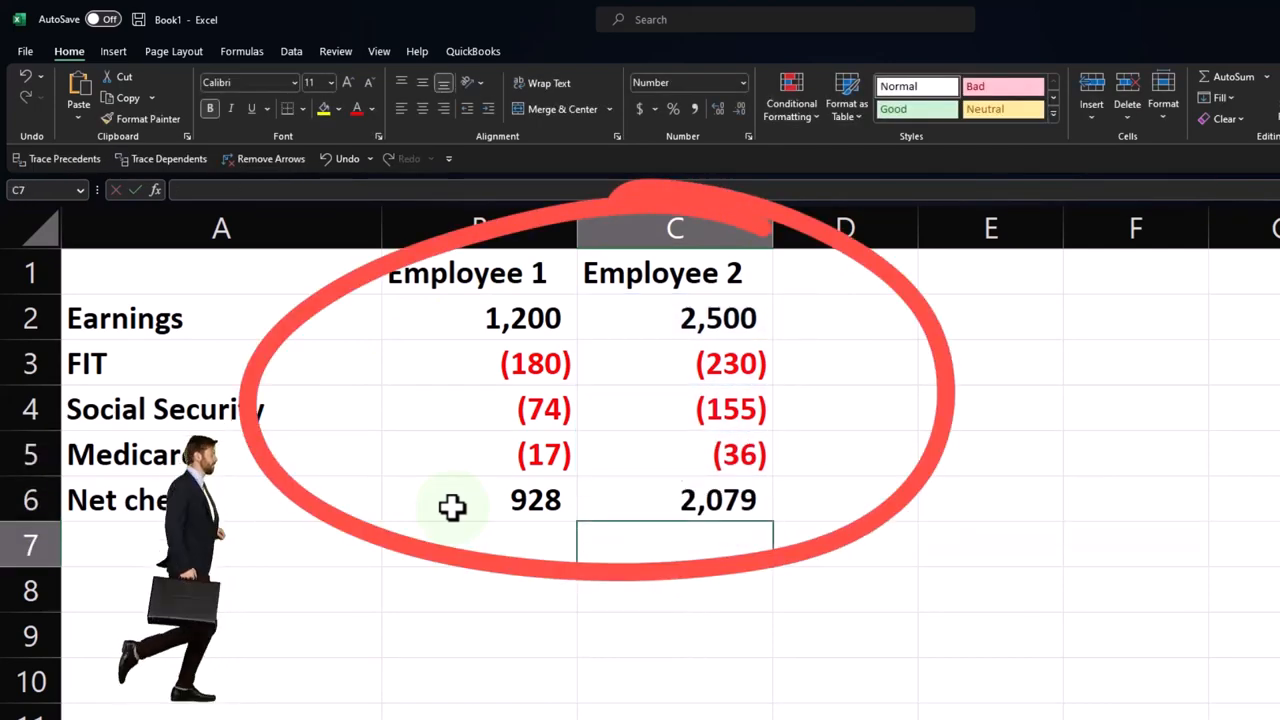
Step: Add a Total column summing both employees (3,700 earnings, 3,007 net) and repeat 3,007 in E6
click(845, 272)
text(Total)
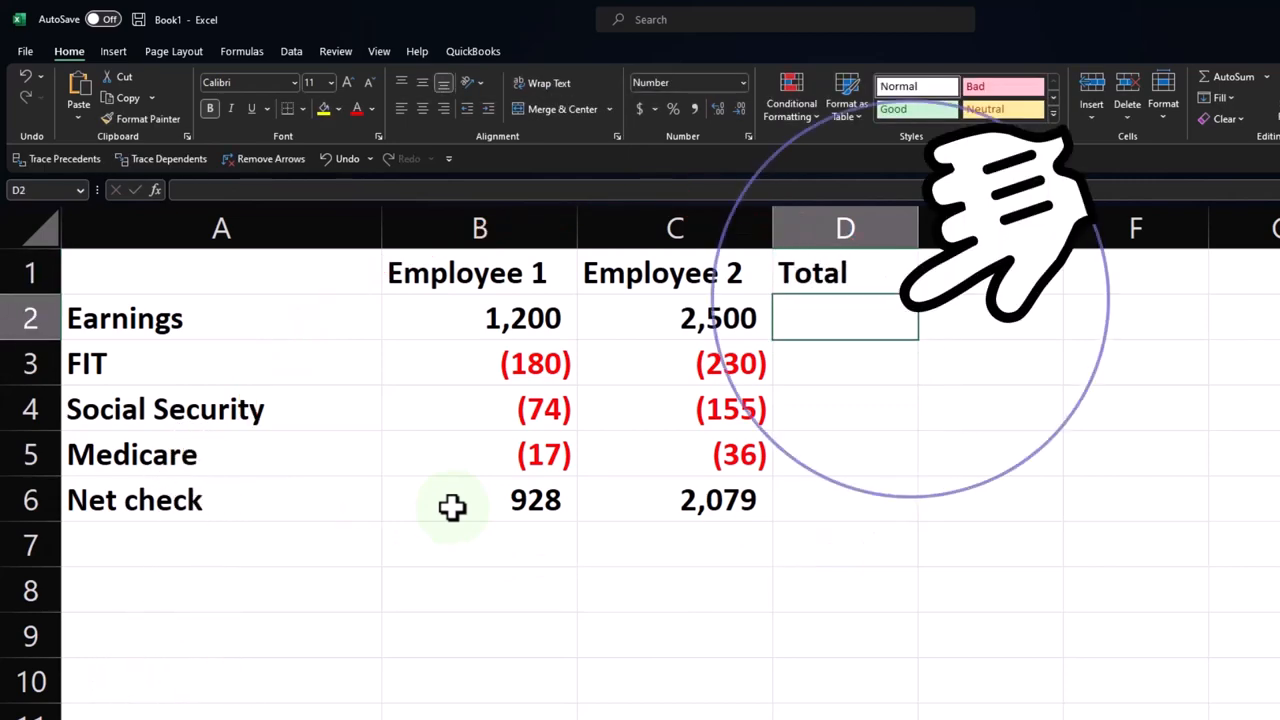
text(=suM(C2)
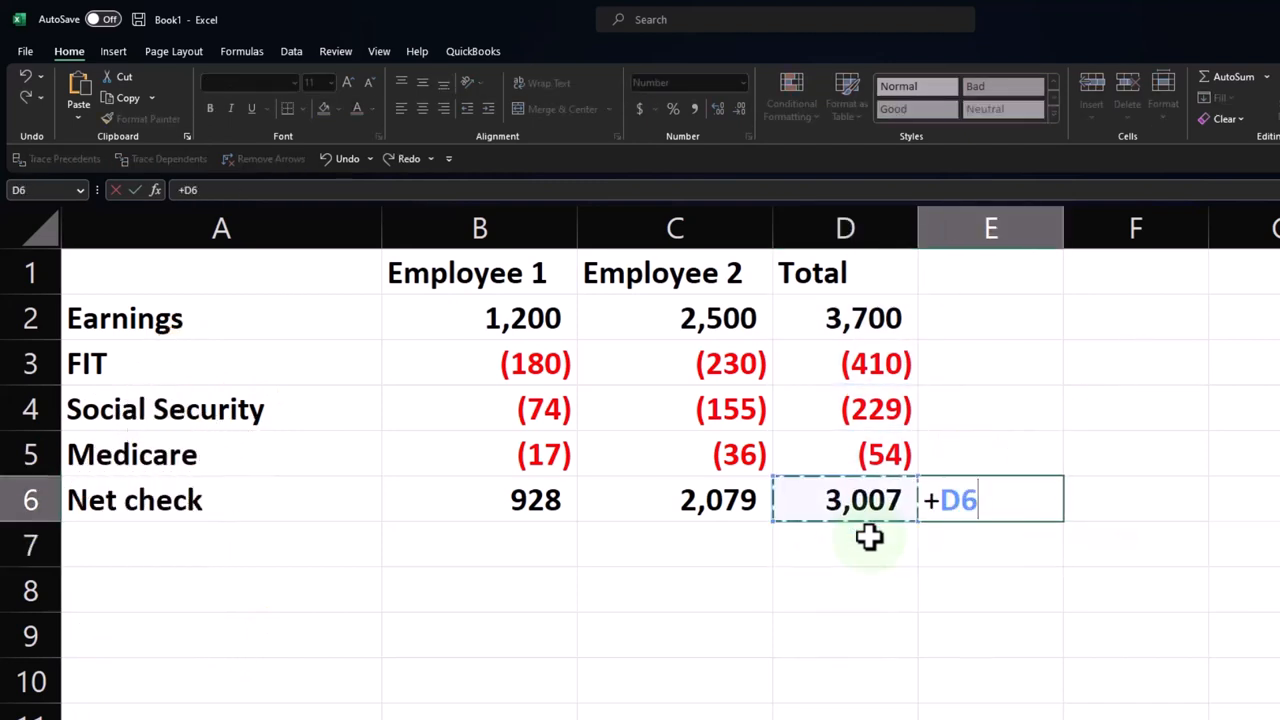
key(Return)
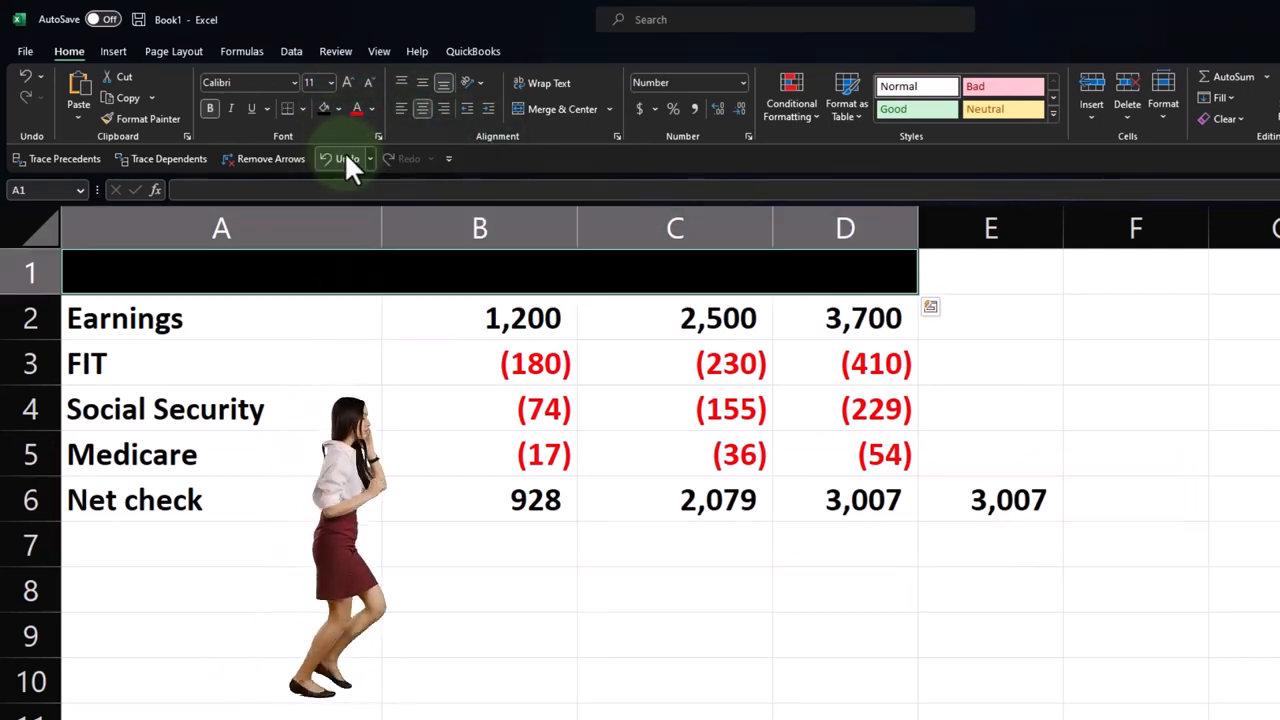
Step: Give the header black fill with white text, underline Medicare amounts, add borders, check formulas
click(373, 108)
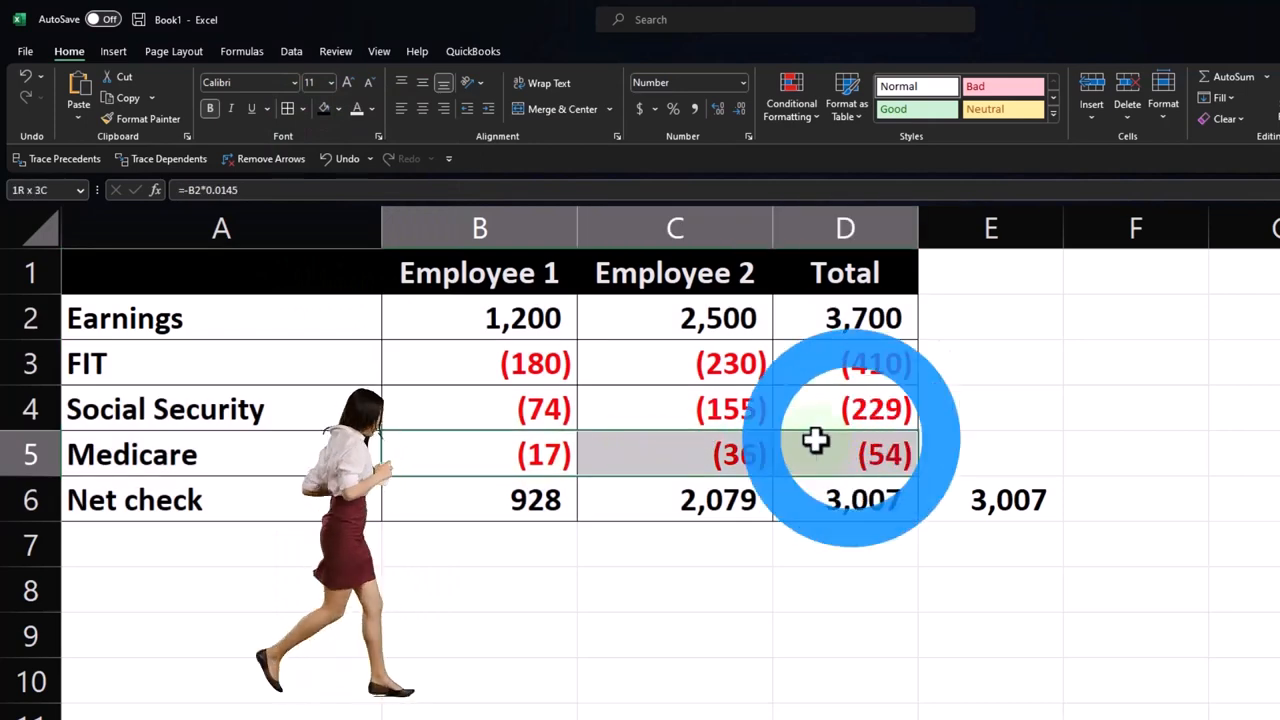
click(479, 544)
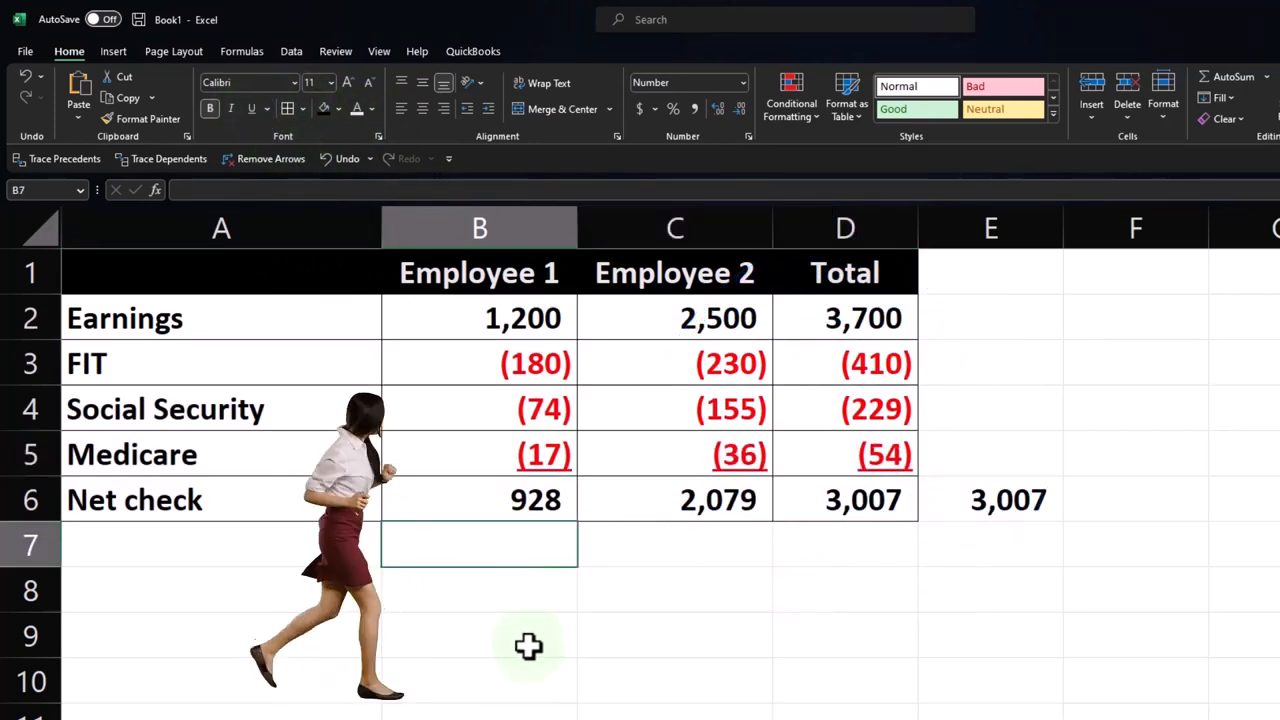
click(479, 318)
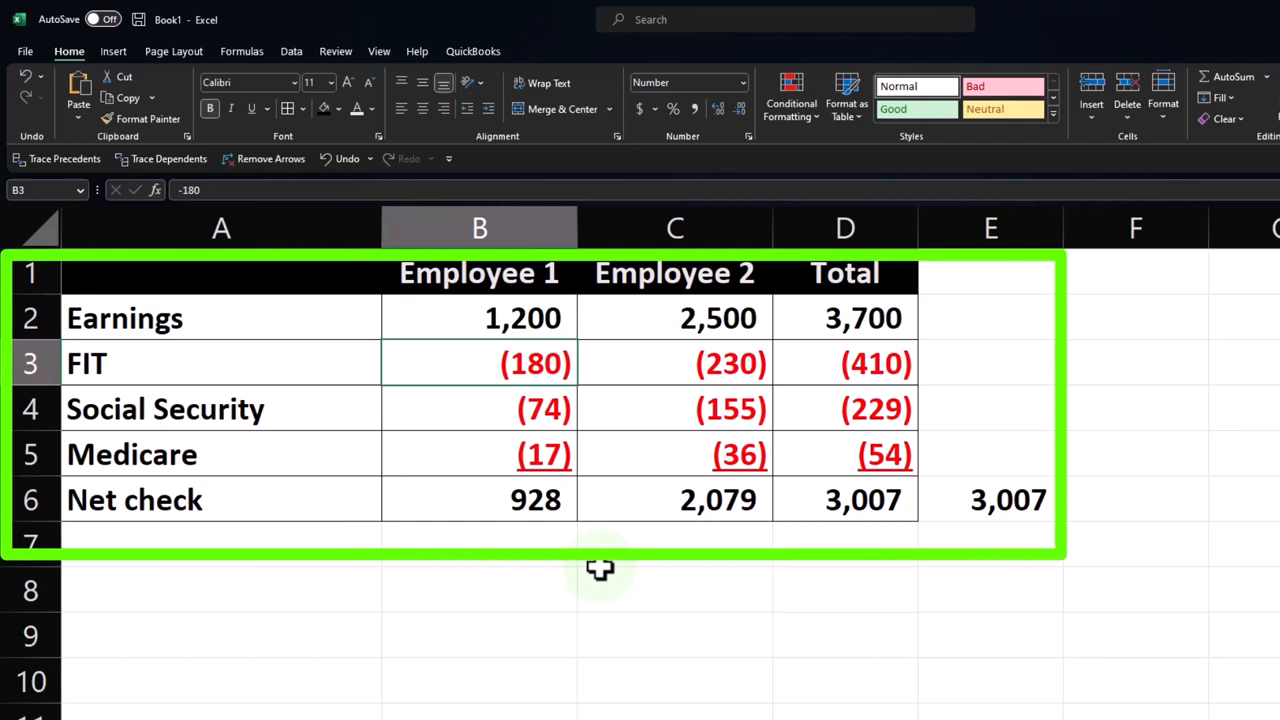
click(479, 408)
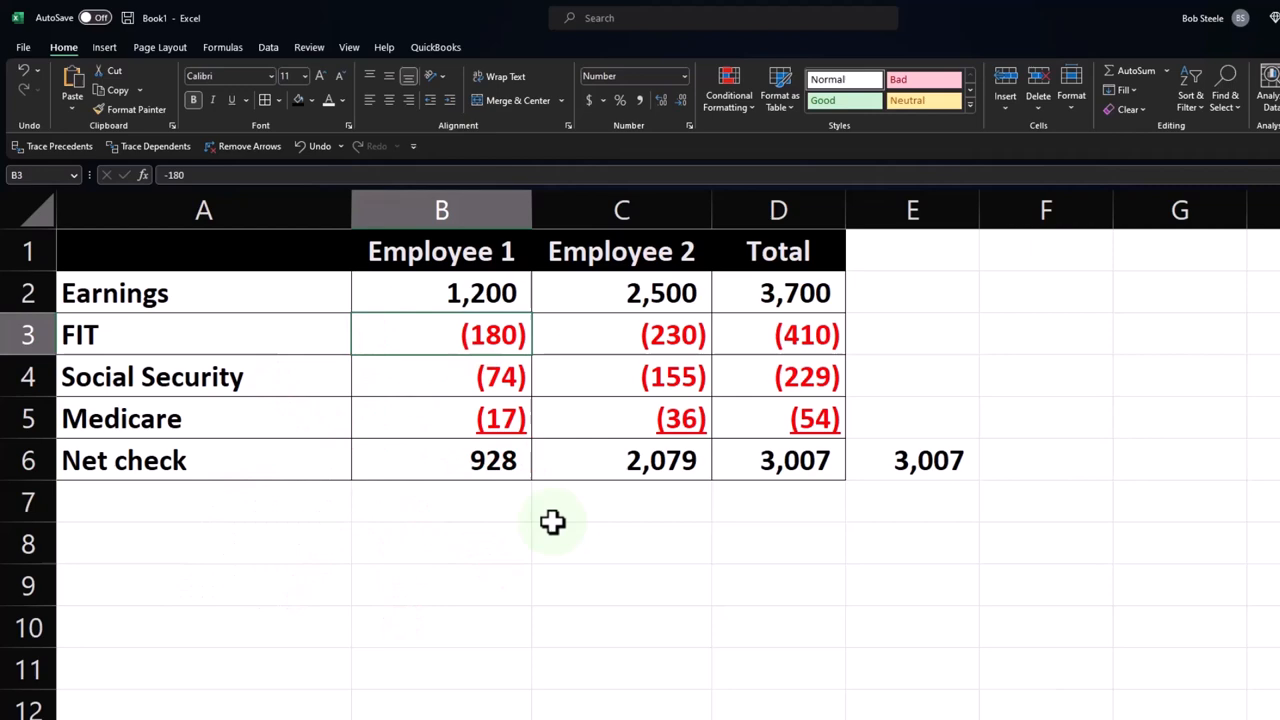
click(778, 293)
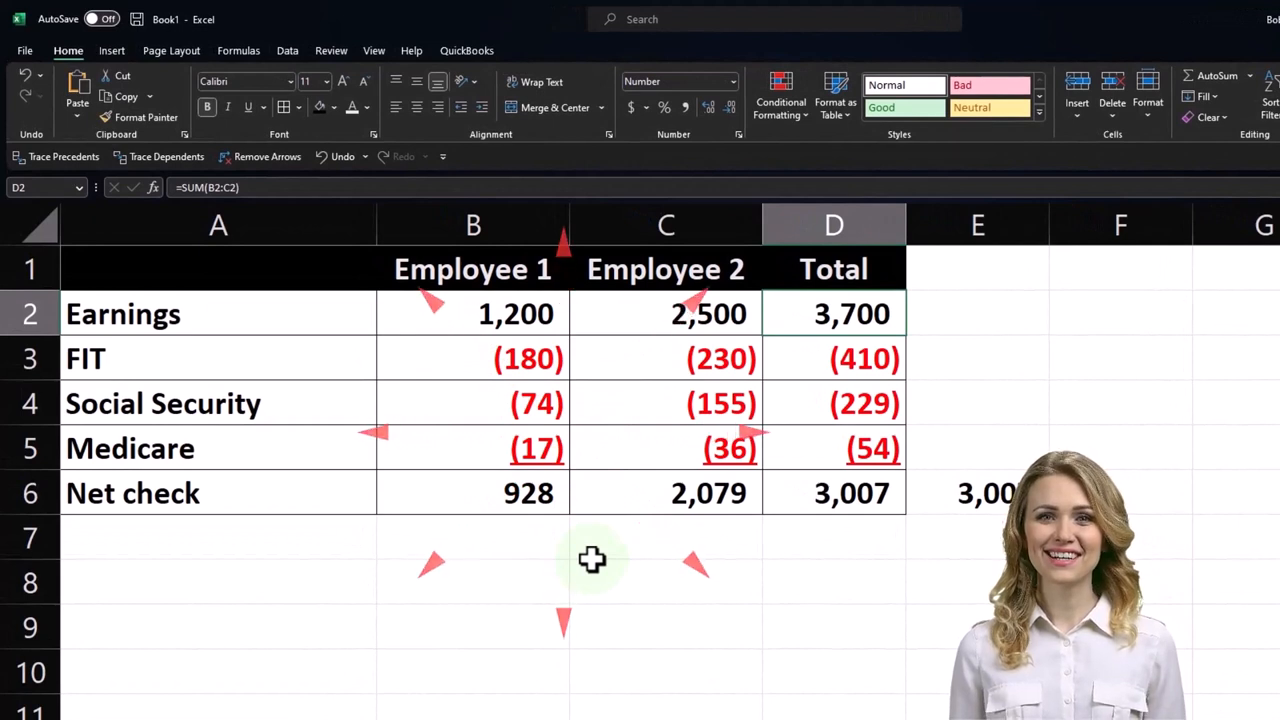
click(267, 156)
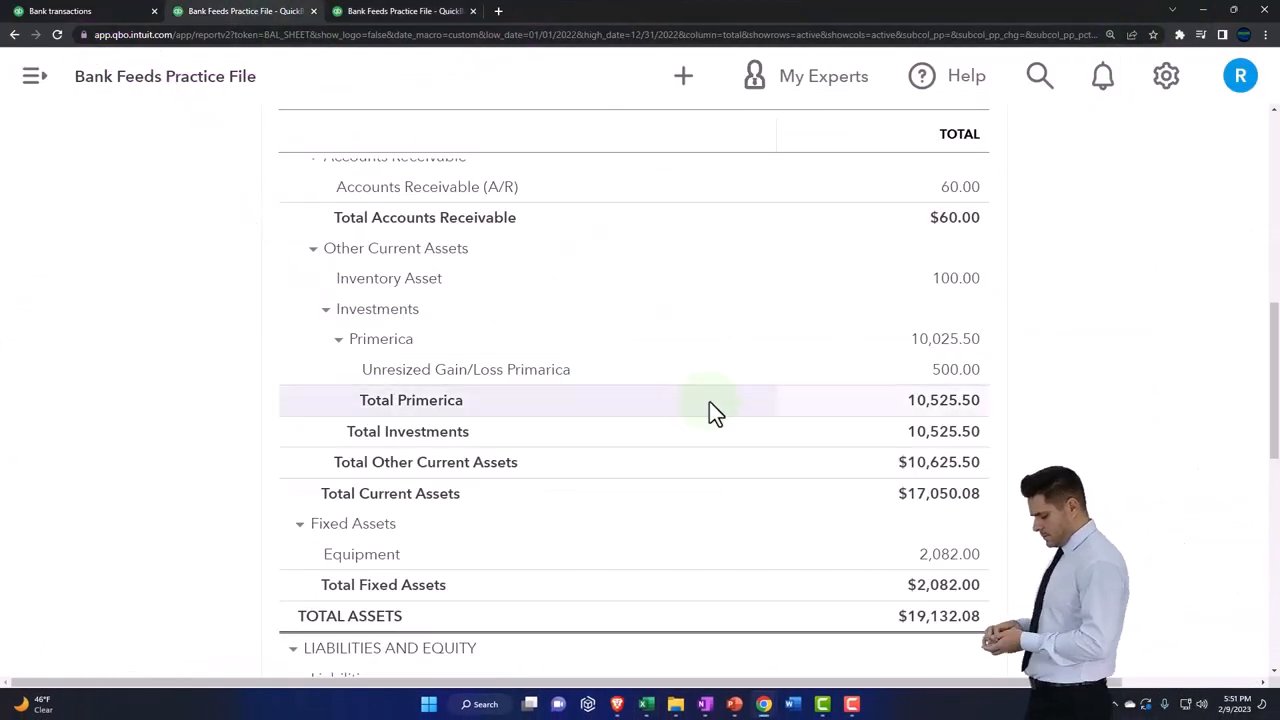
Step: In the payroll sheet, select the net check total and the three total withholdings to check their sum
scroll(up, 3)
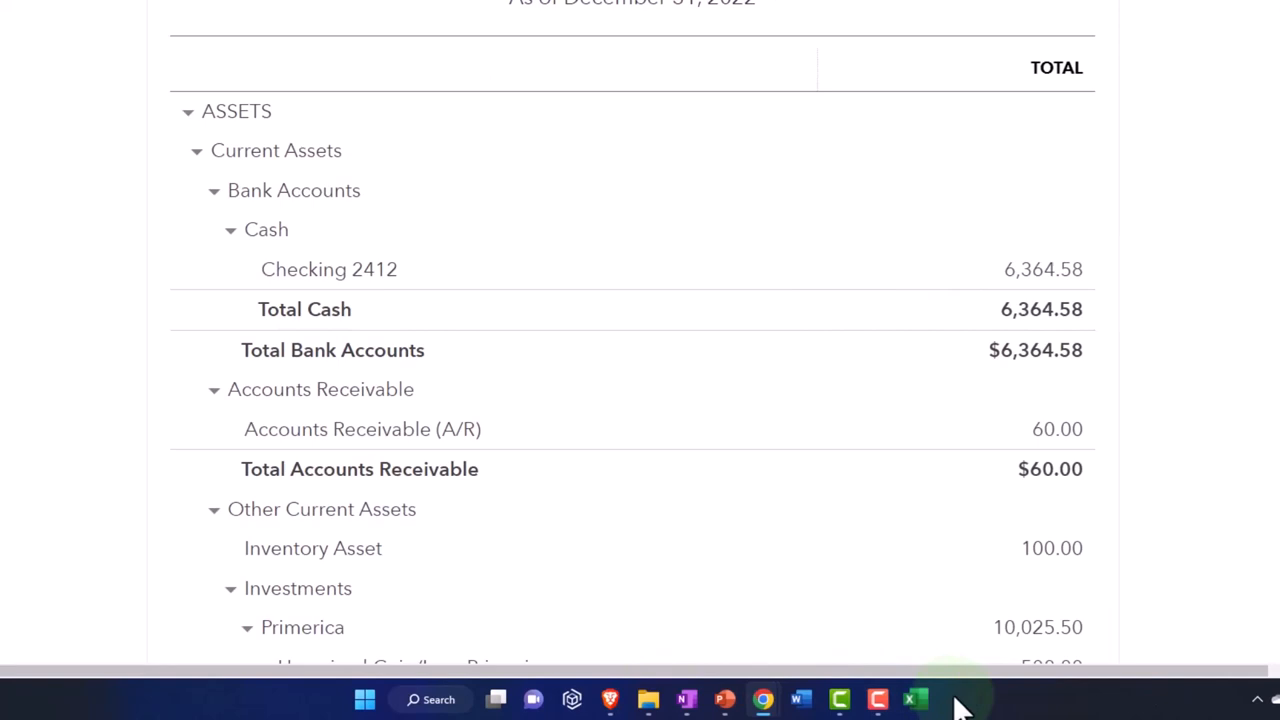
click(913, 699)
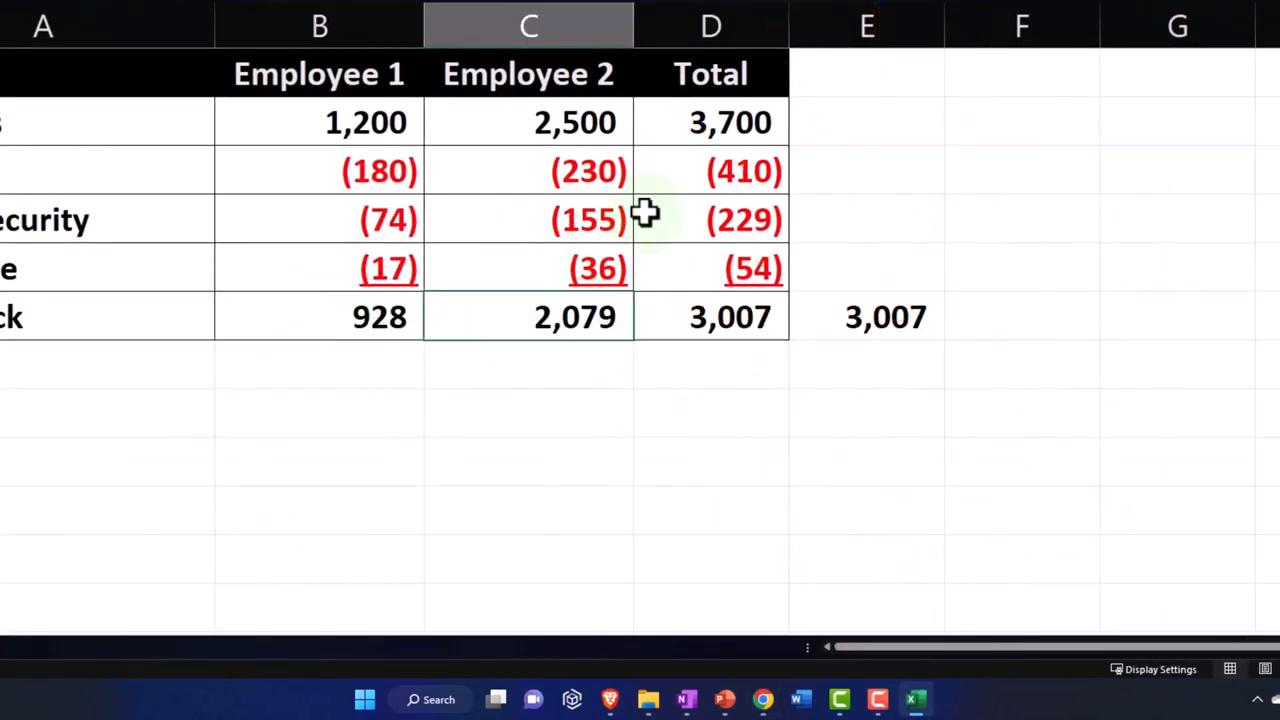
click(710, 316)
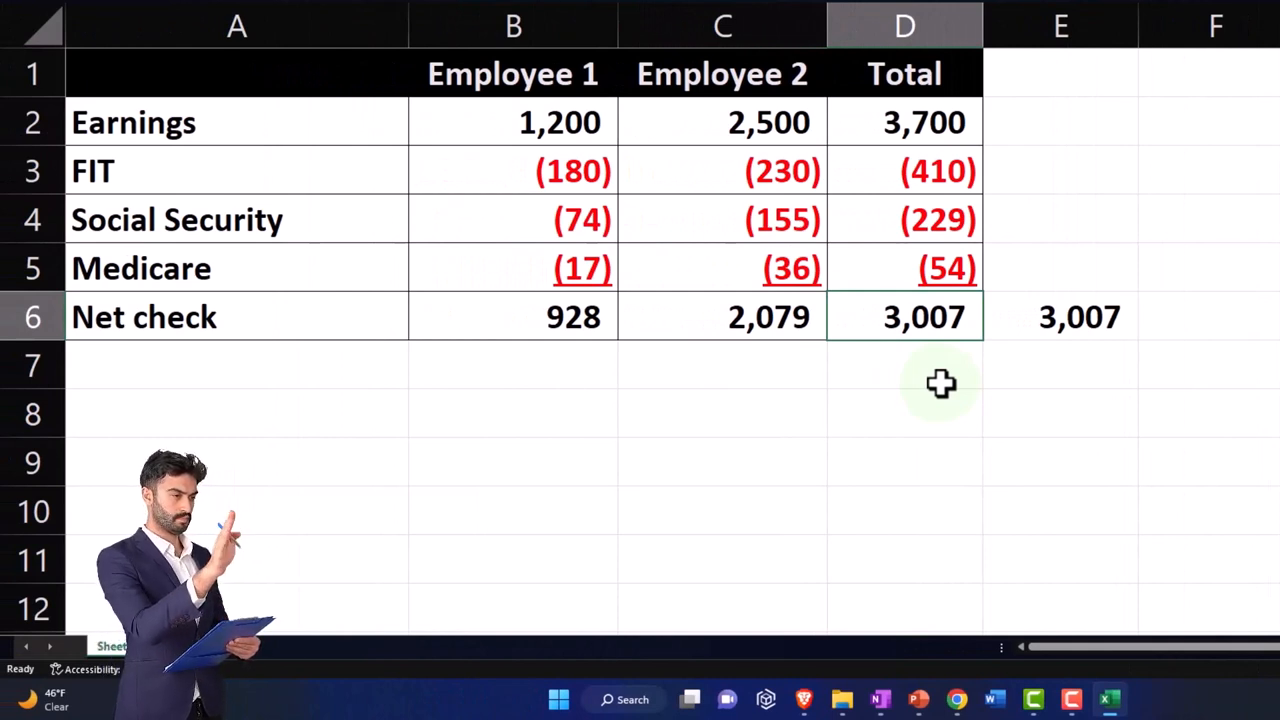
click(905, 170)
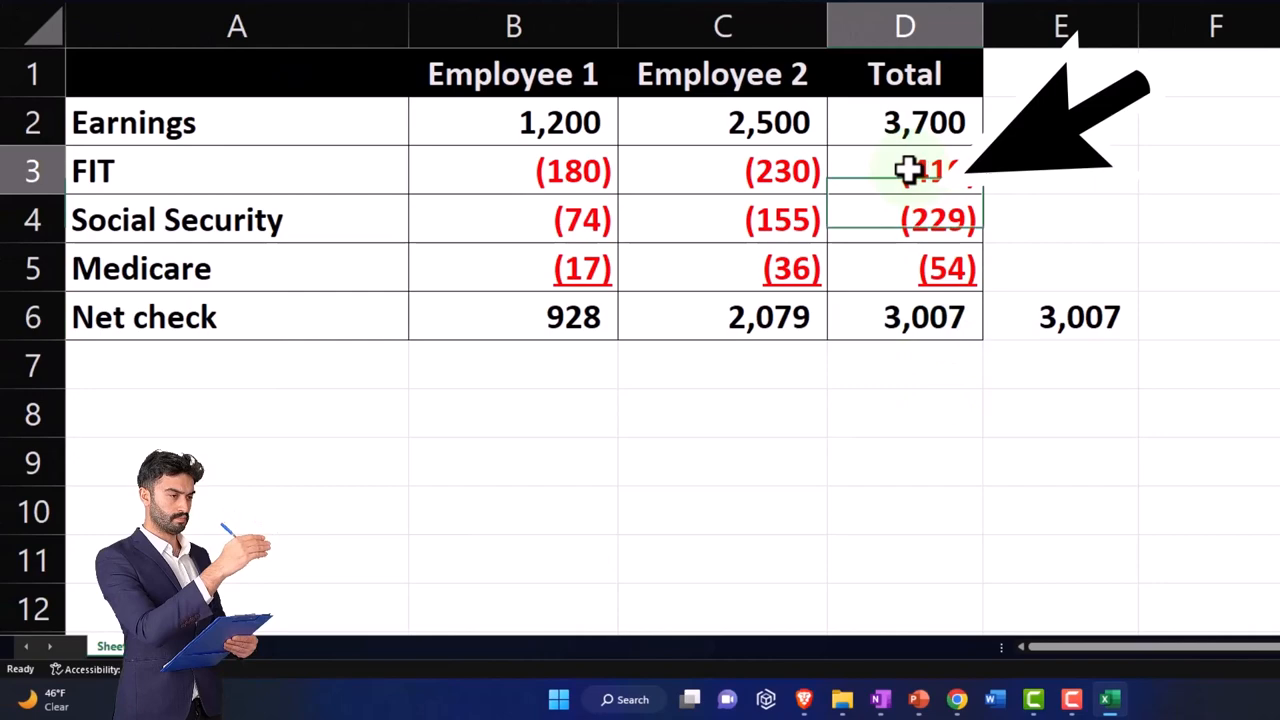
drag(905, 170, 905, 268)
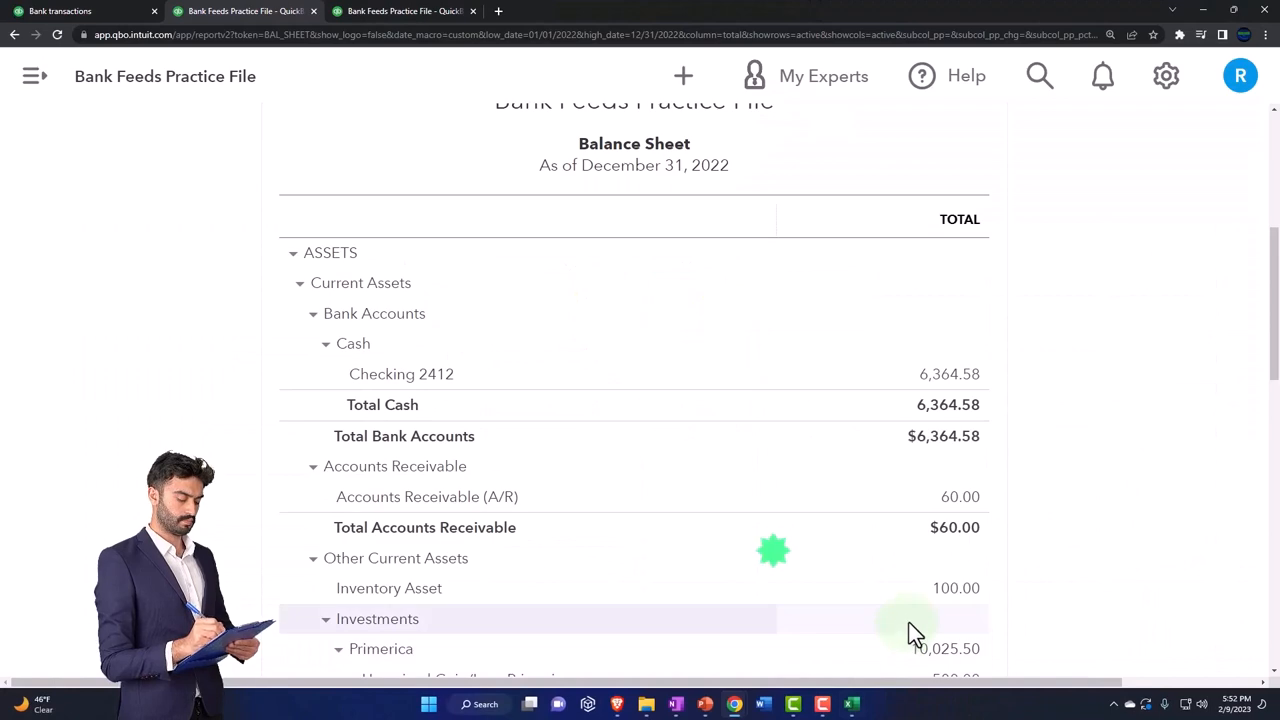
Step: Review balance sheet liabilities and the Profit and Loss report, alternating with the payroll sheet
scroll(down, 3)
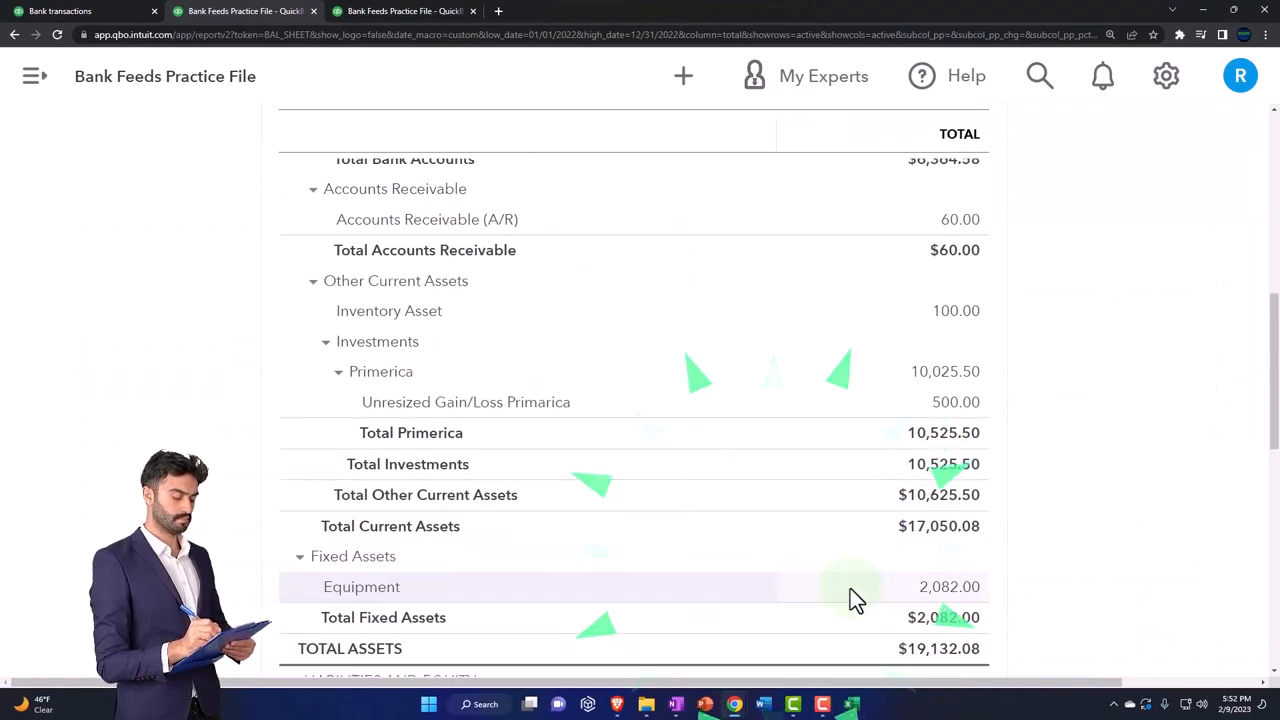
scroll(down, 3)
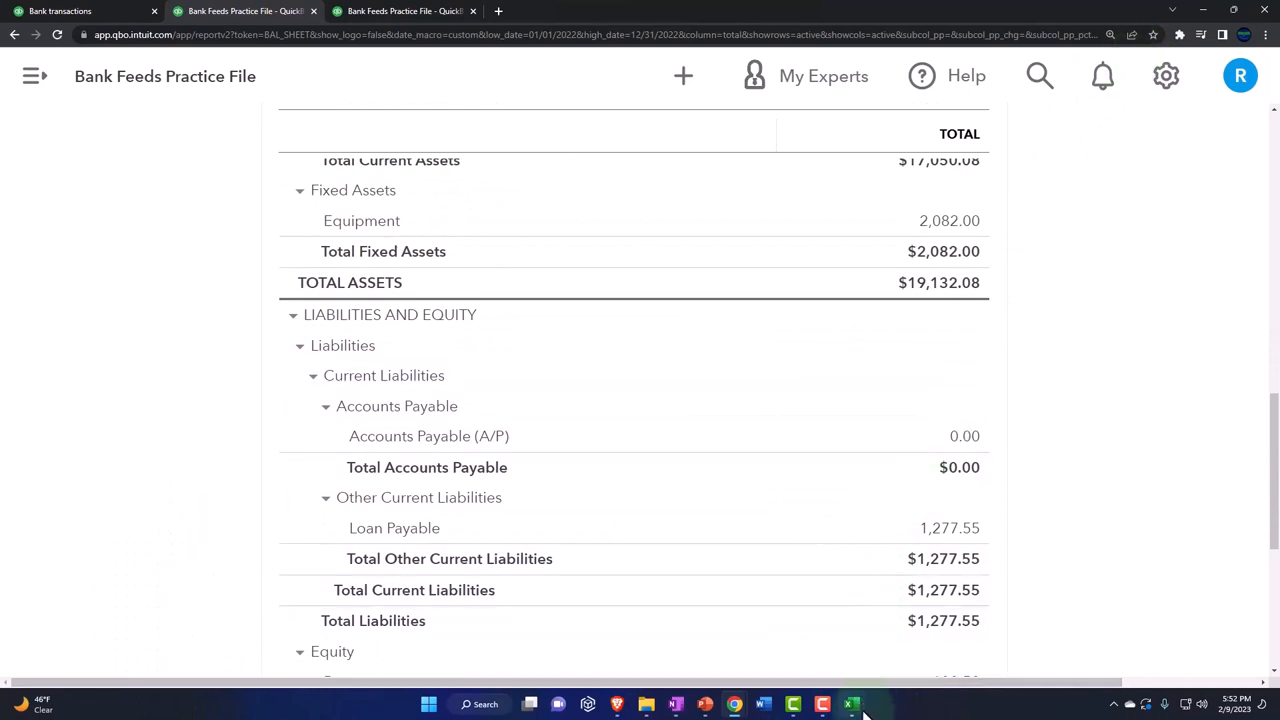
click(851, 704)
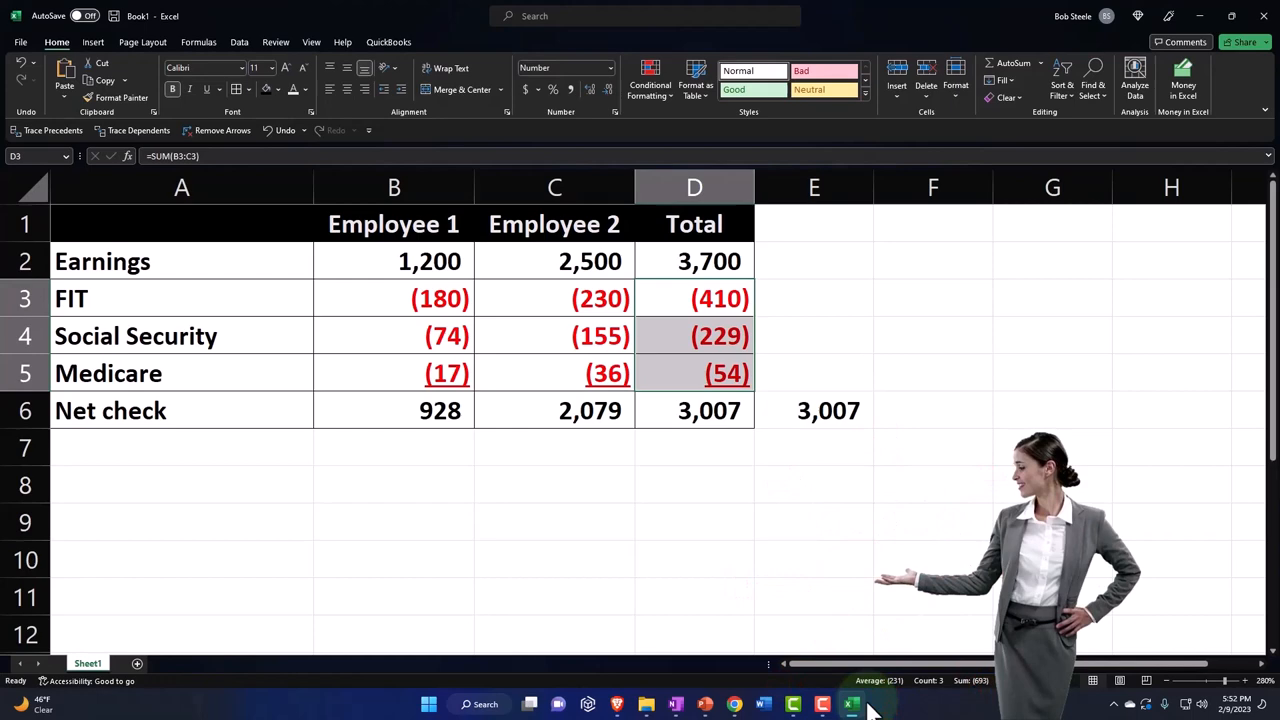
click(694, 261)
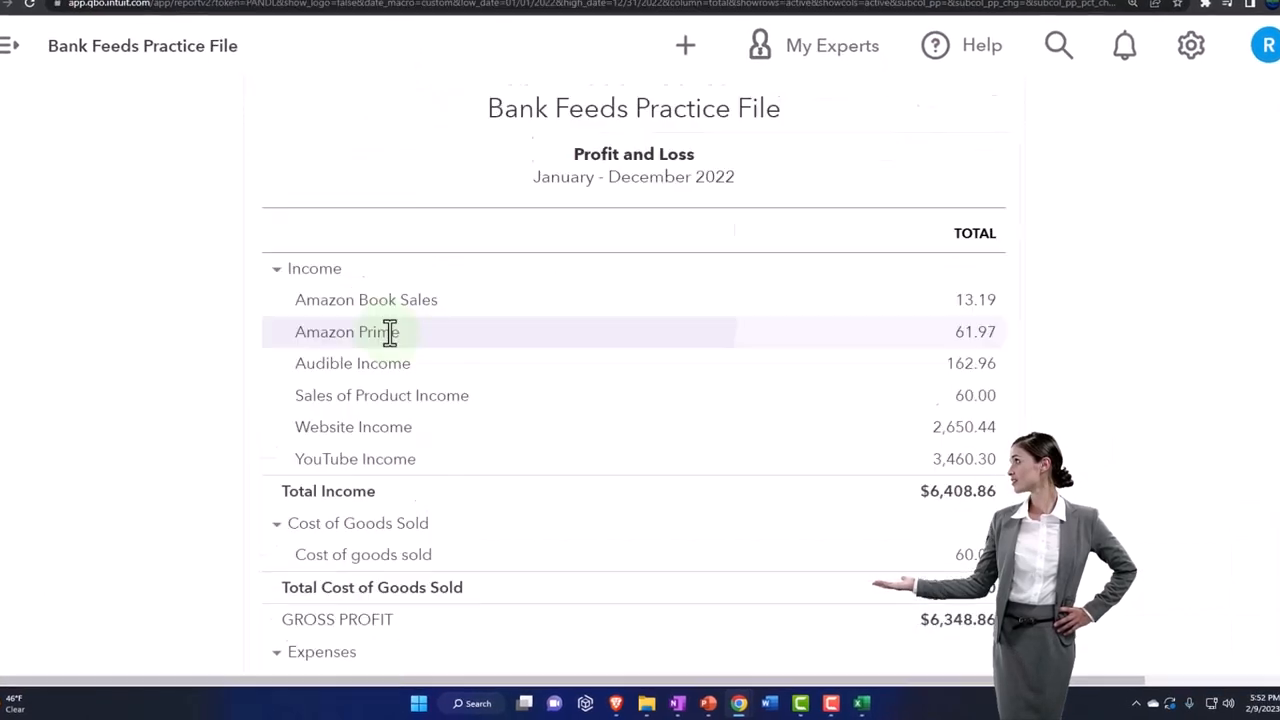
scroll(down, 3)
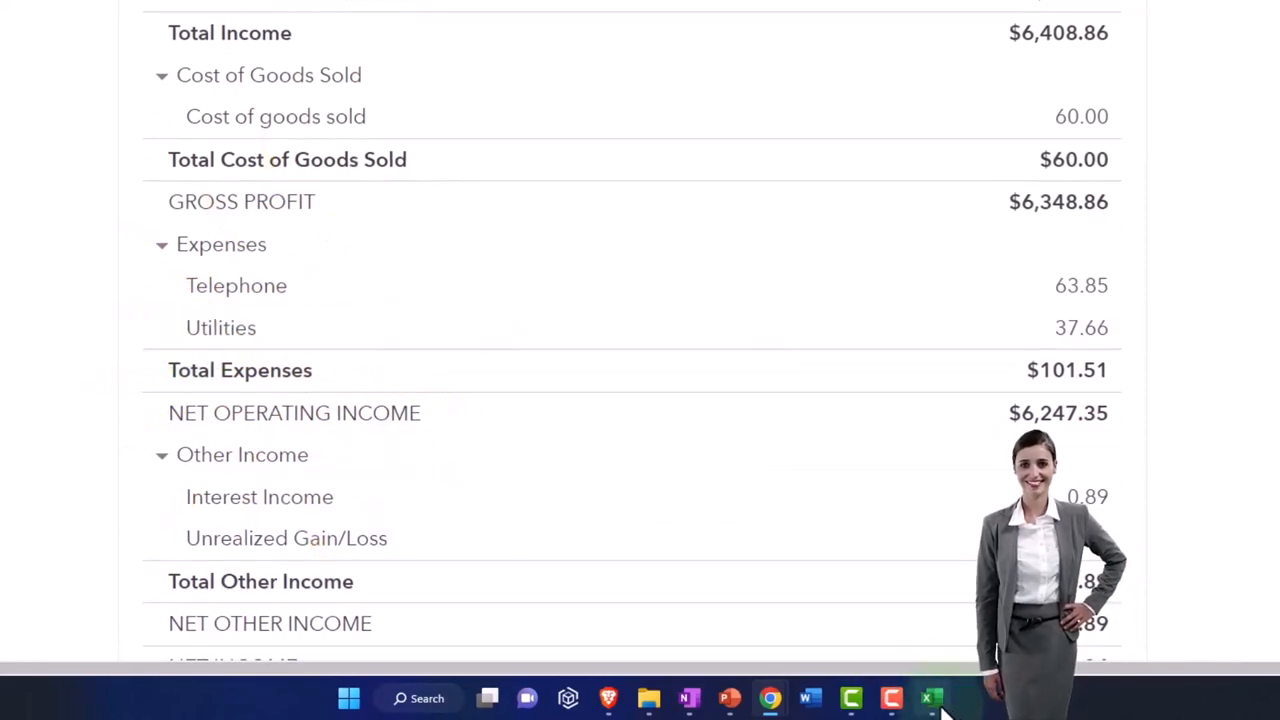
click(930, 698)
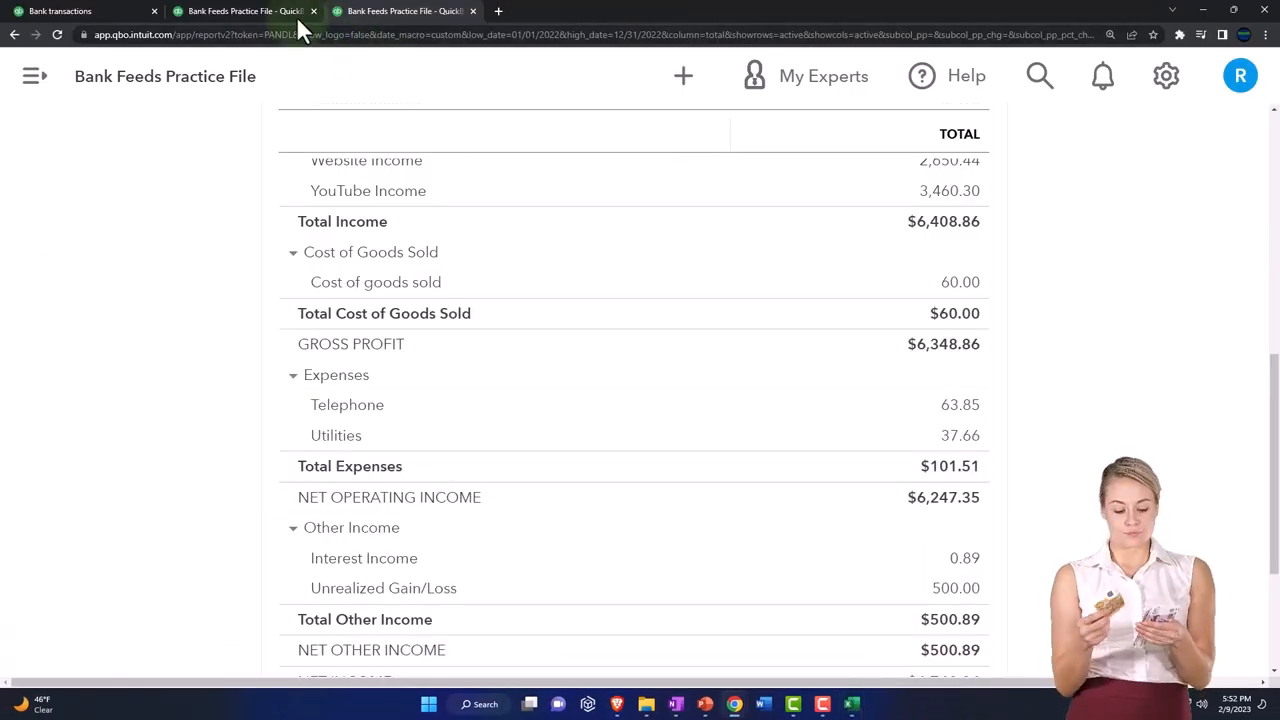
click(240, 11)
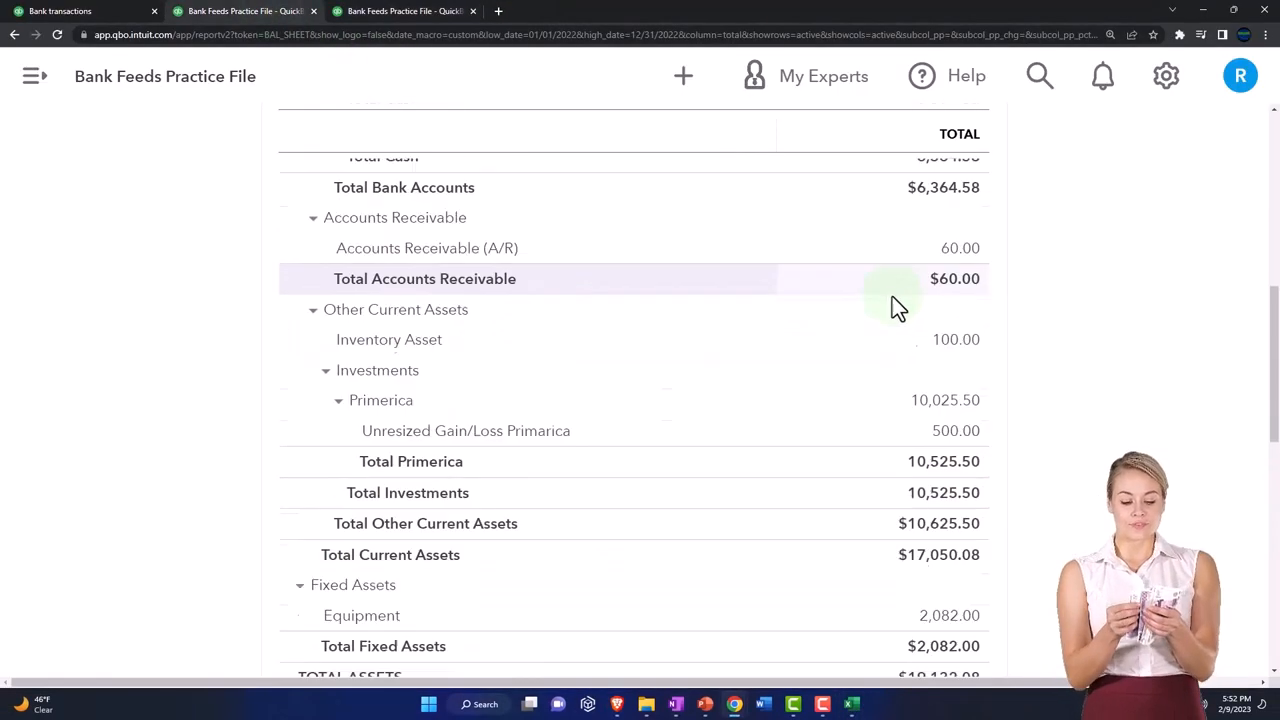
click(851, 704)
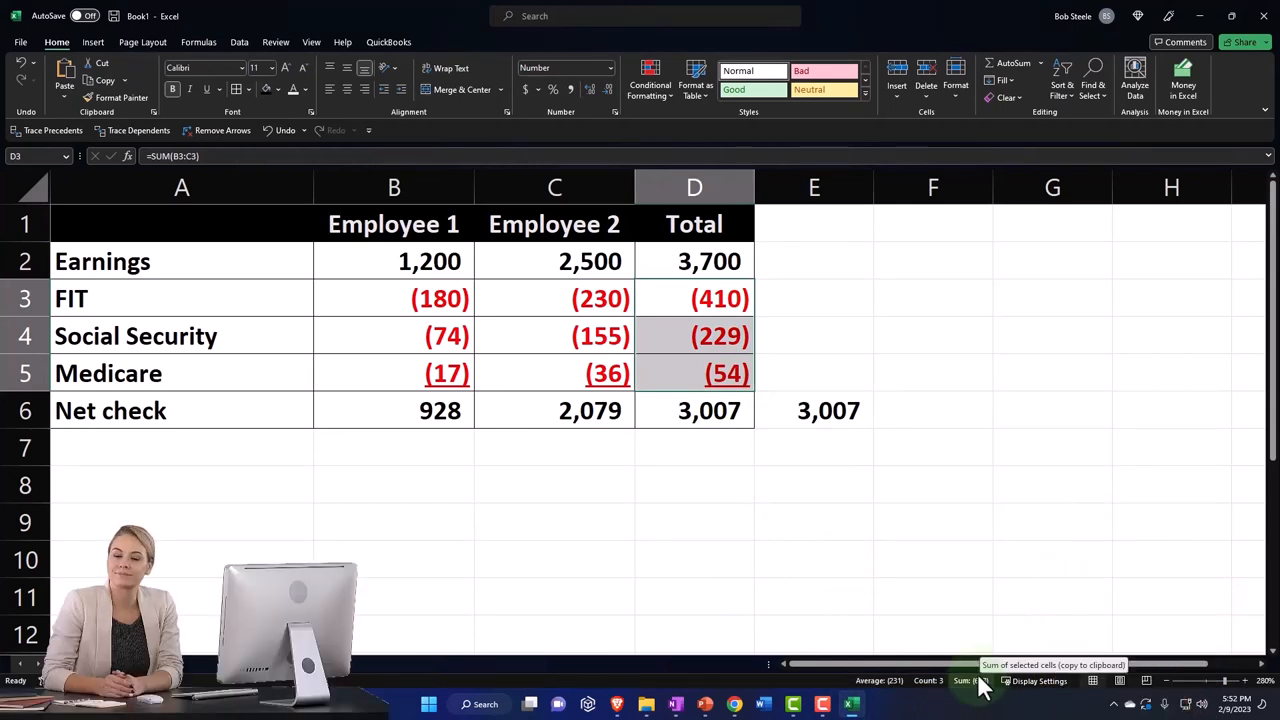
Step: Label the row under payroll expense 'Payroll liabilities'
click(932, 261)
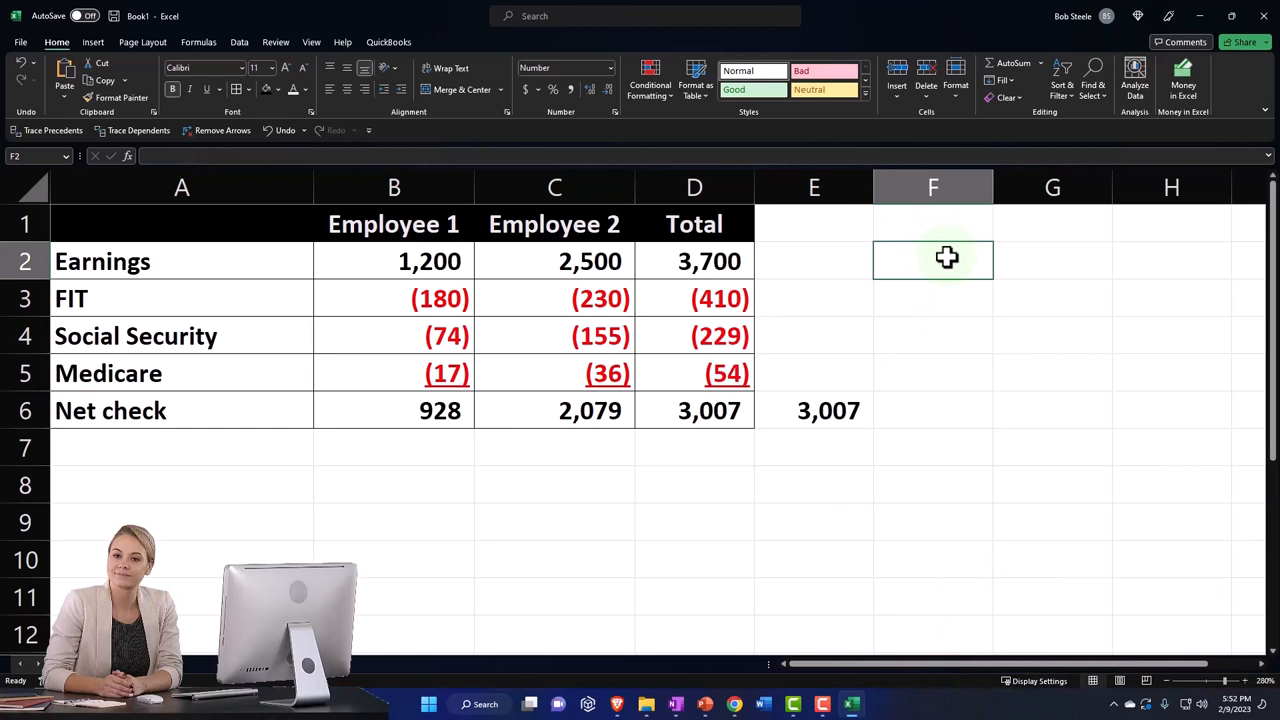
text(Payrill exp)
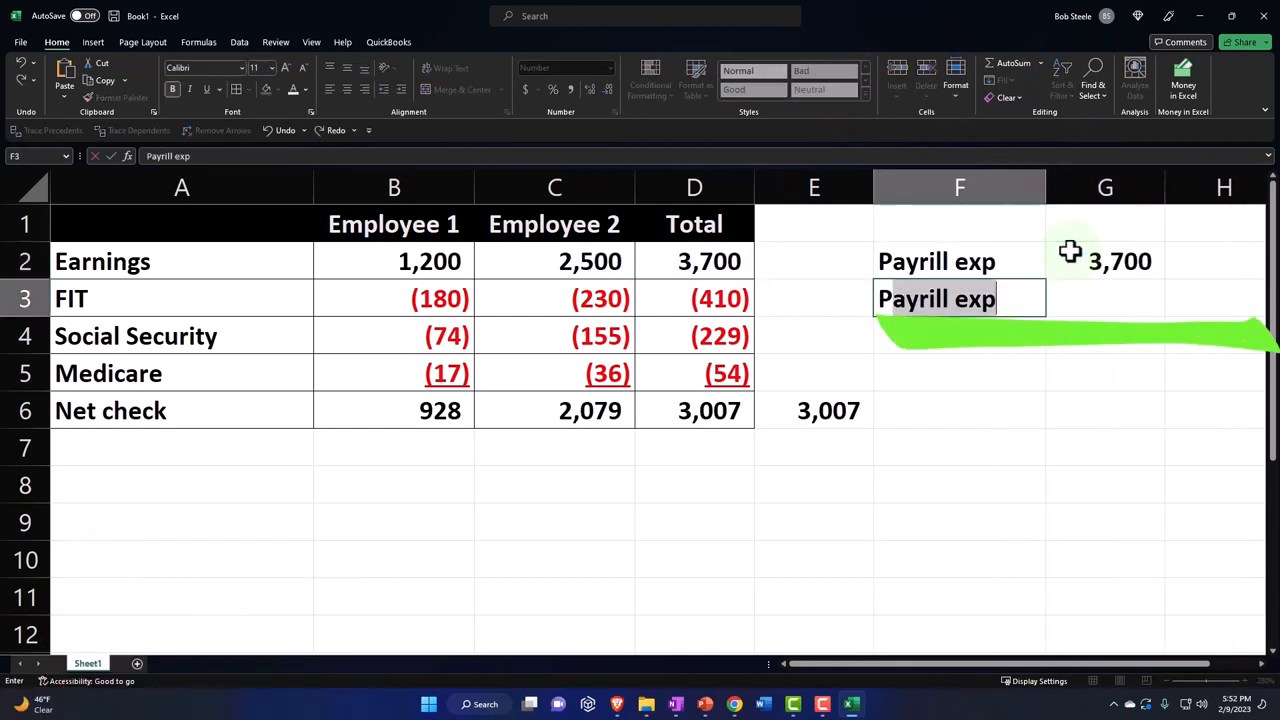
key(Backspace)
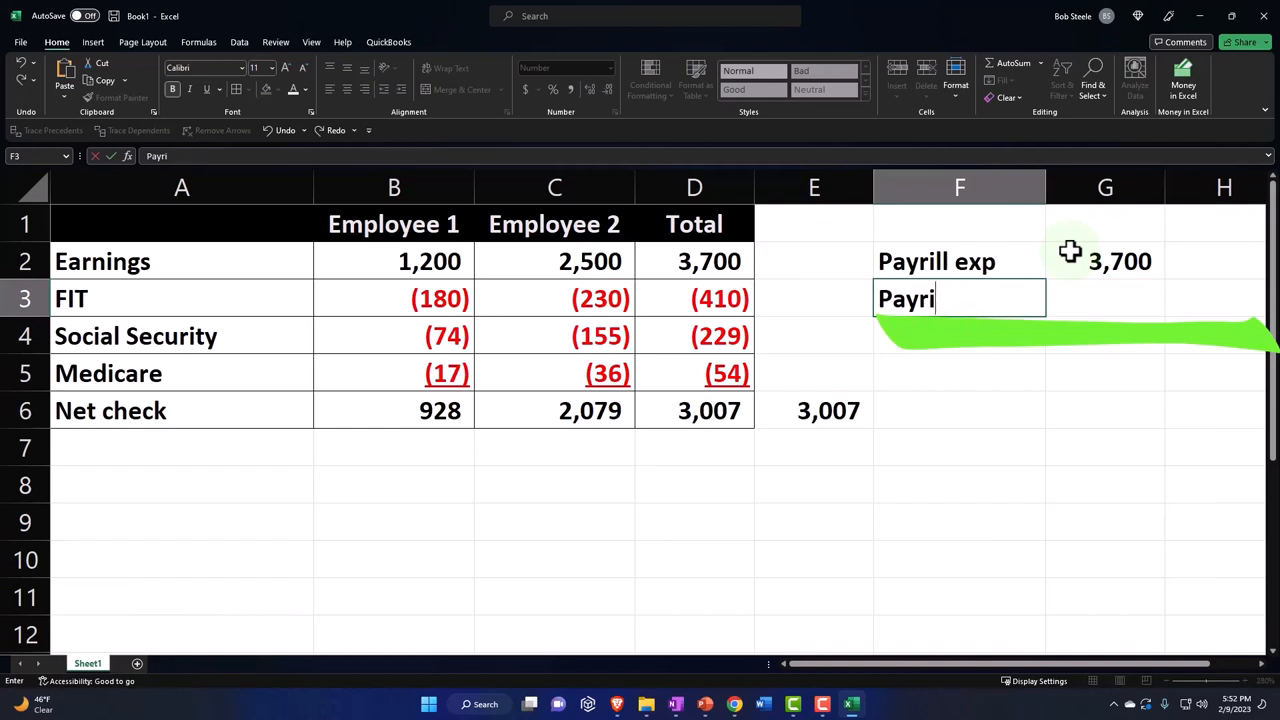
text(oll l)
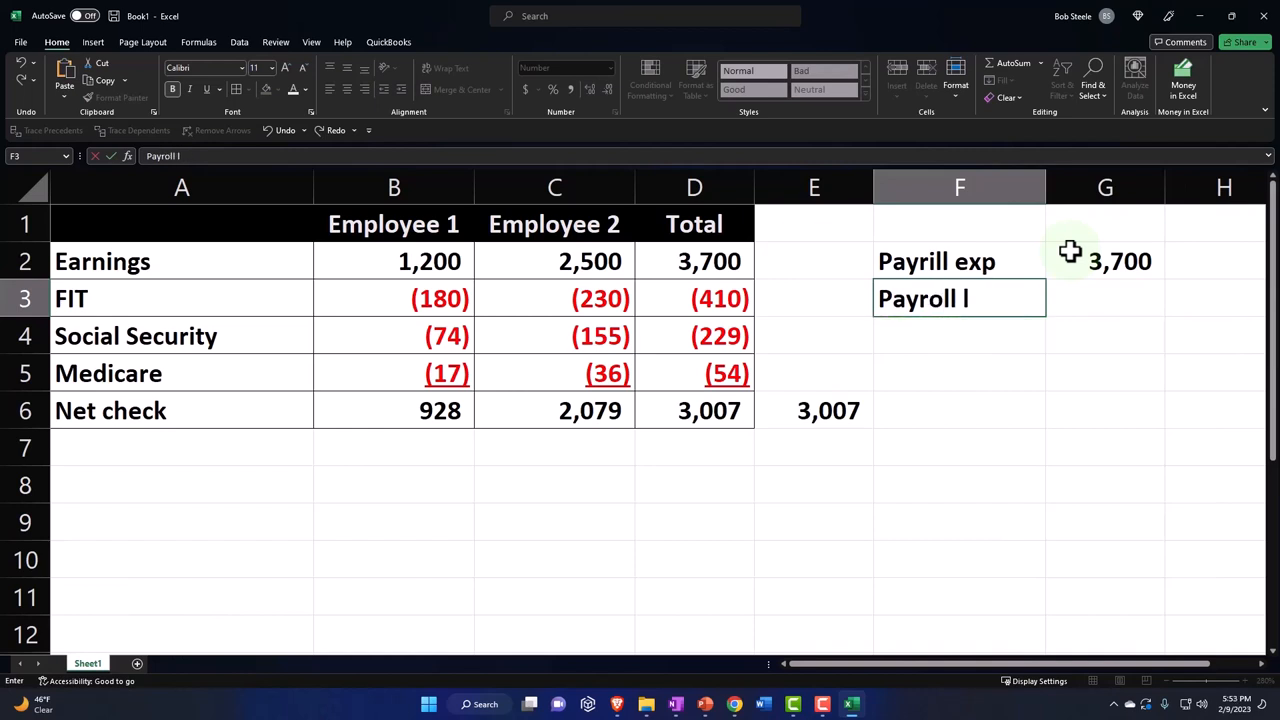
text(iabilities)
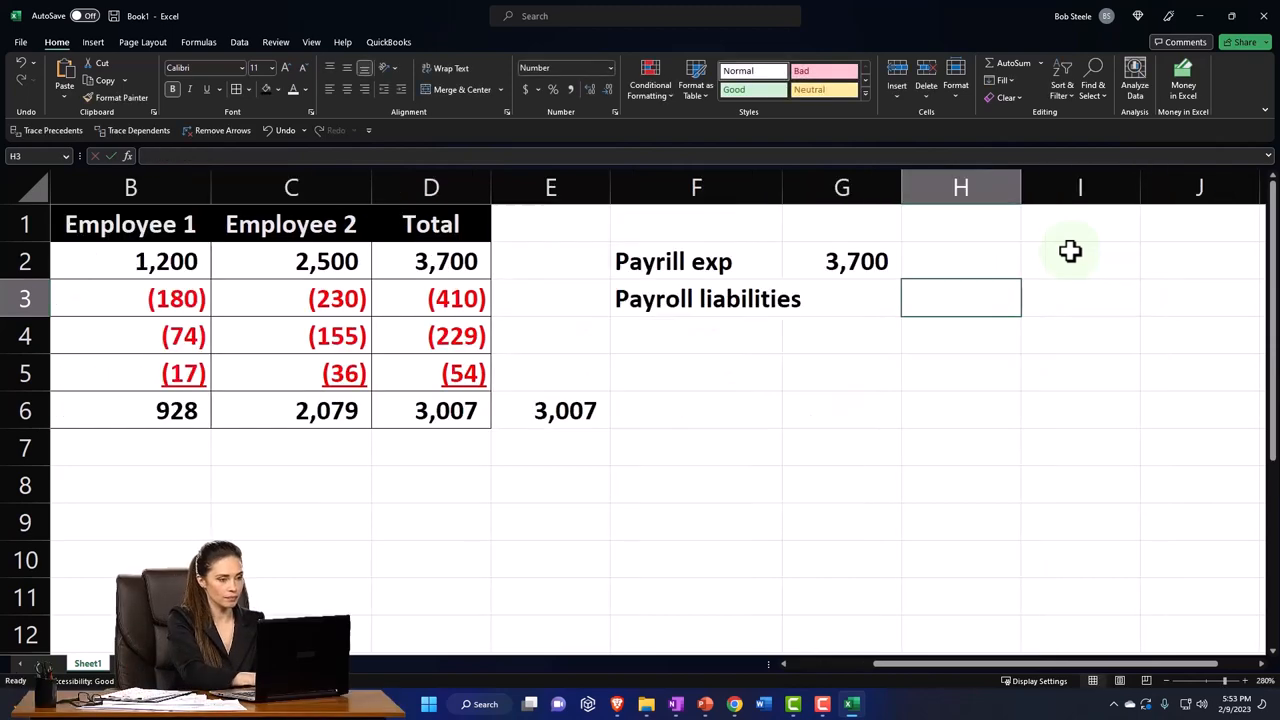
Step: Enter the liabilities formula summing the withholding totals (693) and the Checking total (3,007)
text(+sum)
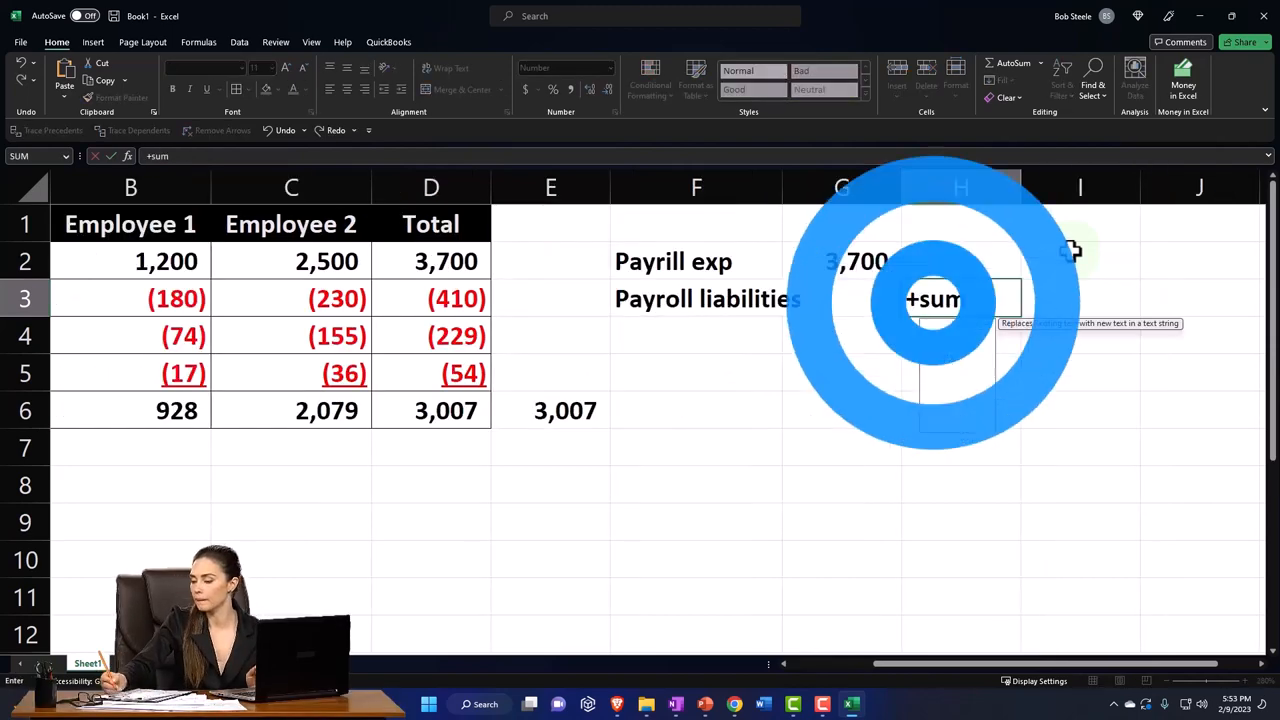
drag(430, 298, 430, 373)
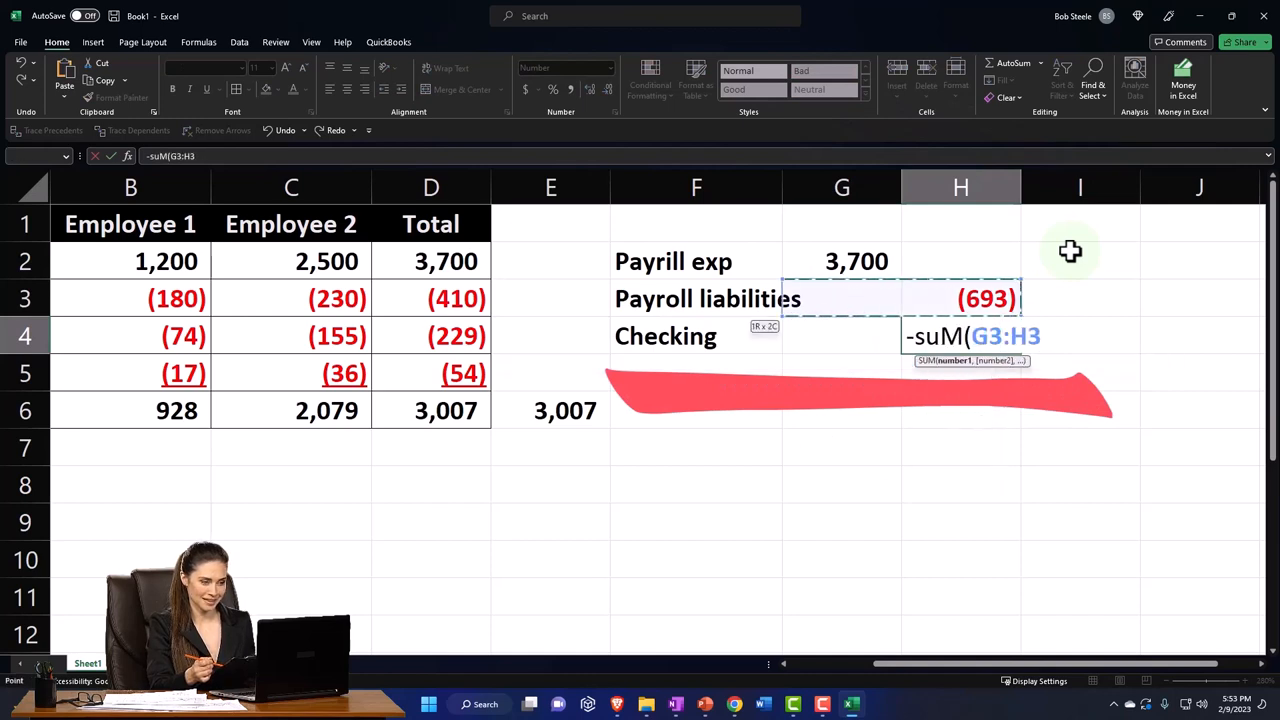
key(Return)
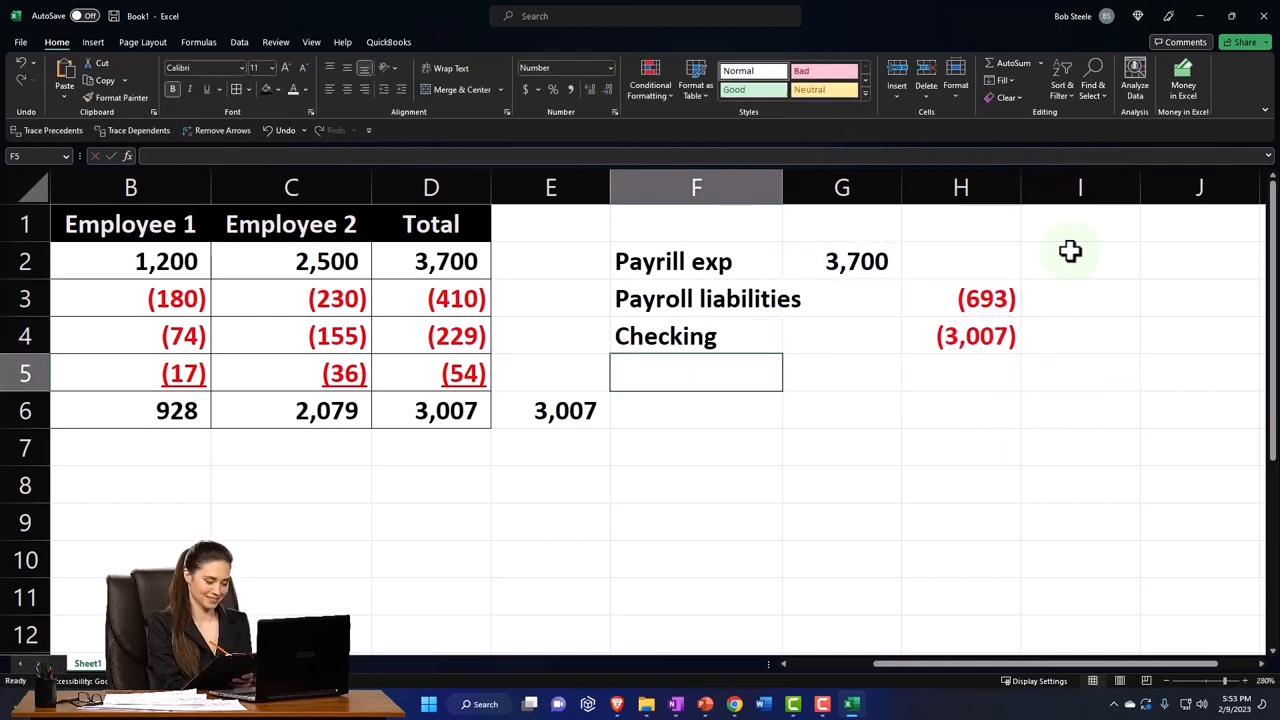
click(550, 521)
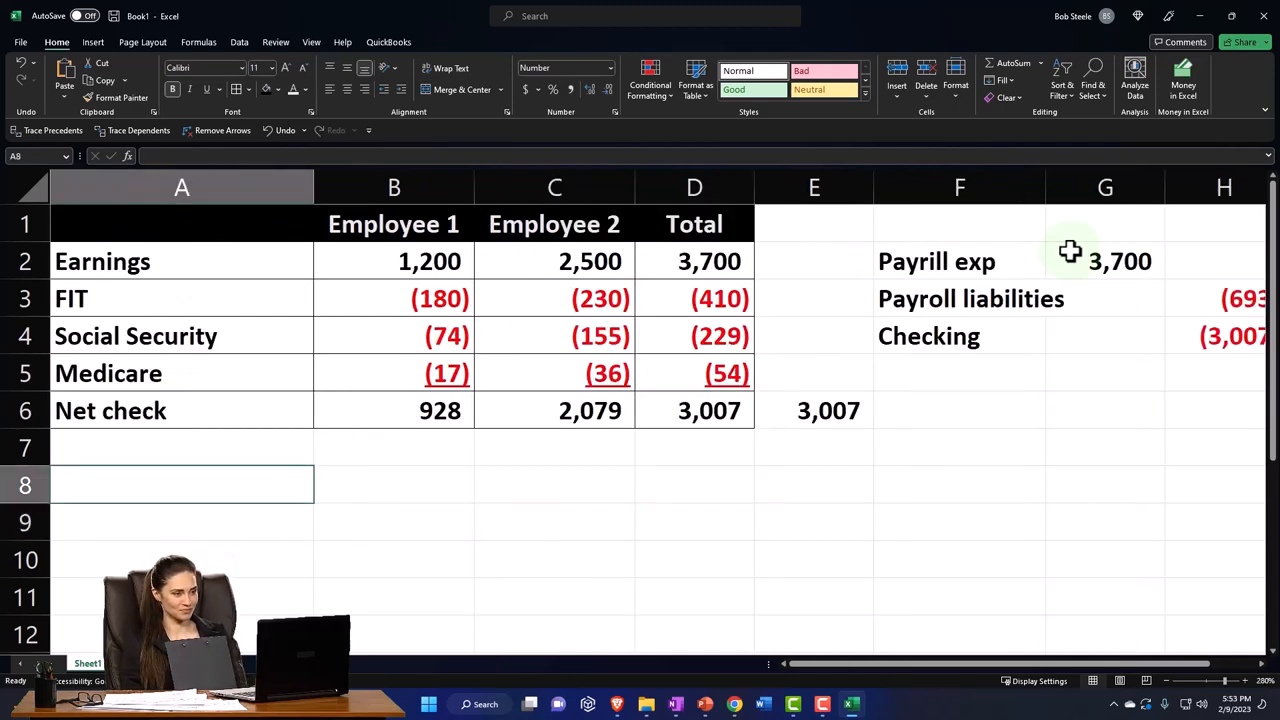
Step: Label the Employer rows and SUM Social Security (229) and Medicare (54) into a (283) total
text(Emp)
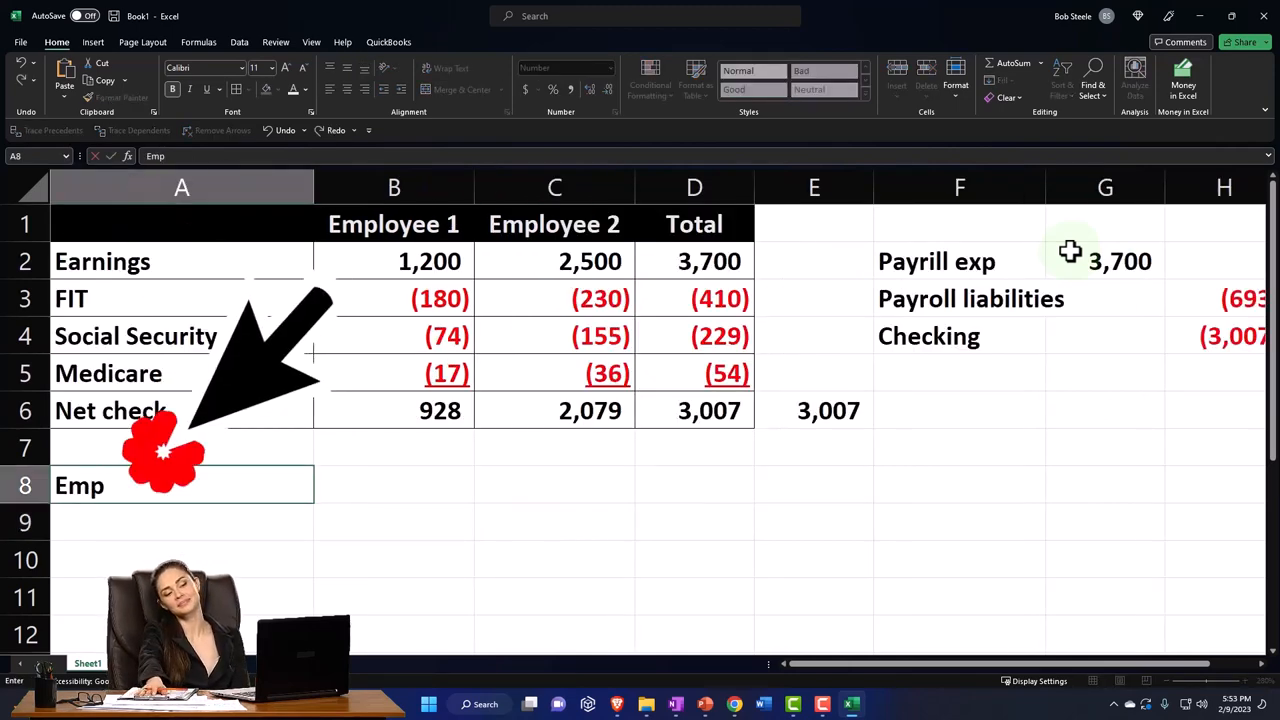
text(loyer)
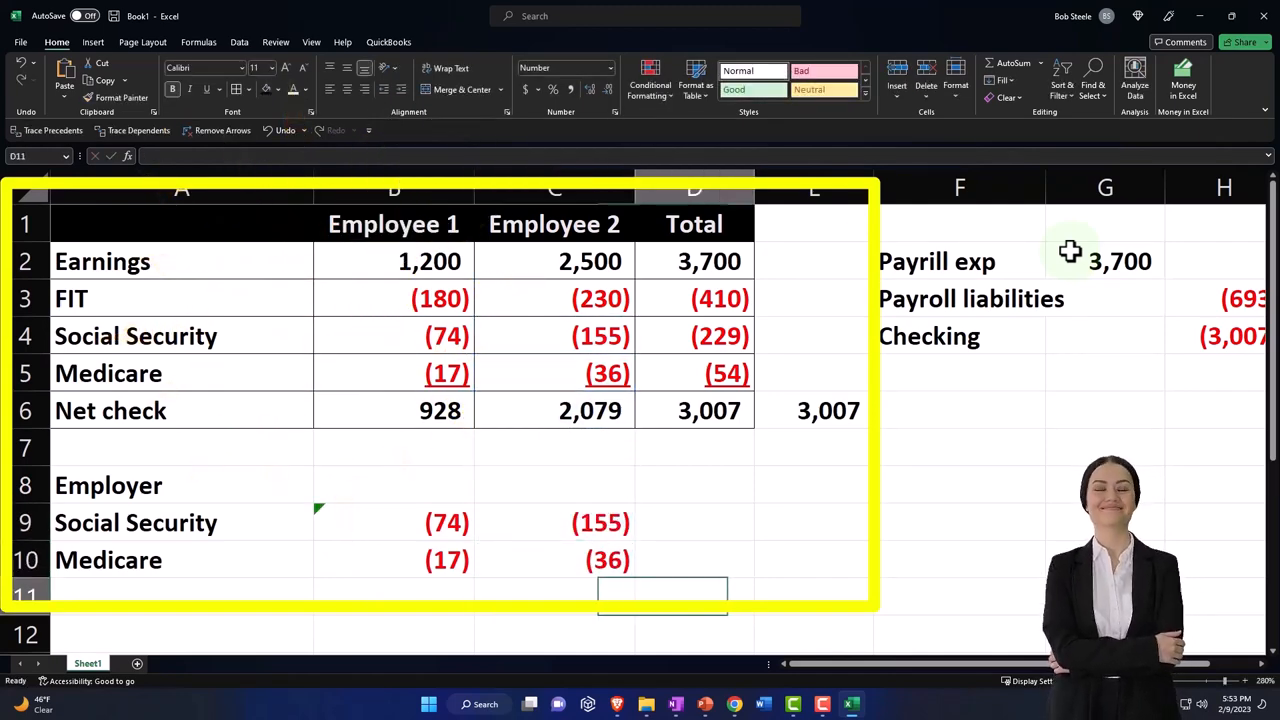
click(694, 522)
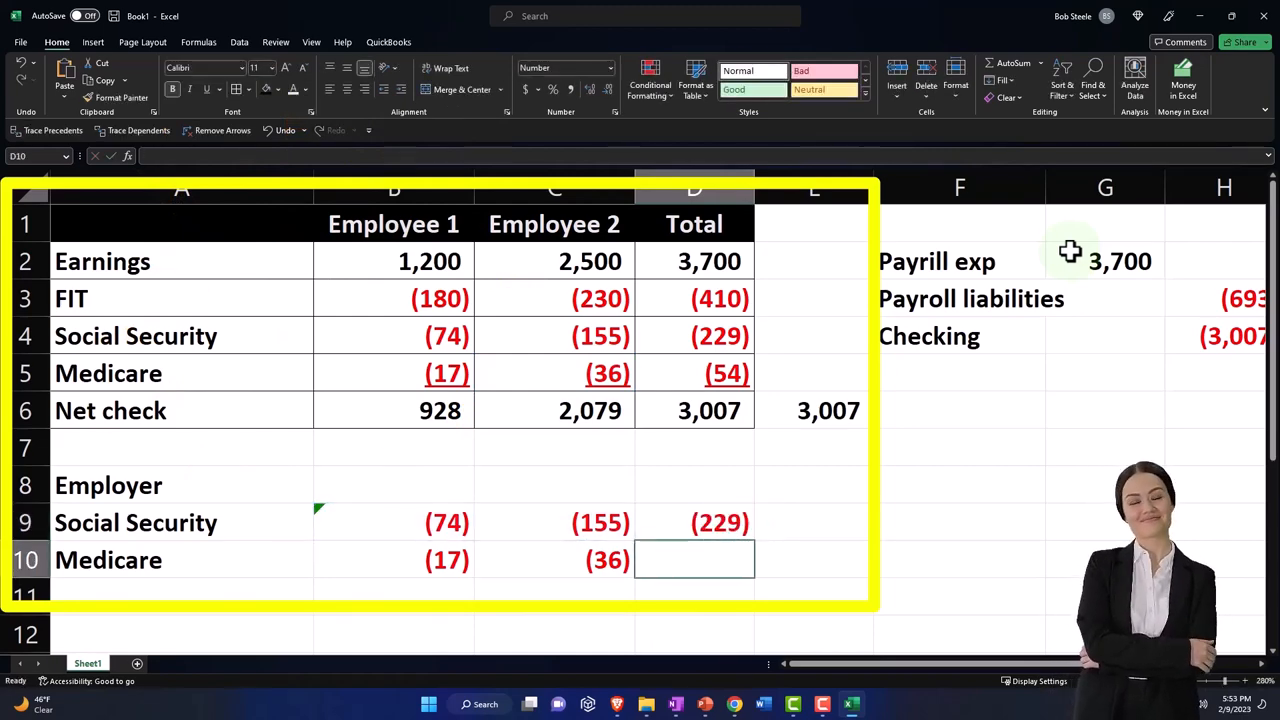
text(+sum)
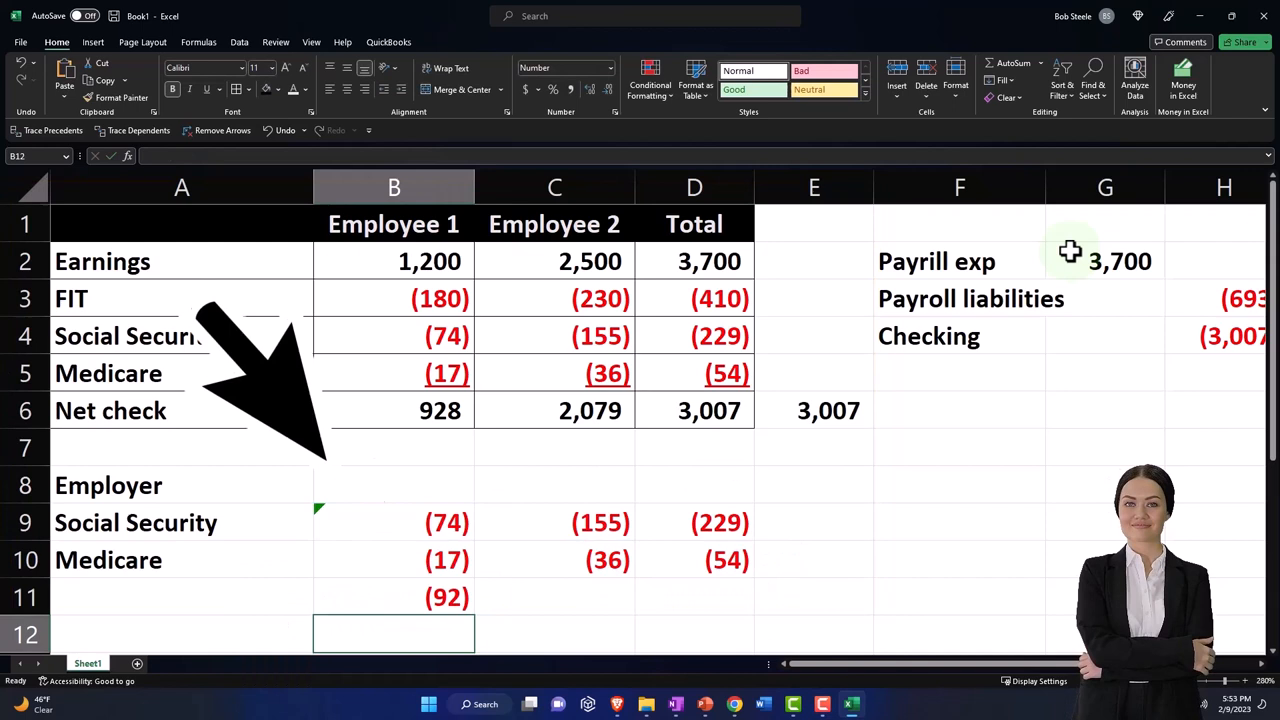
click(446, 596)
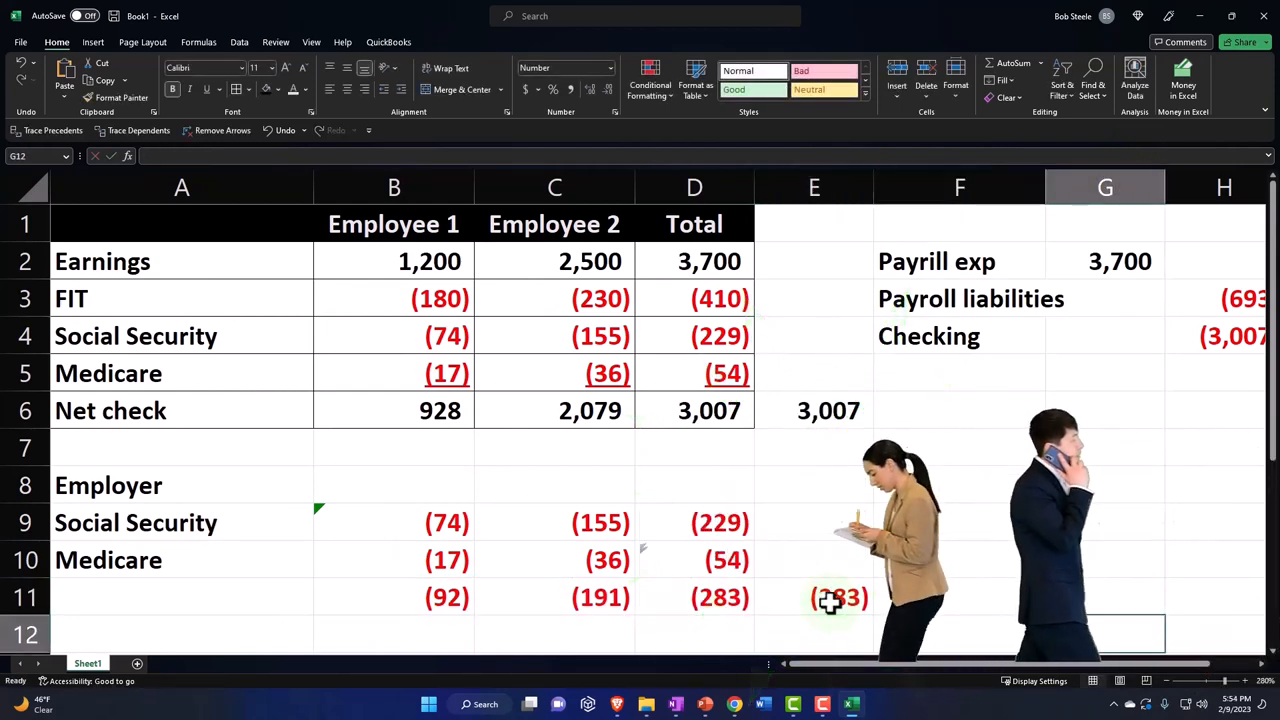
click(958, 410)
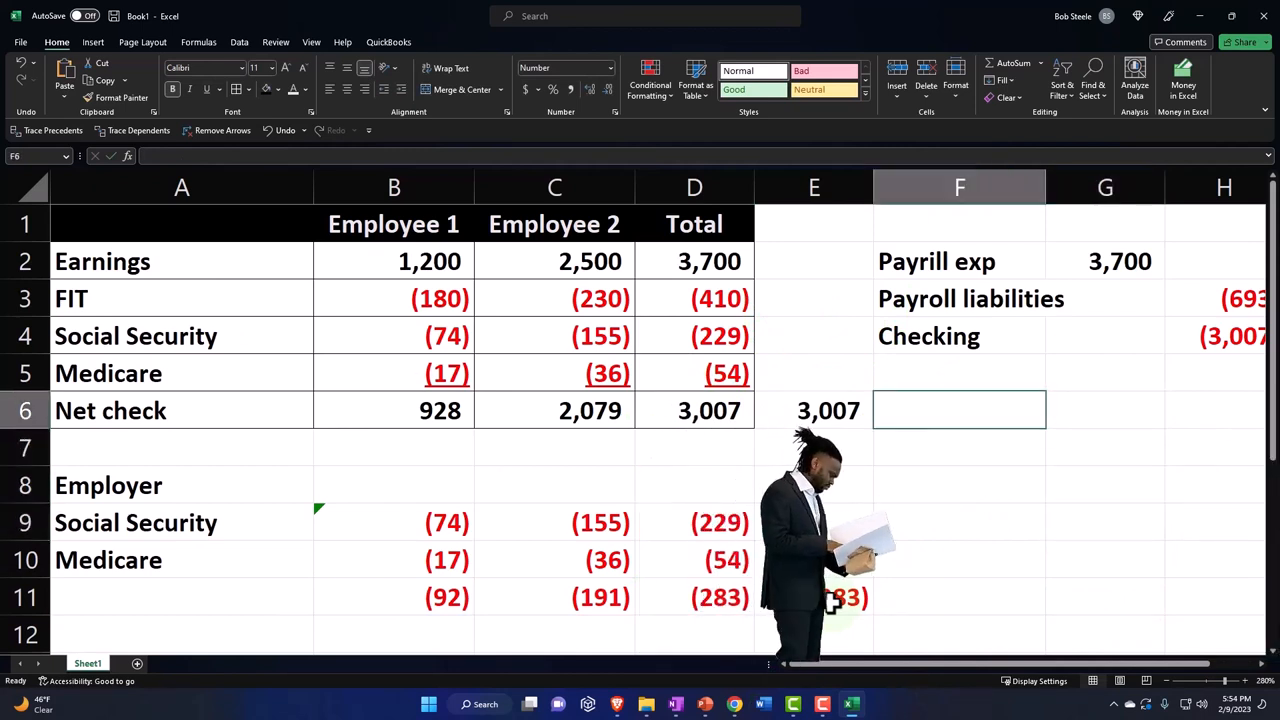
Step: Record Payroll tax exp 283 and Payroll liabilities (283), both referencing the employer total in E11
text(Pyer)
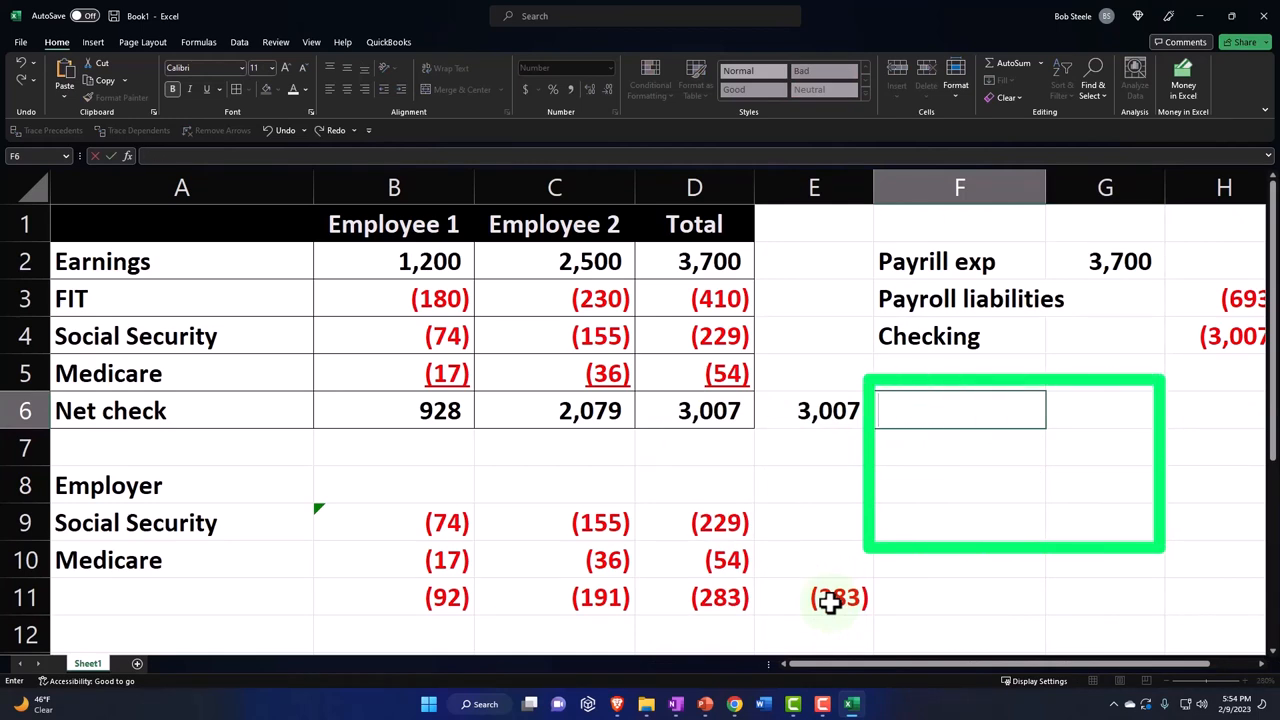
text(Payirll tax exp)
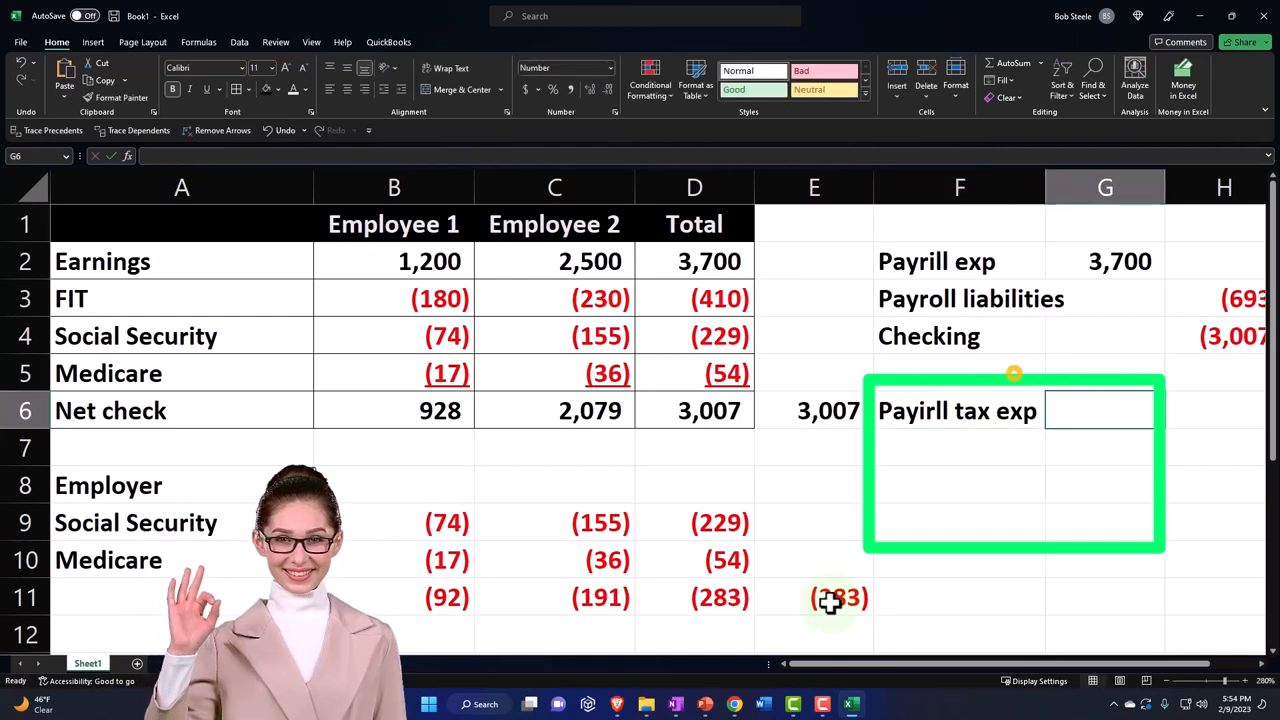
text(-)
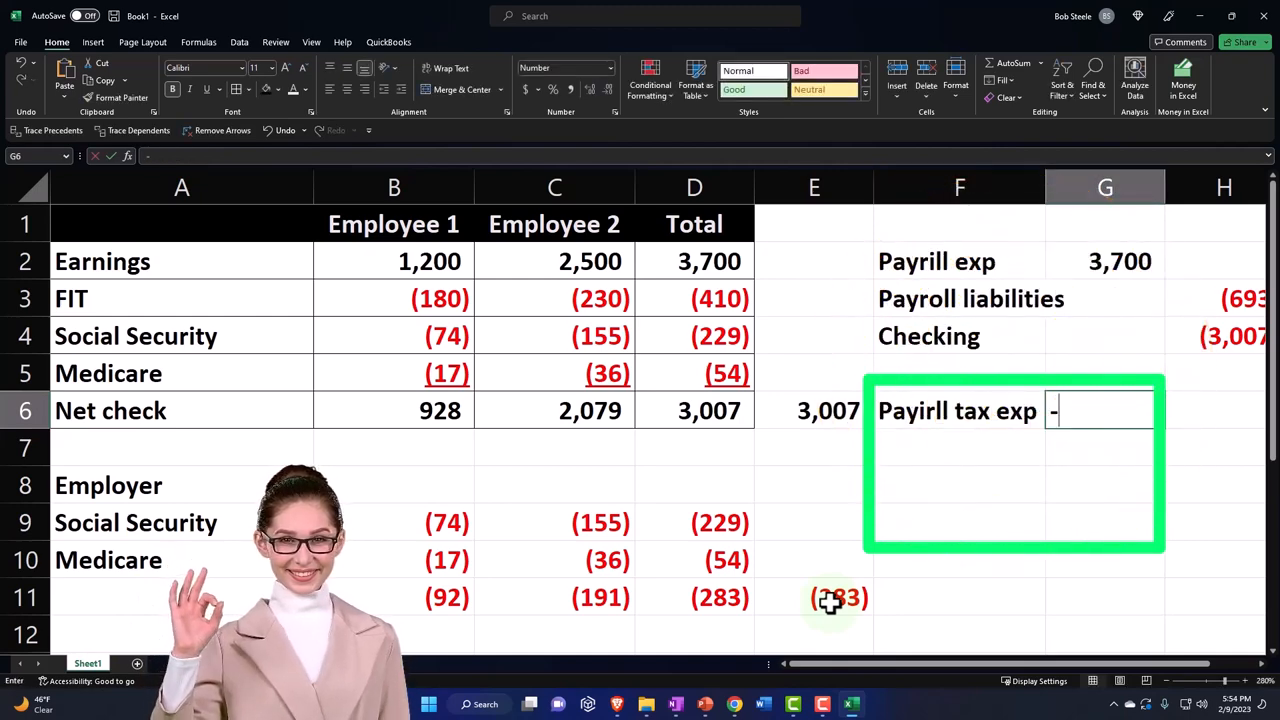
click(813, 597)
text(Payroll liabilities)
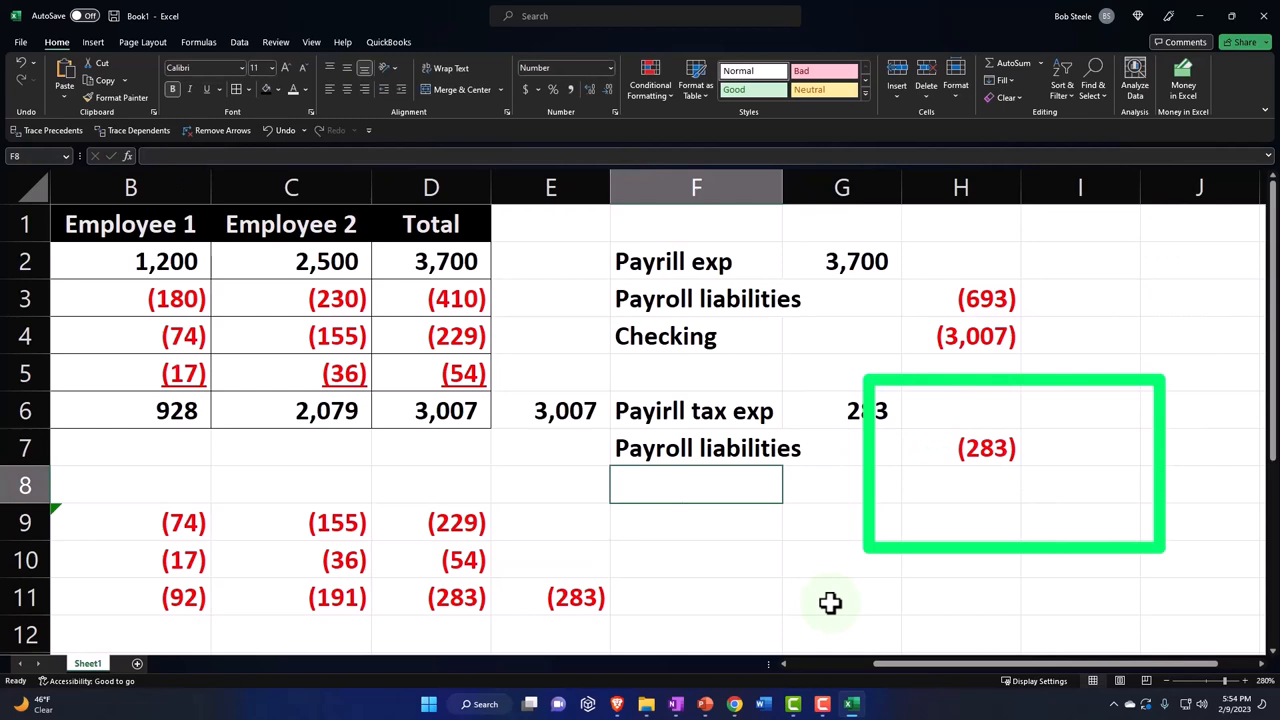
scroll(left, 3)
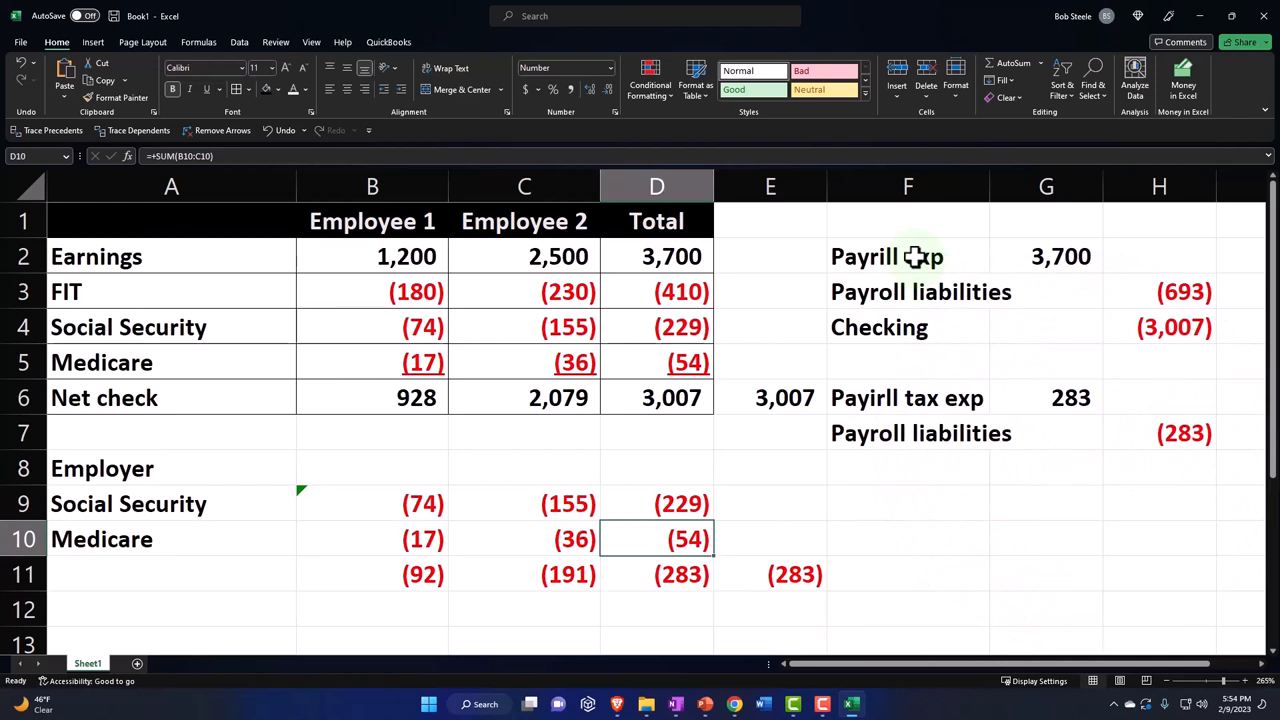
click(524, 221)
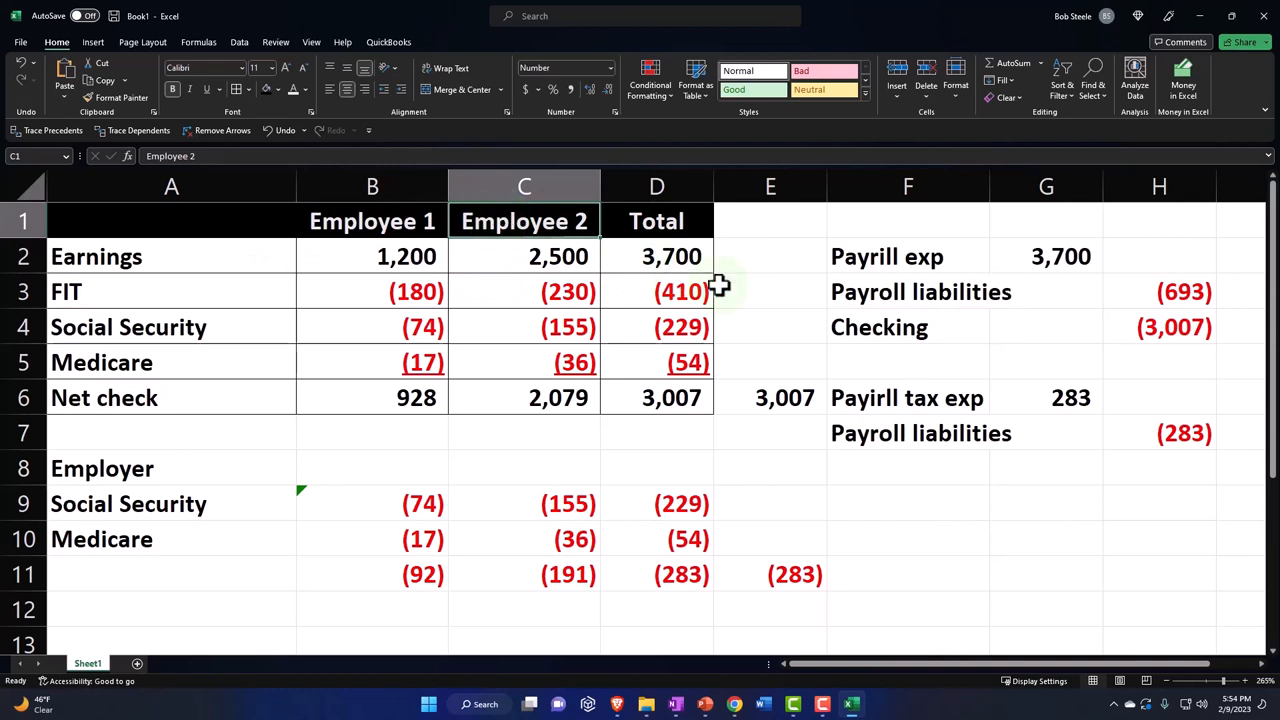
drag(657, 256, 657, 362)
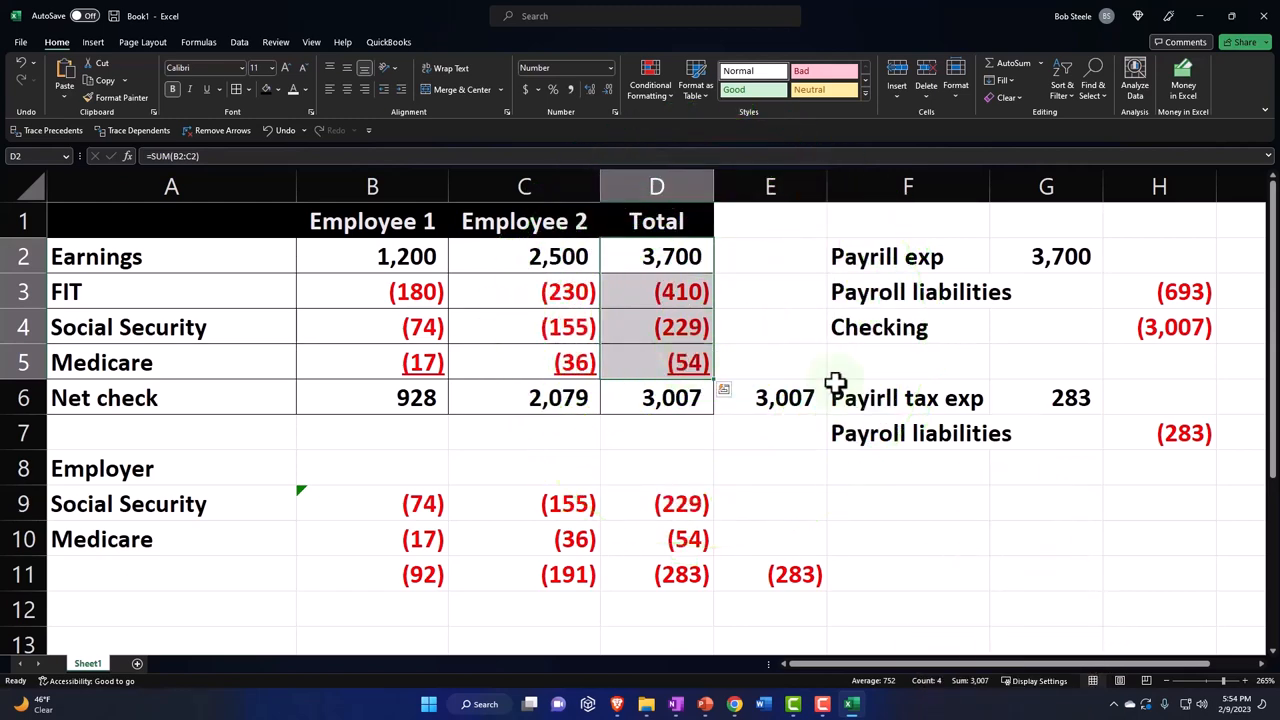
click(1159, 327)
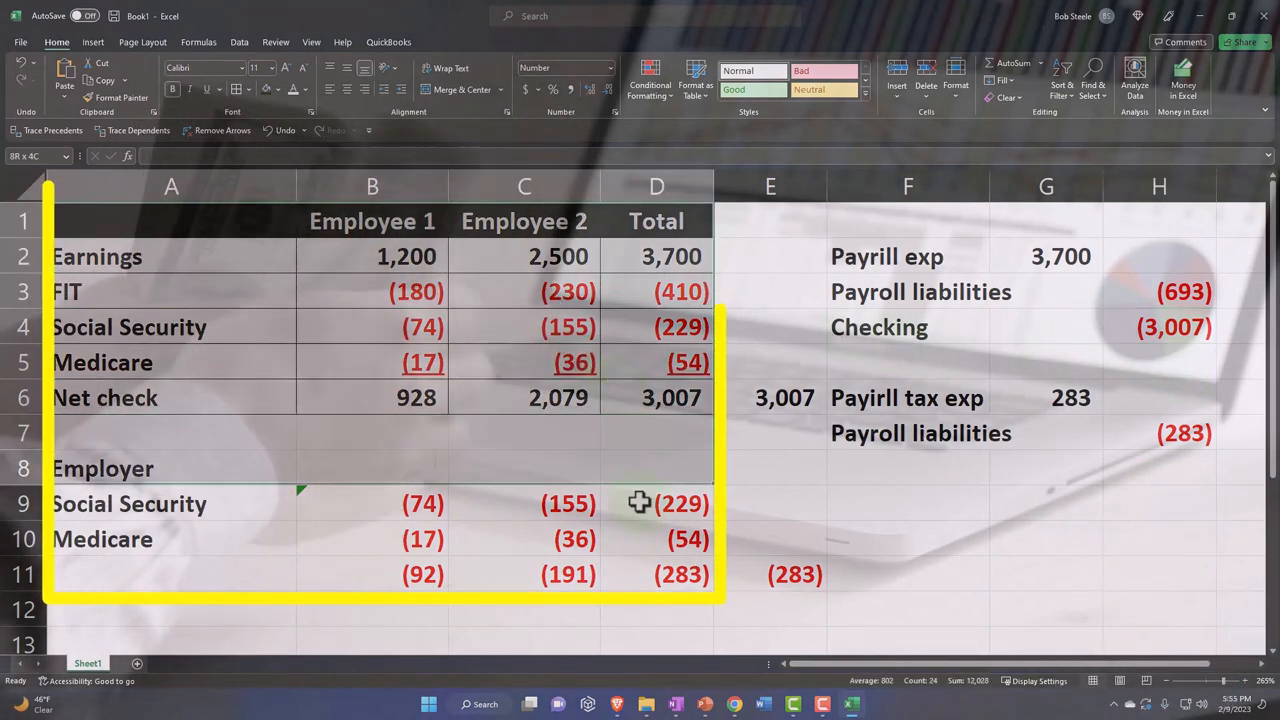
click(887, 256)
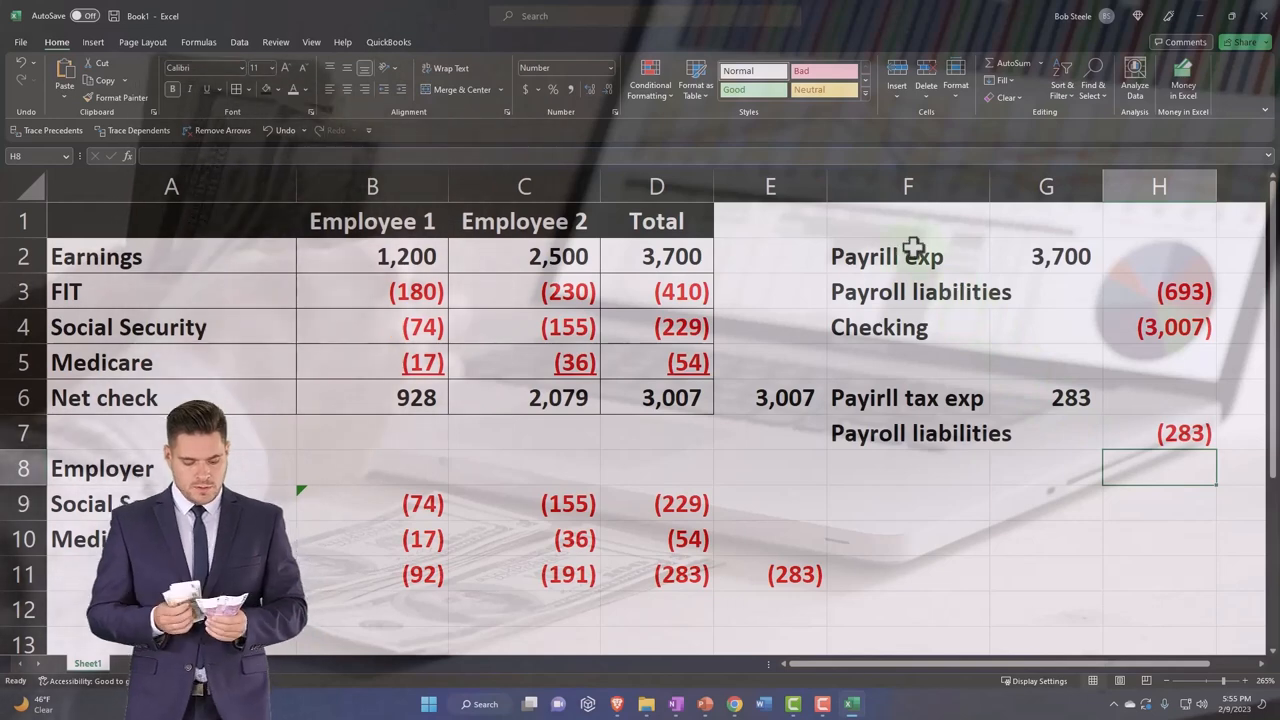
click(908, 256)
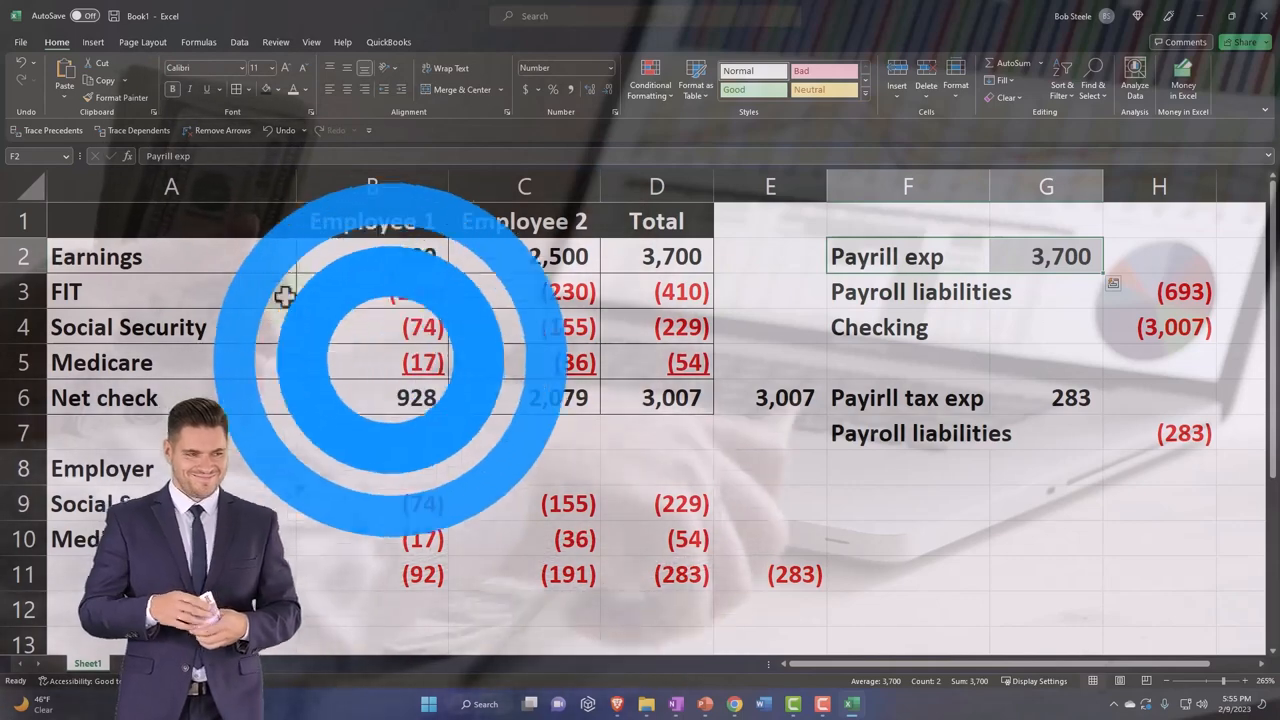
click(372, 397)
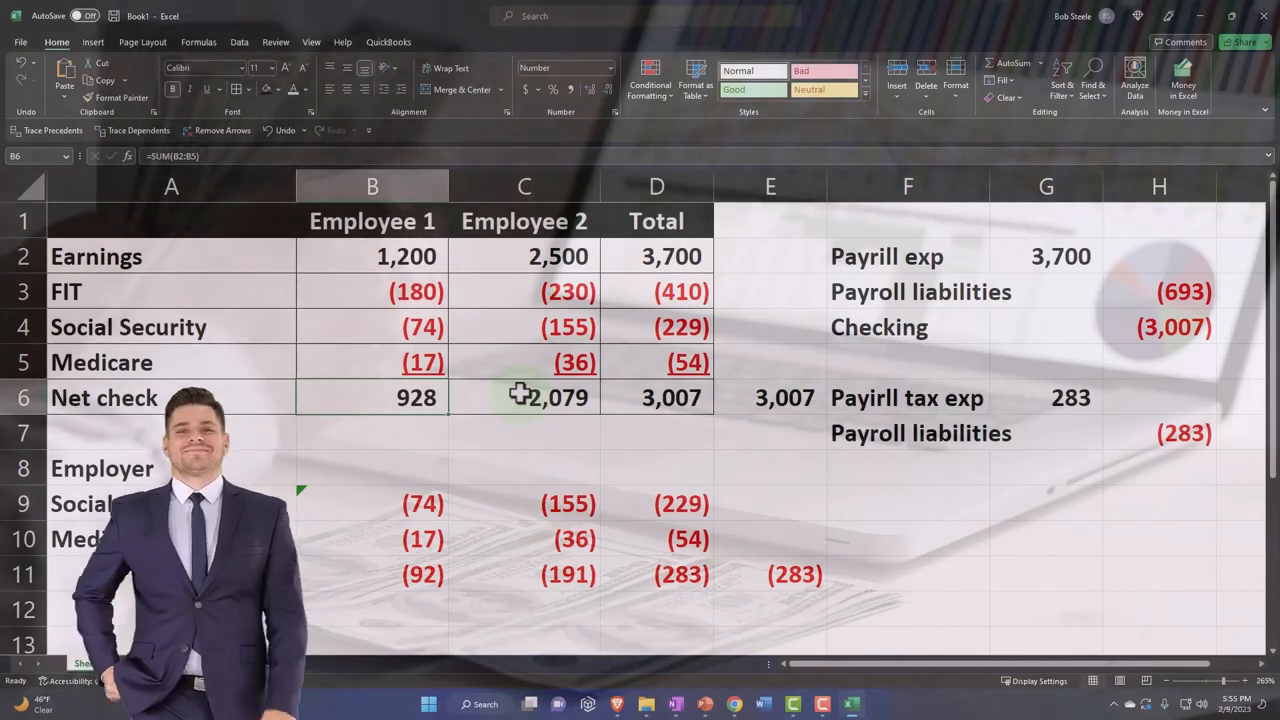
click(524, 397)
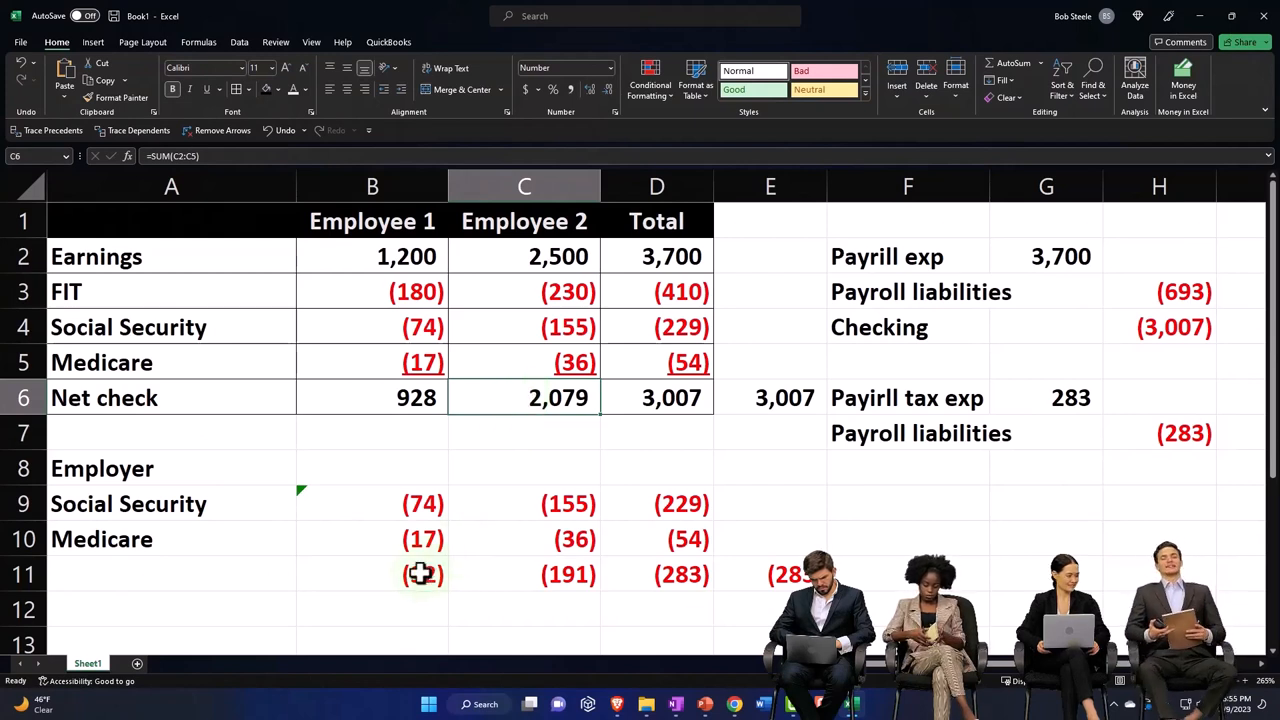
click(524, 573)
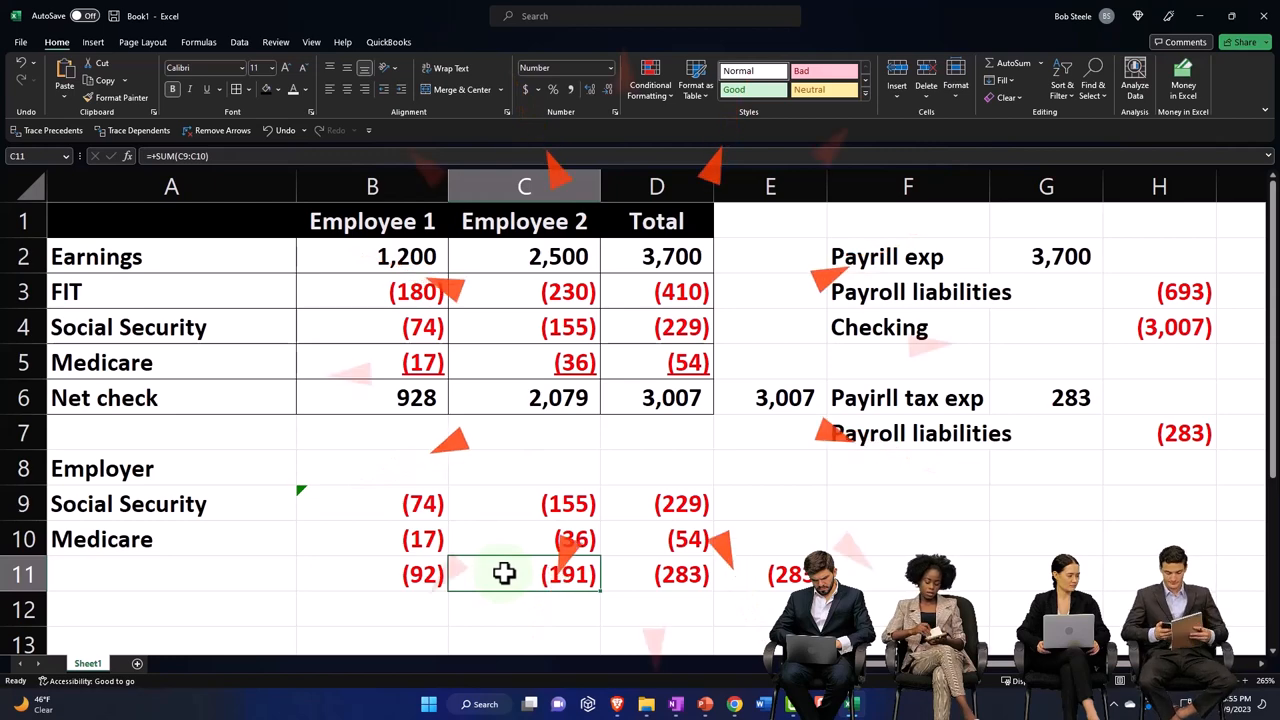
click(222, 130)
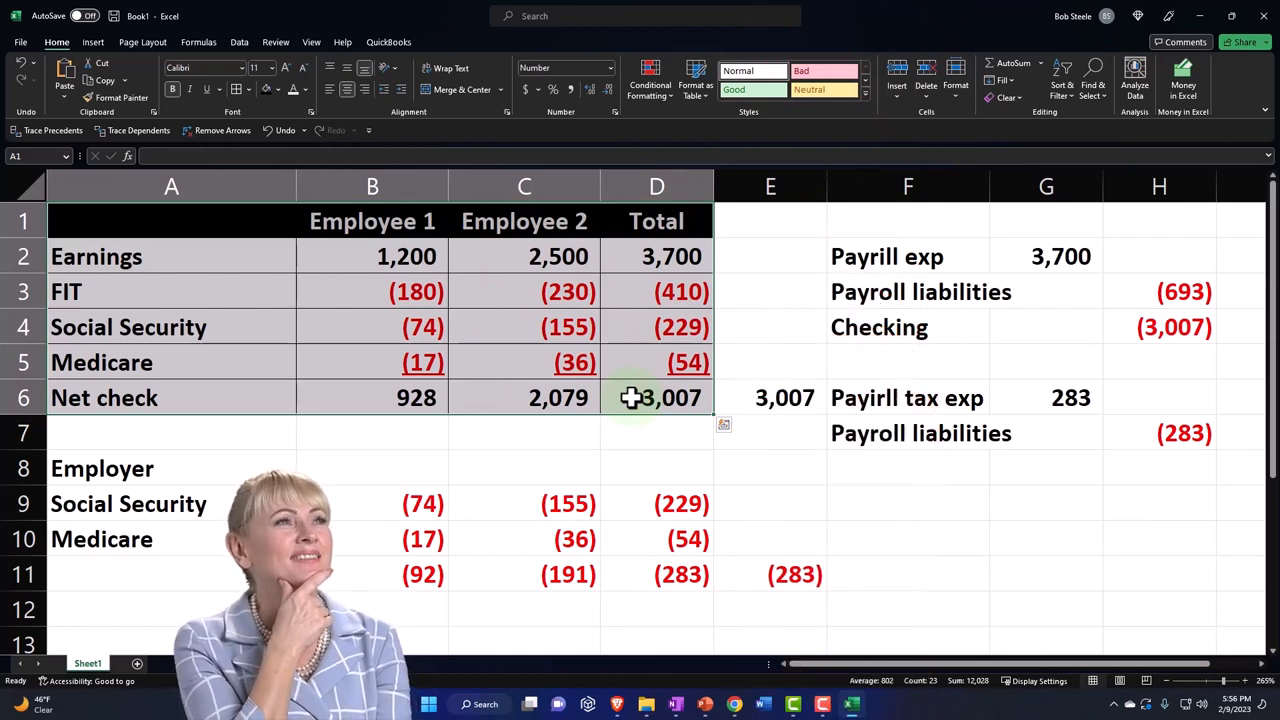
click(907, 397)
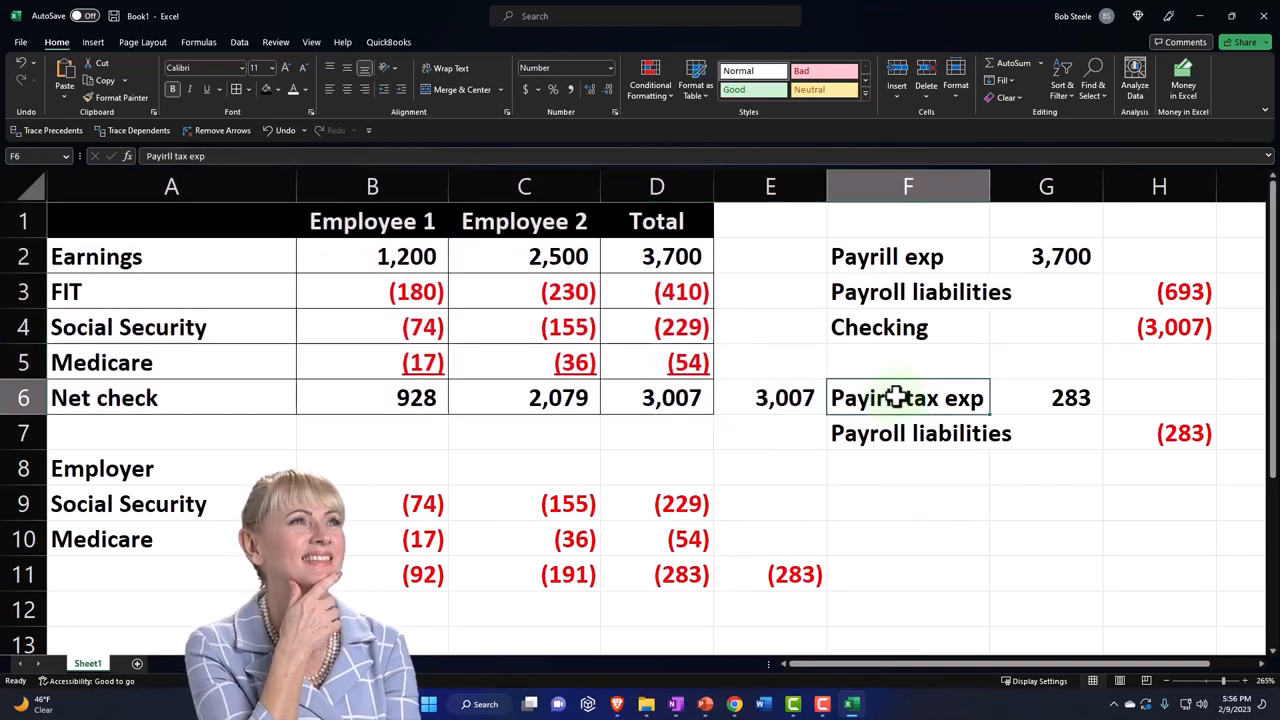